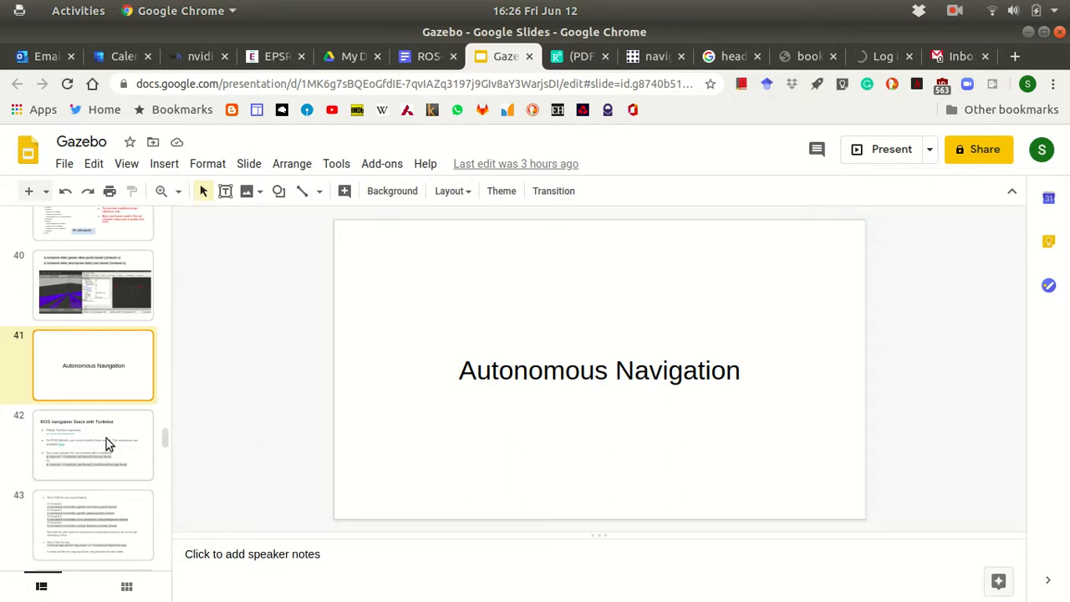
Step: Show slide 42, 'ROS navigation Stack with Turtlebot', in the Gazebo deck
{"action": "left_click", "coordinate": [93, 444]}
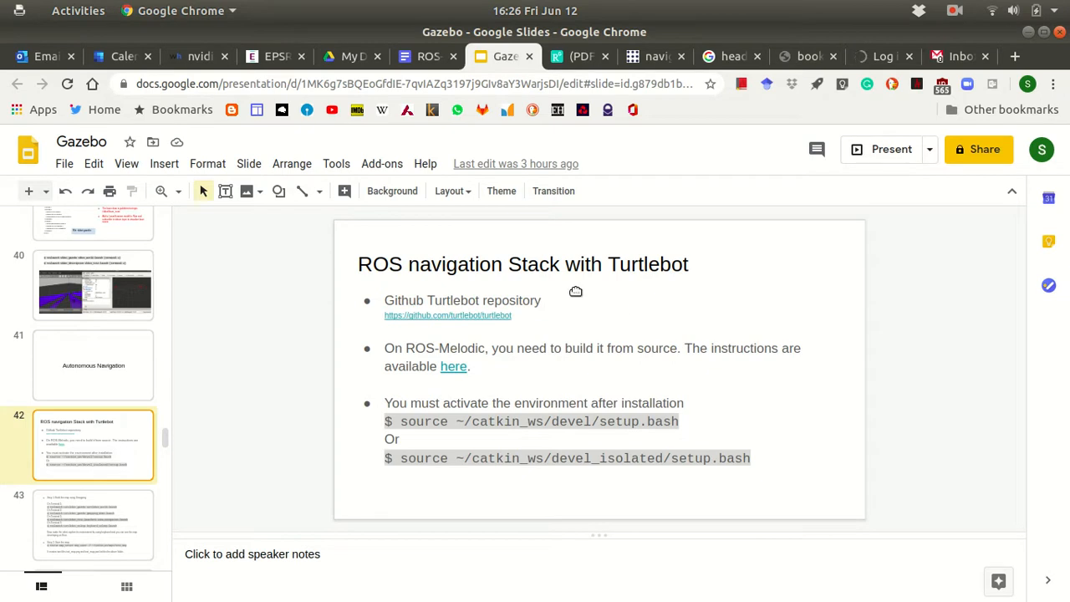
{"action": "mouse_move", "coordinate": [528, 368]}
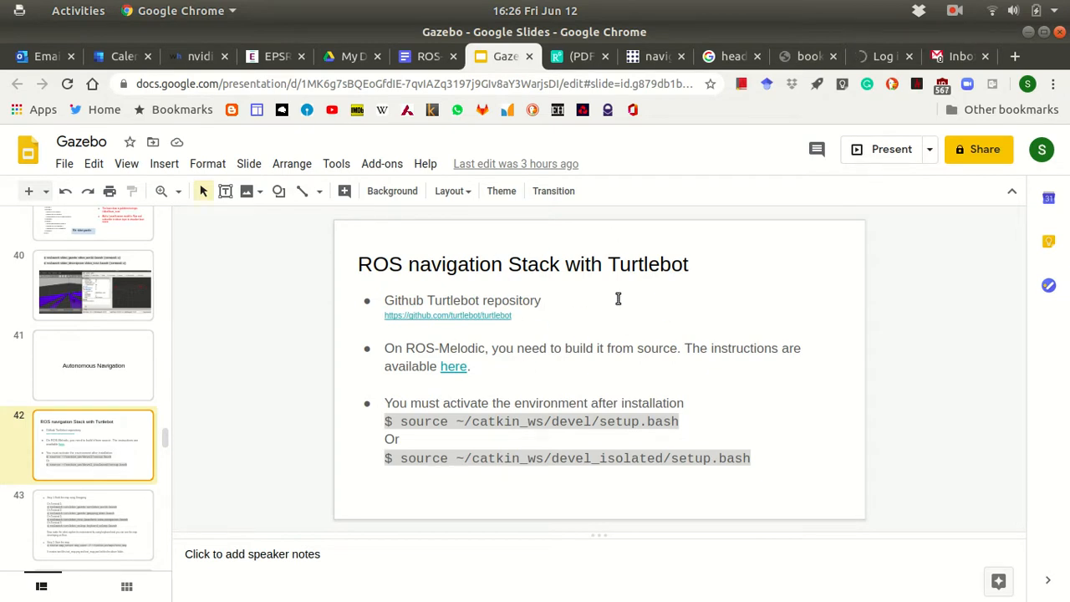
{"action": "mouse_move", "coordinate": [694, 278]}
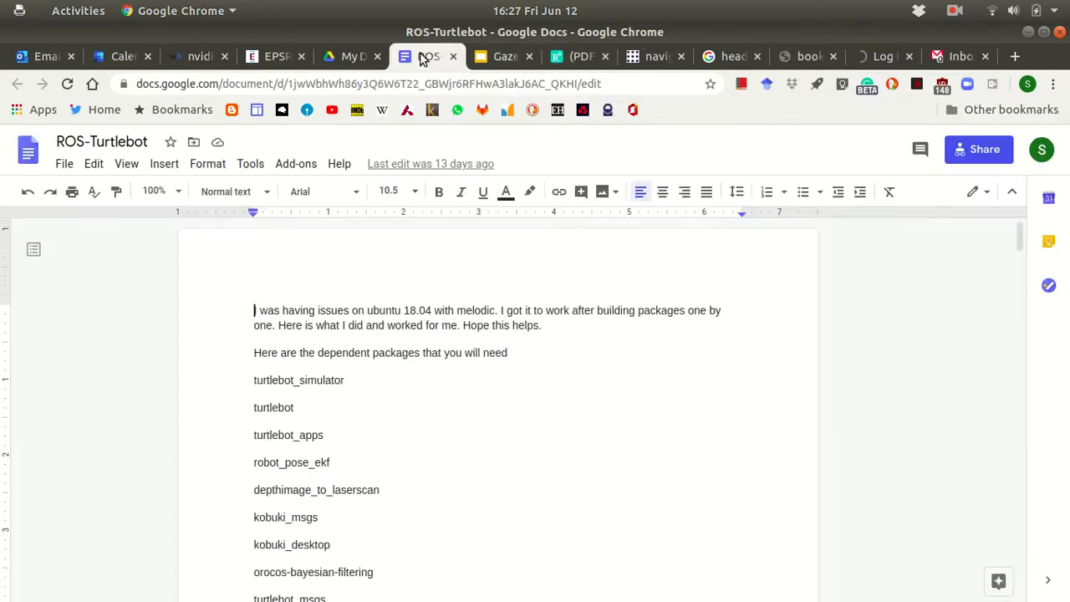
Step: Read through the ROS-Turtlebot package build instructions, then return to the Gazebo deck
{"action": "scroll", "scroll_direction": "down", "scroll_amount": 3}
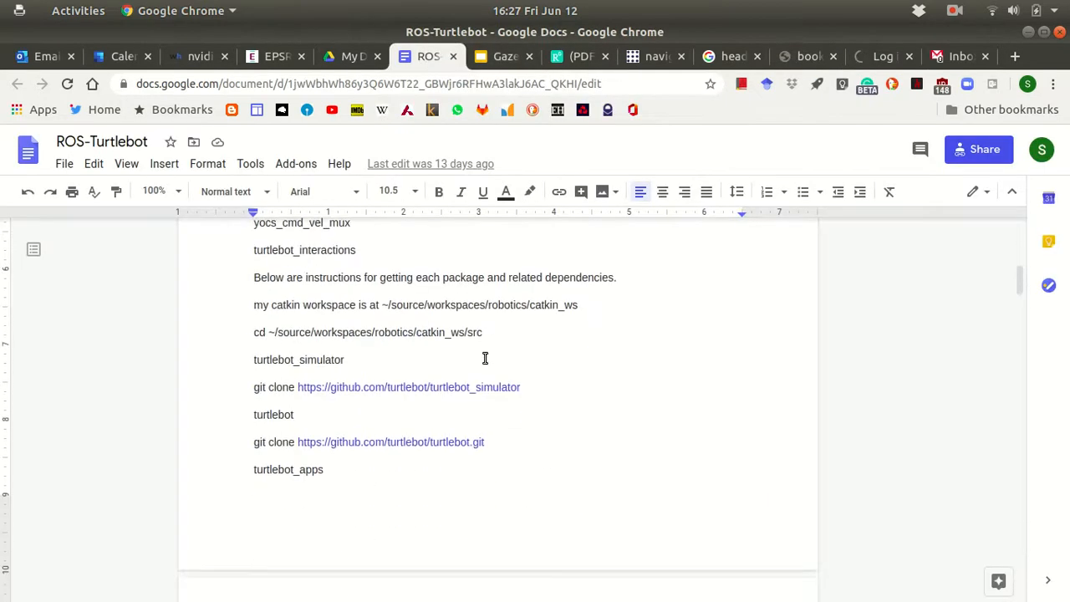
{"action": "scroll", "scroll_direction": "down", "scroll_amount": 3}
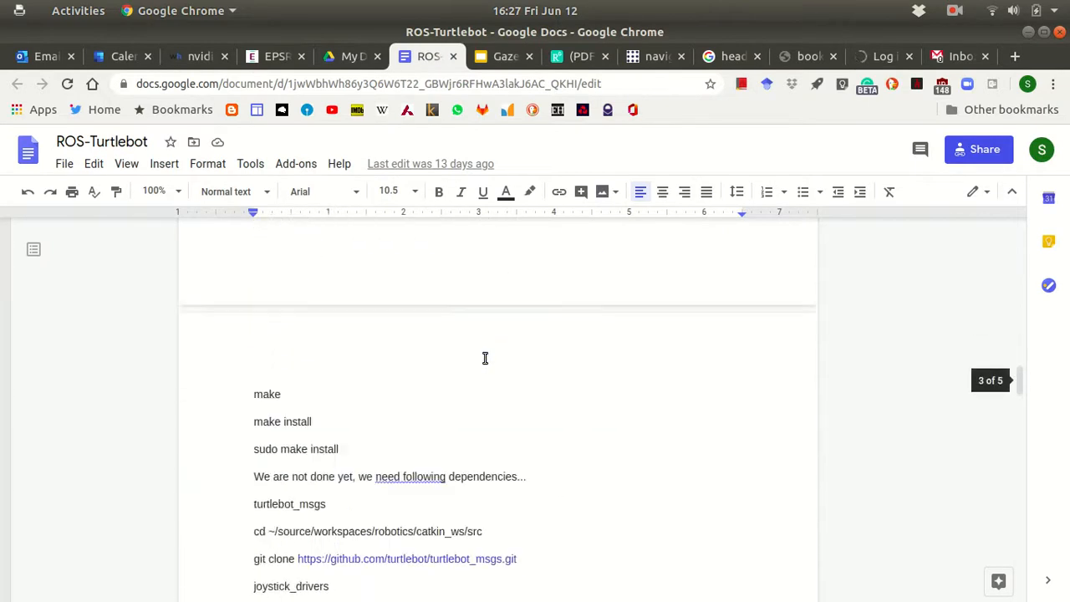
{"action": "scroll", "scroll_direction": "down", "scroll_amount": 3}
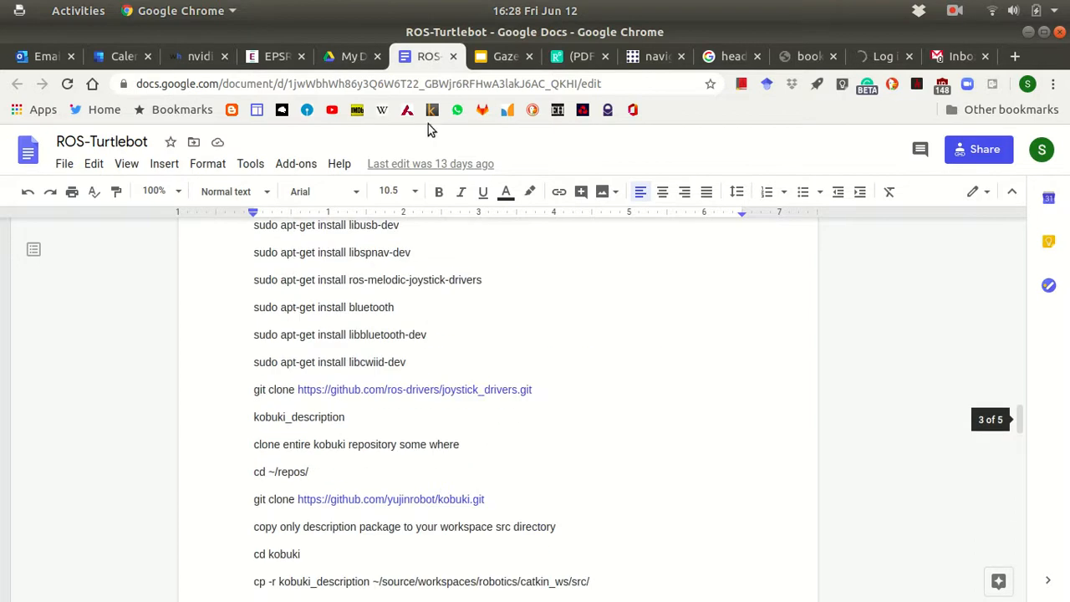
{"action": "left_click", "coordinate": [503, 56]}
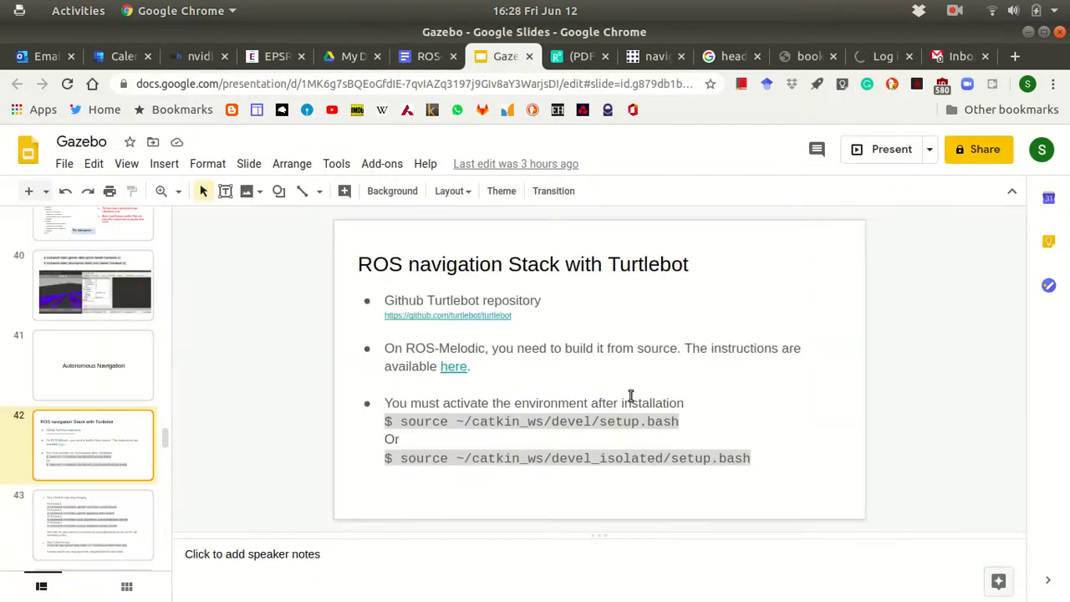
{"action": "mouse_move", "coordinate": [435, 351]}
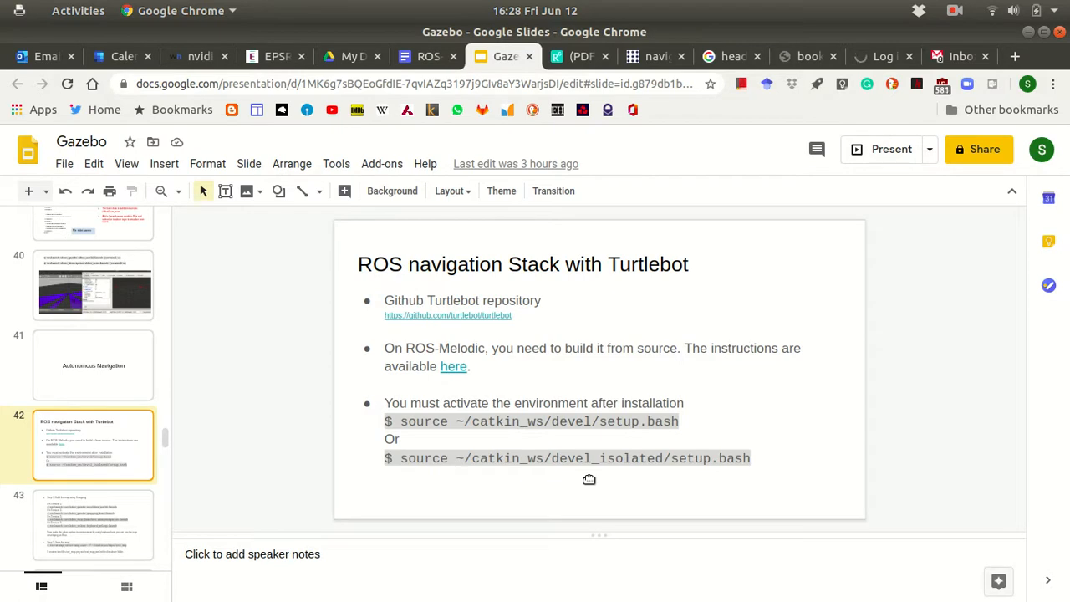
{"action": "mouse_move", "coordinate": [697, 470]}
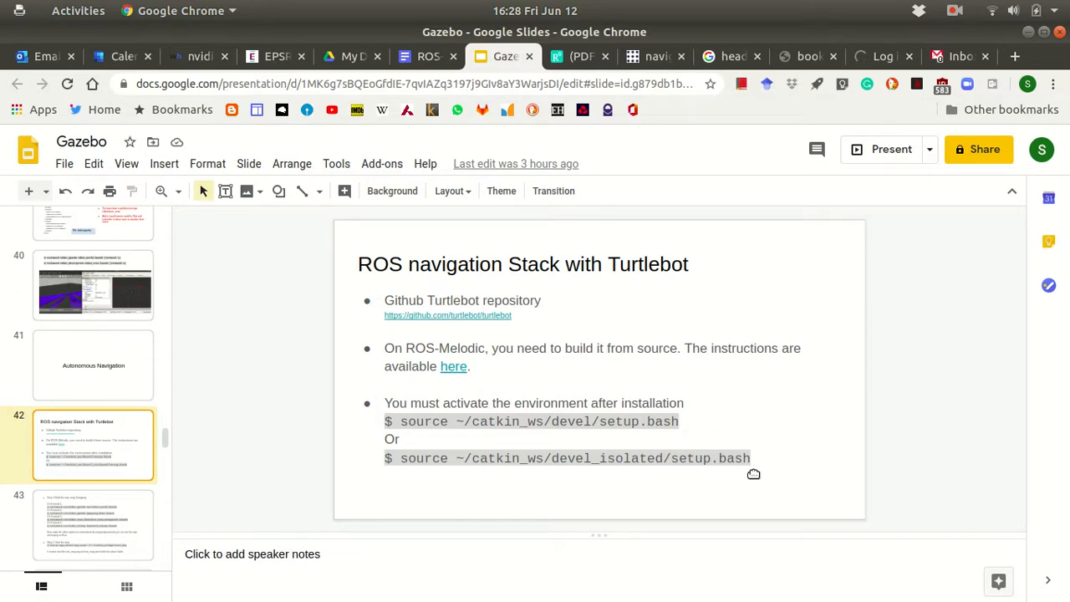
{"action": "mouse_move", "coordinate": [188, 498]}
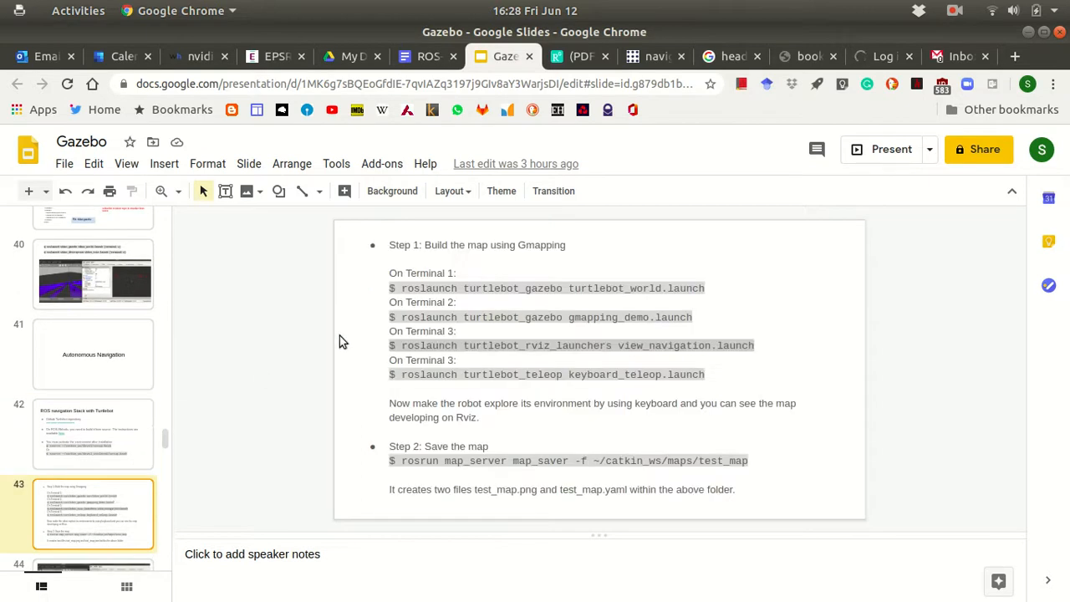
{"action": "mouse_move", "coordinate": [489, 263]}
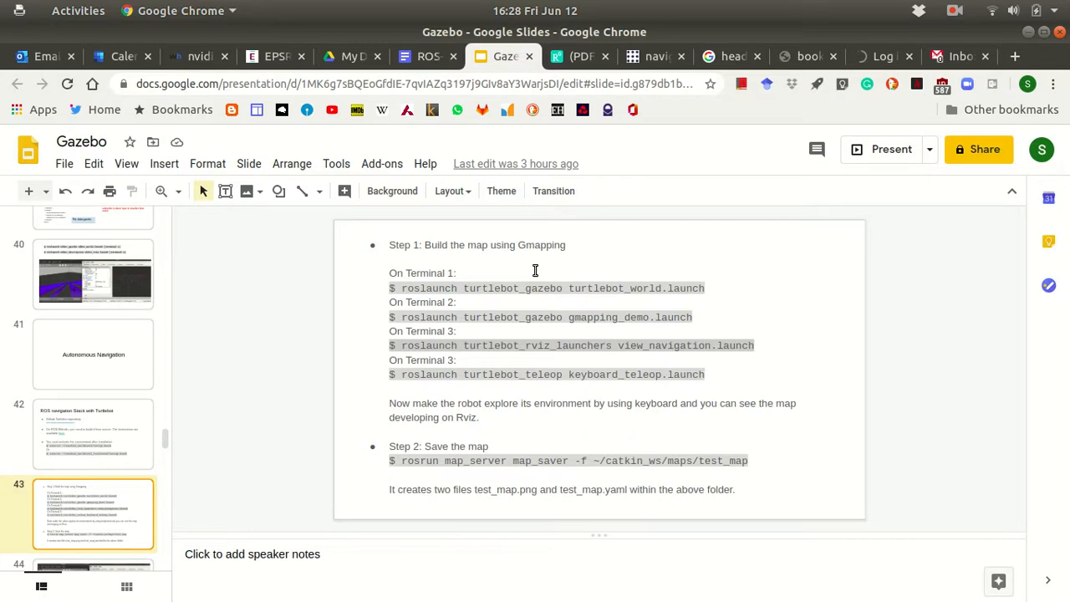
{"action": "mouse_move", "coordinate": [485, 472]}
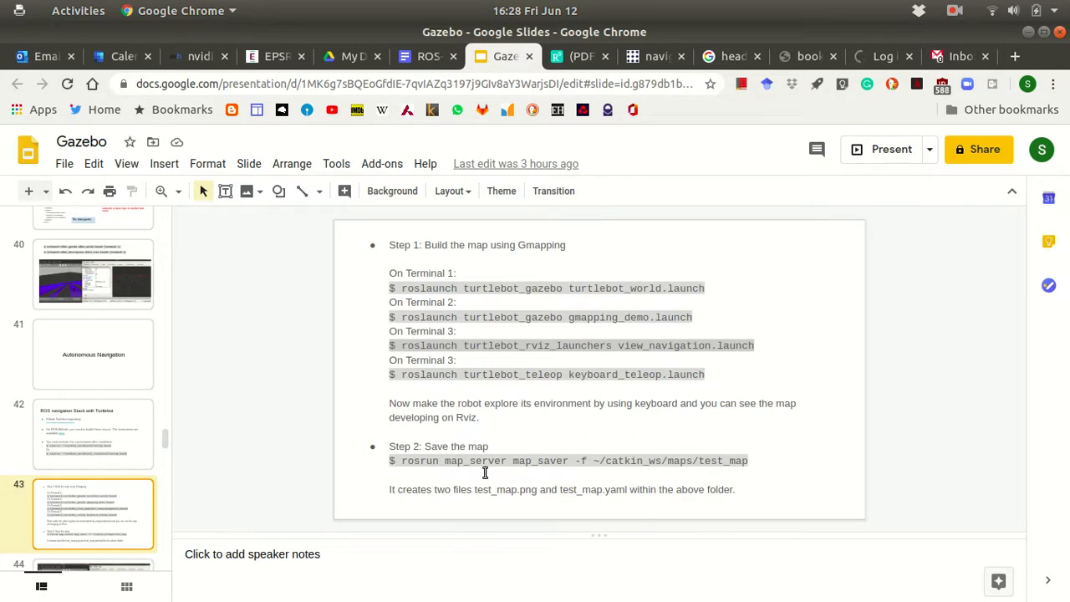
{"action": "mouse_move", "coordinate": [535, 431]}
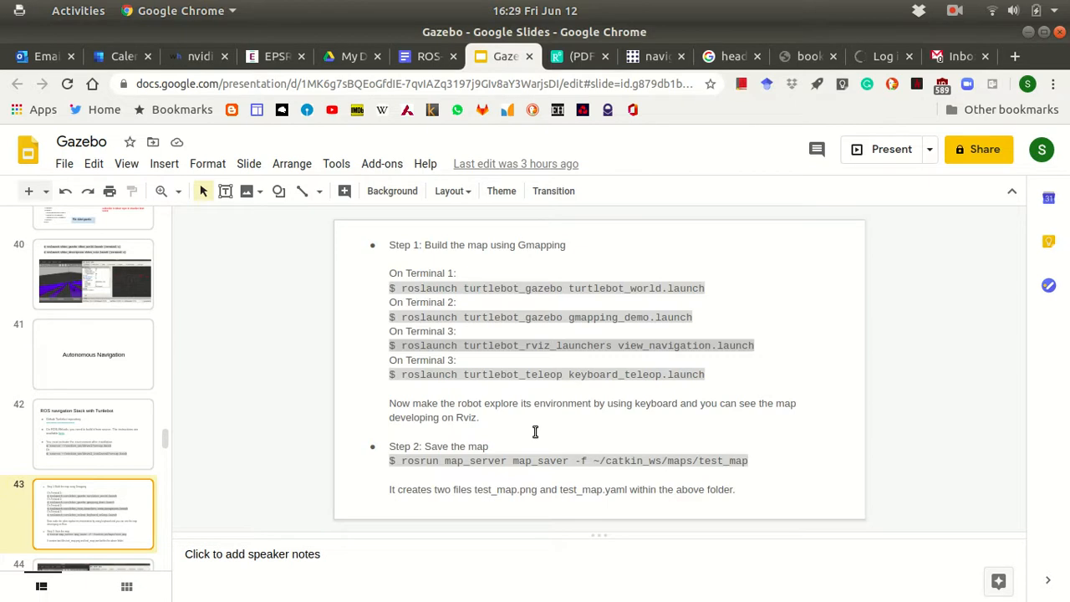
{"action": "mouse_move", "coordinate": [530, 426]}
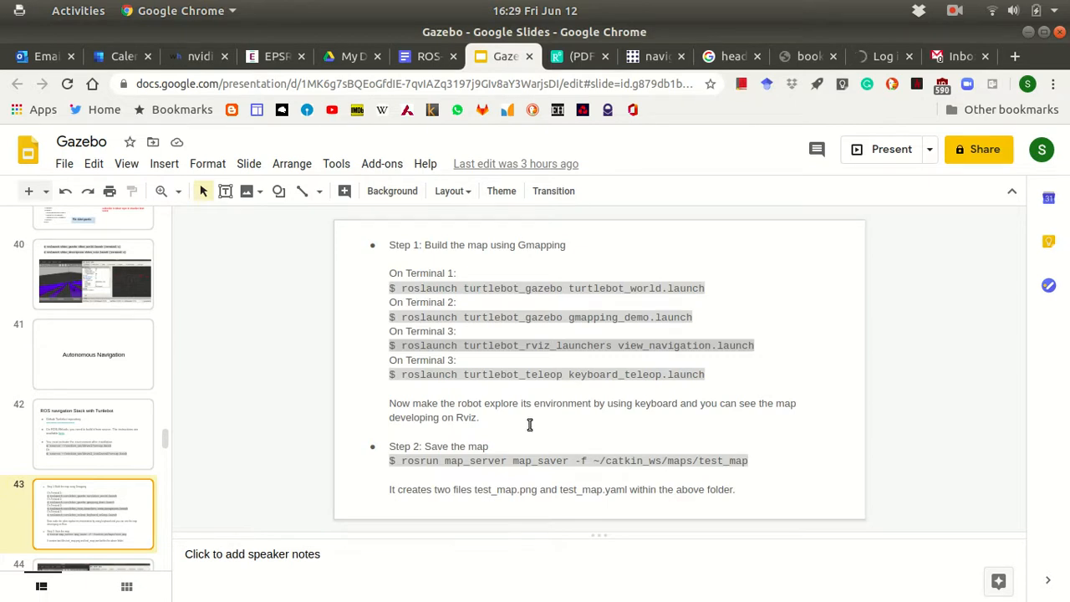
{"action": "mouse_move", "coordinate": [513, 231]}
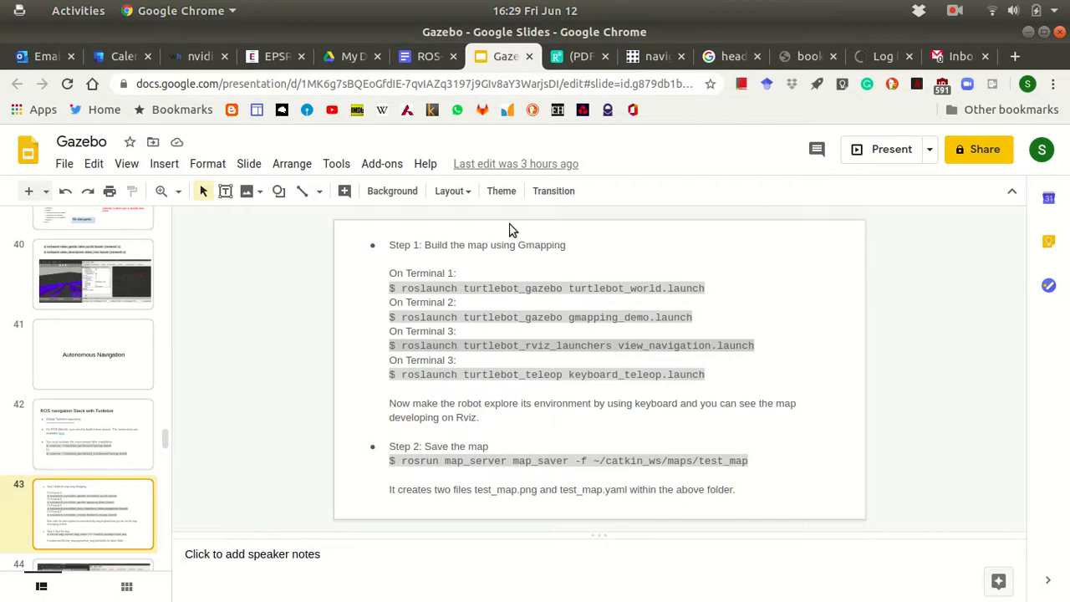
{"action": "mouse_move", "coordinate": [534, 317]}
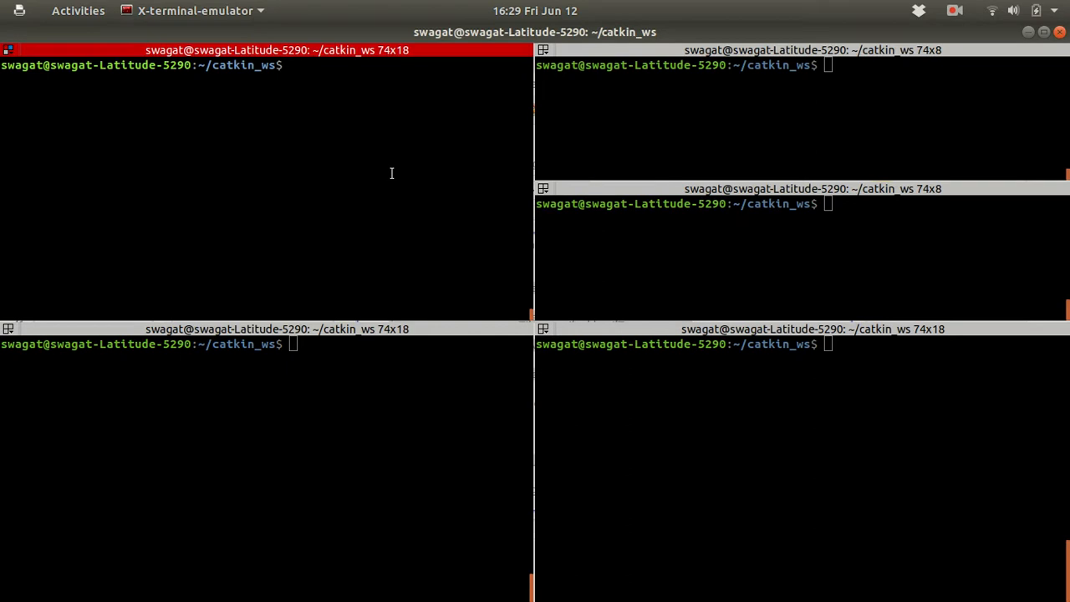
Step: Source devel_isolated/setup.bash in the first terminal pane
{"action": "type", "text": "source de"}
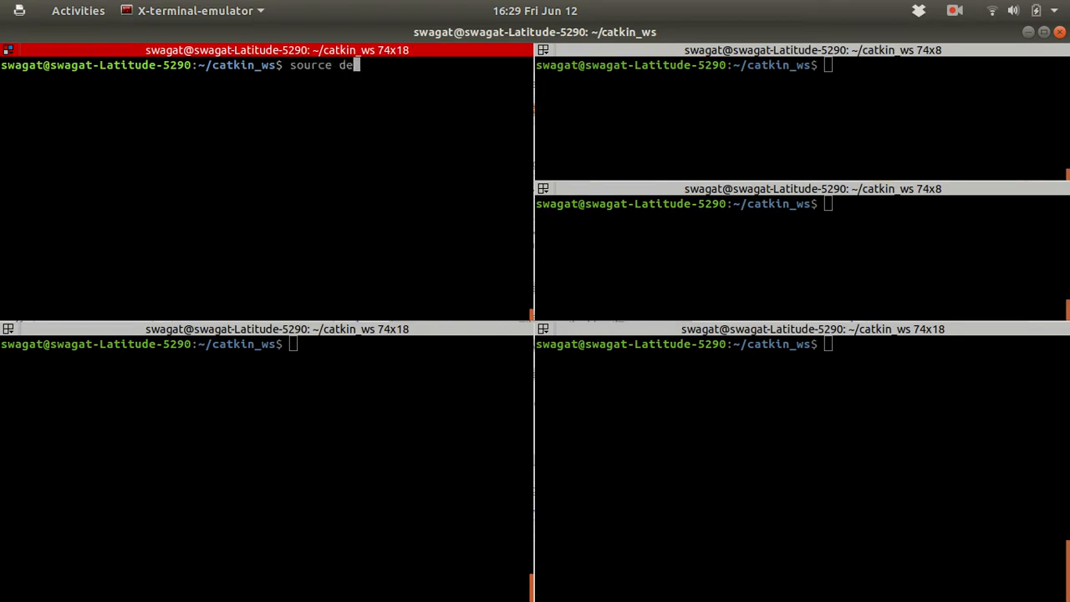
{"action": "type", "text": "vel_isolated/setup.bash"}
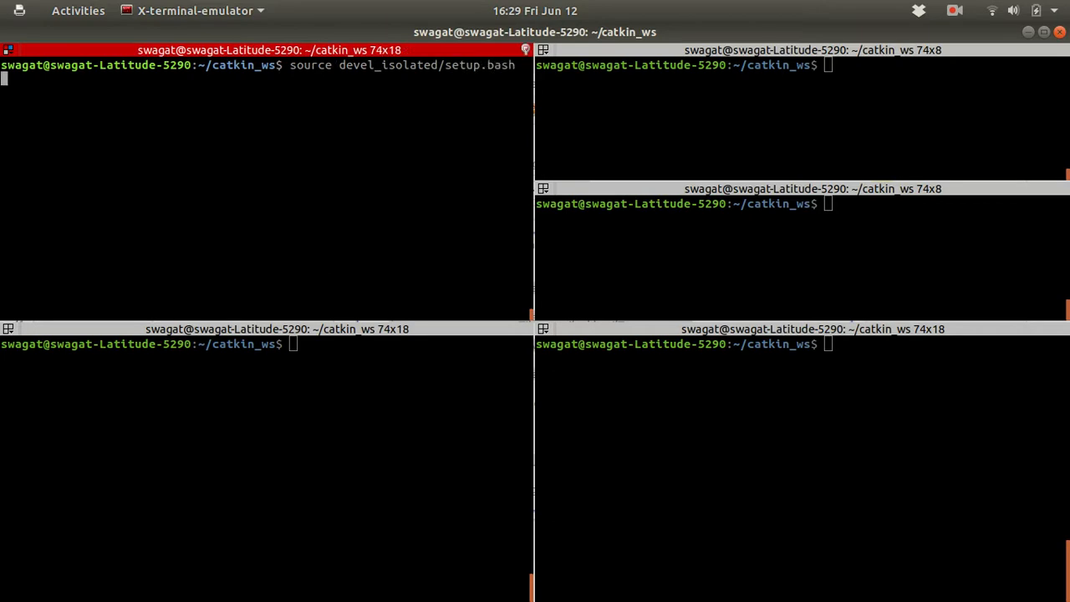
{"action": "key", "text": "Return"}
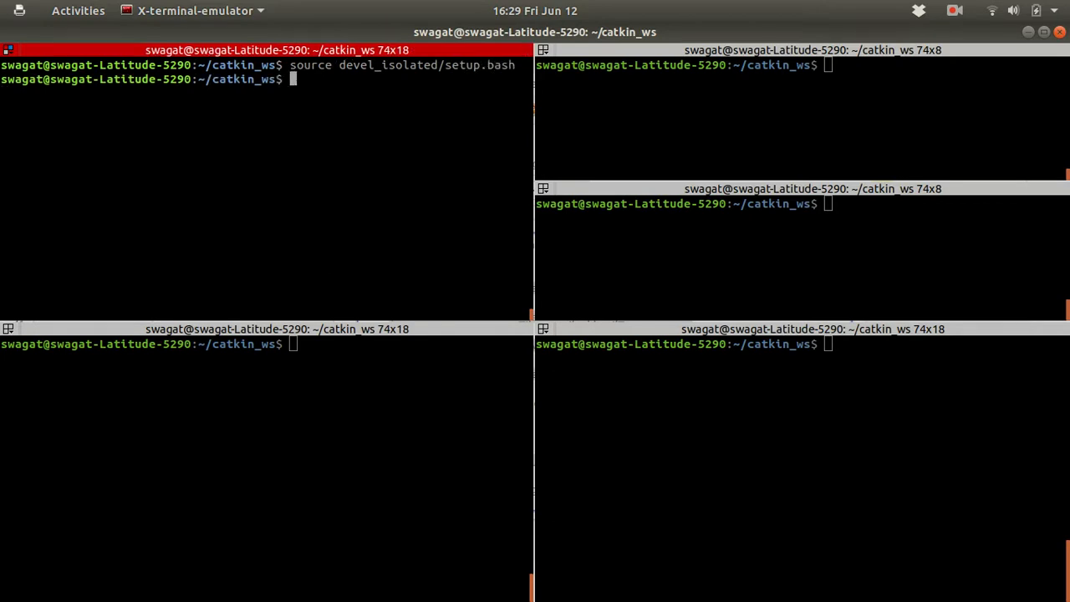
Step: Launch turtlebot_world.launch from turtlebot_gazebo to start the TurtleBot world simulation
{"action": "type", "text": "roslaunch"}
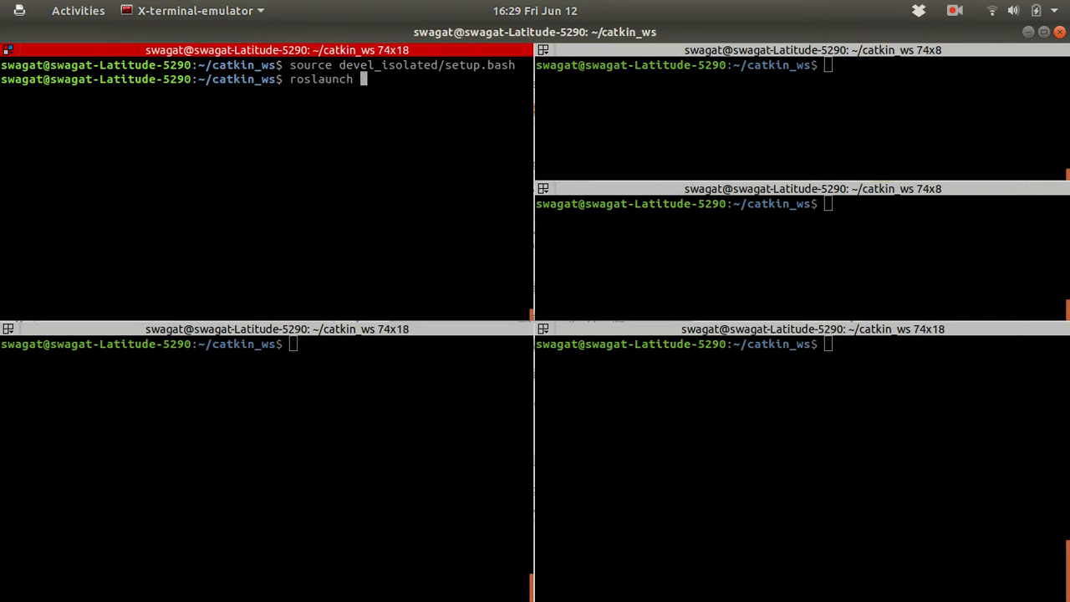
{"action": "type", "text": "turtleb"}
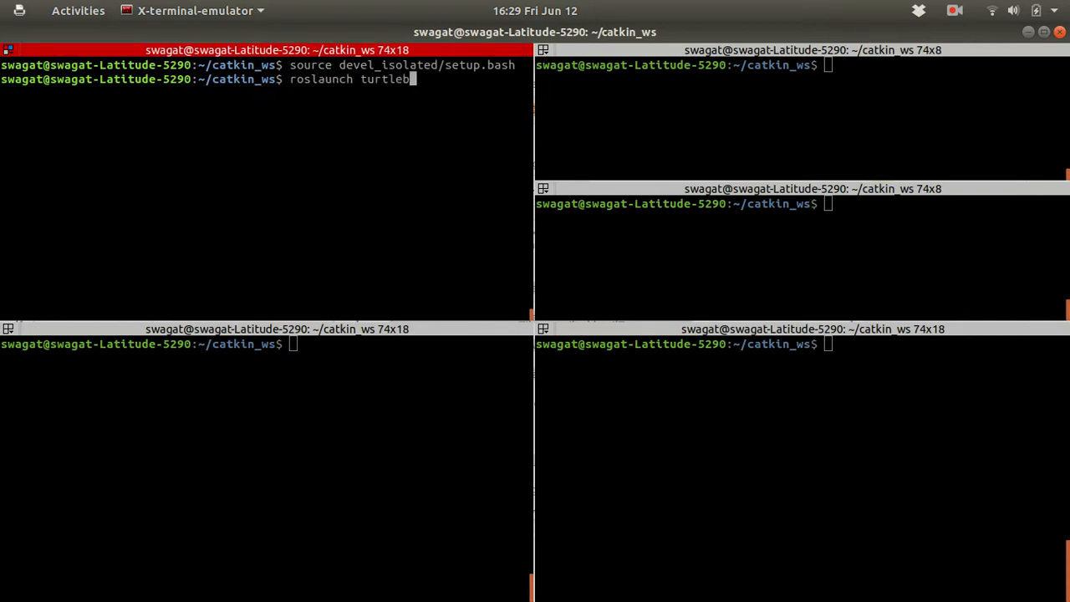
{"action": "type", "text": "ot_gazebo t"}
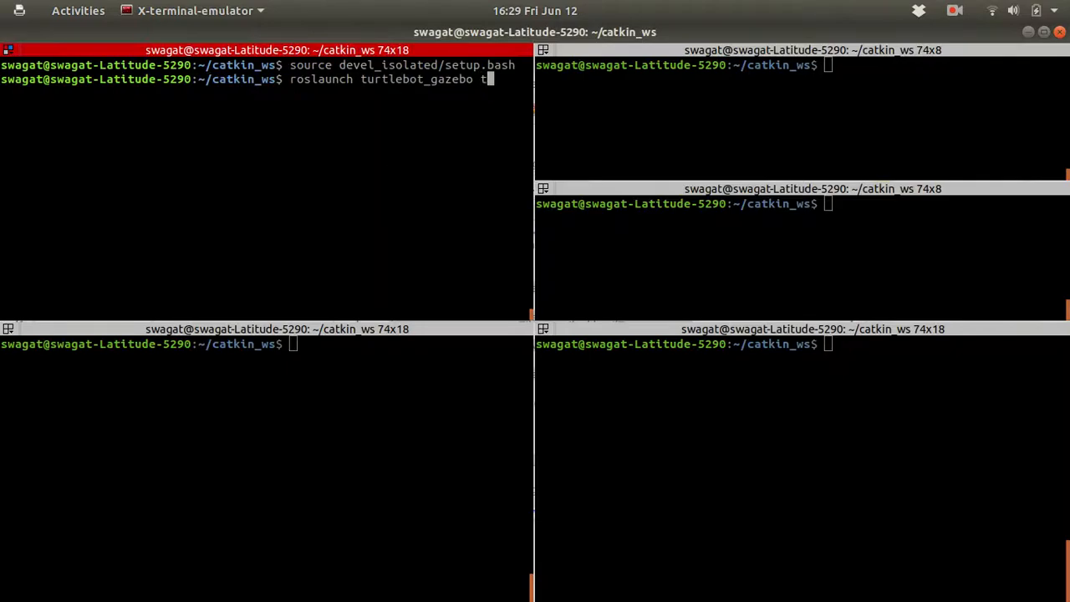
{"action": "type", "text": "urtlebot_world.launch"}
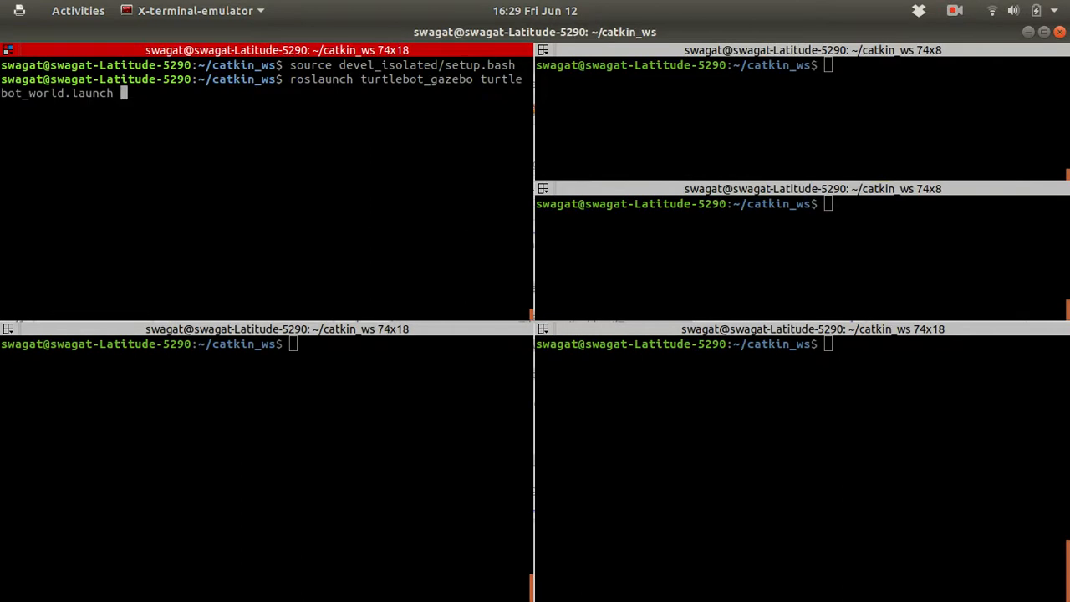
{"action": "key", "text": "Return"}
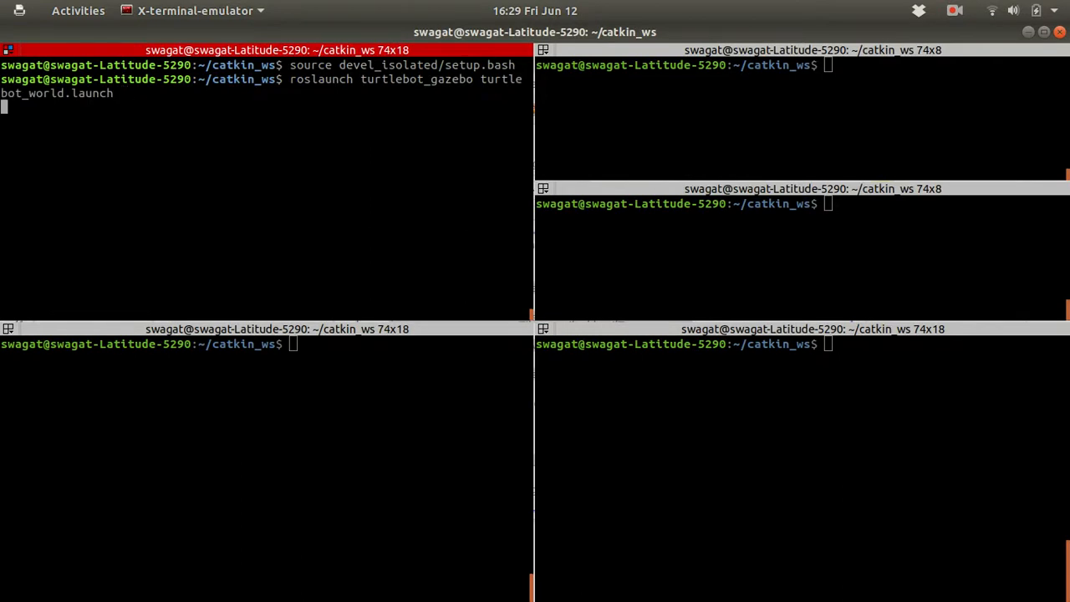
{"action": "key", "text": "Return"}
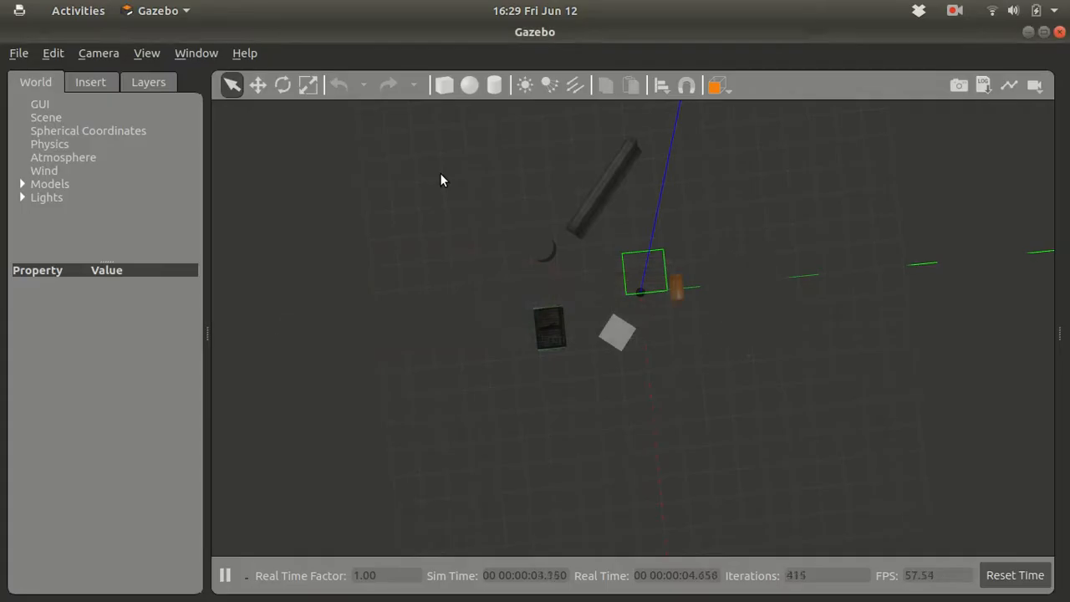
{"action": "mouse_move", "coordinate": [393, 317]}
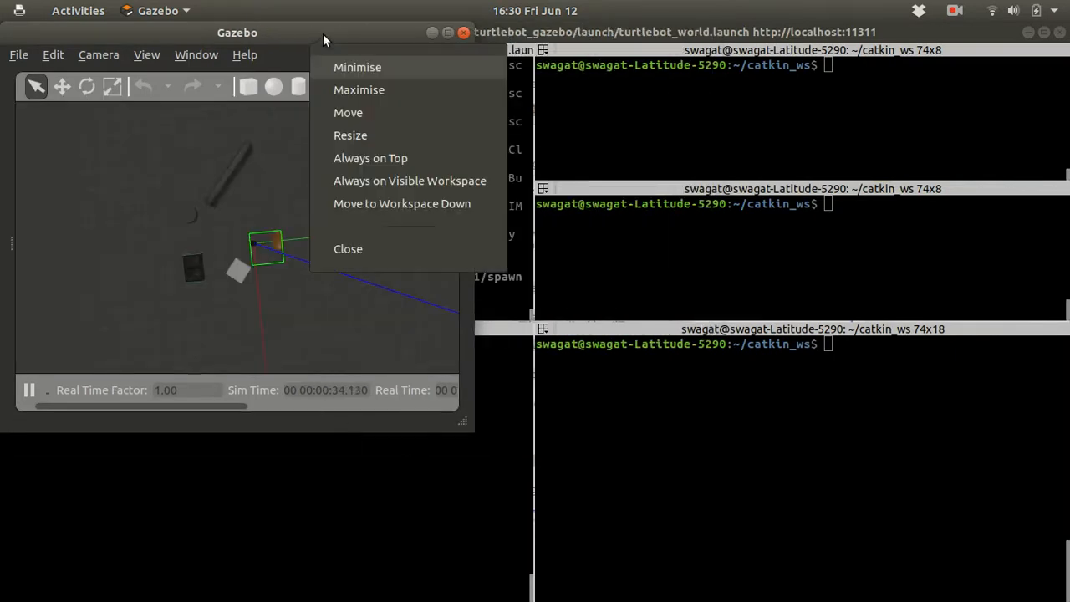
{"action": "mouse_move", "coordinate": [371, 158]}
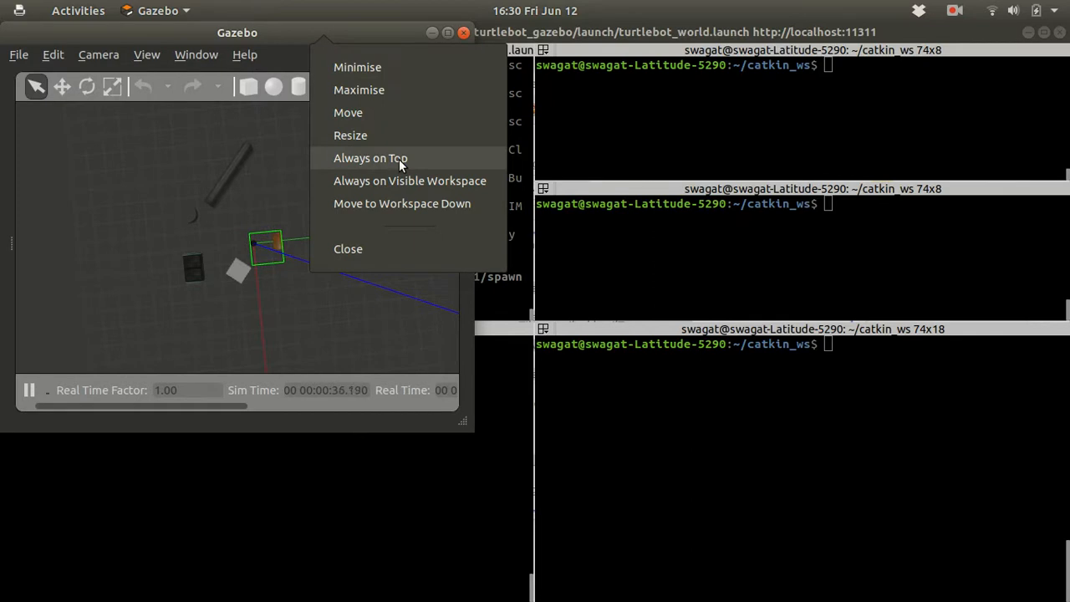
Step: Set the shrunken Gazebo window to Always on Top and switch windows
{"action": "left_click", "coordinate": [371, 158]}
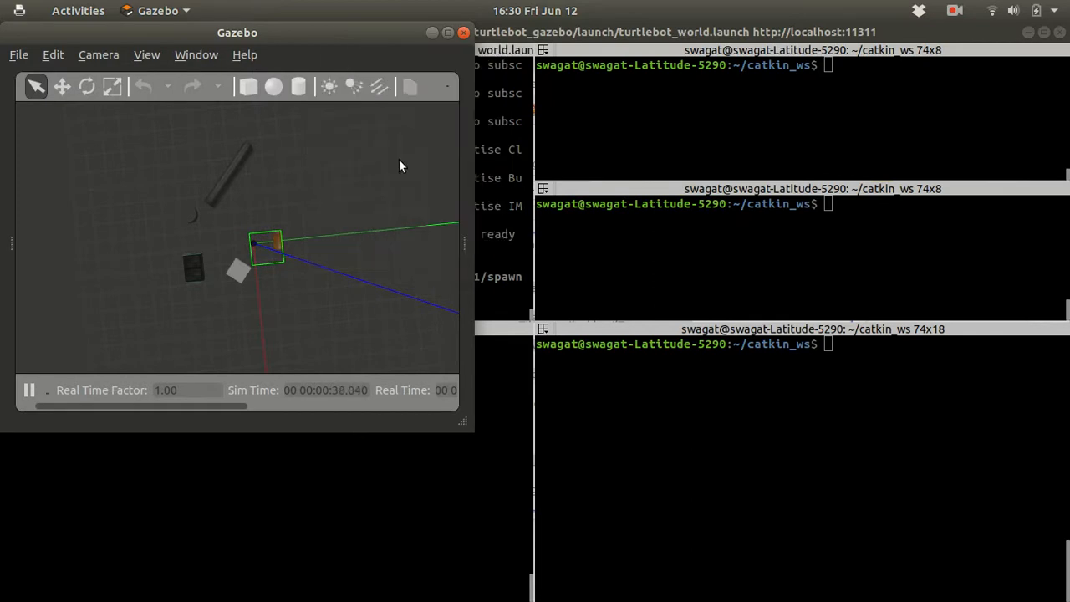
{"action": "key", "text": "alt+Tab"}
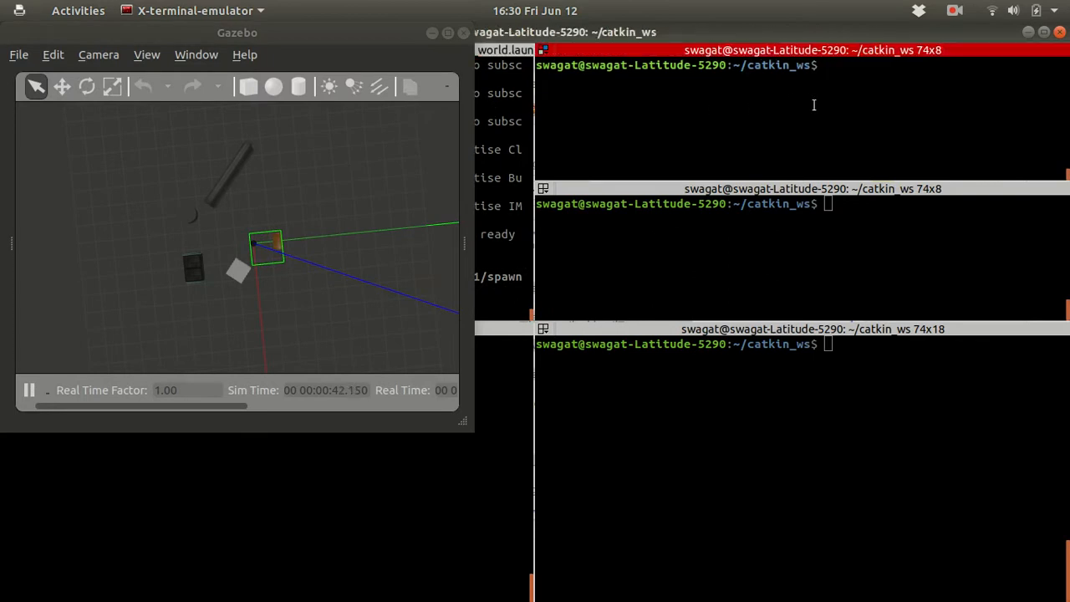
Step: Source devel_isolated/setup.bash in the upper-right terminal pane
{"action": "type", "text": "r"}
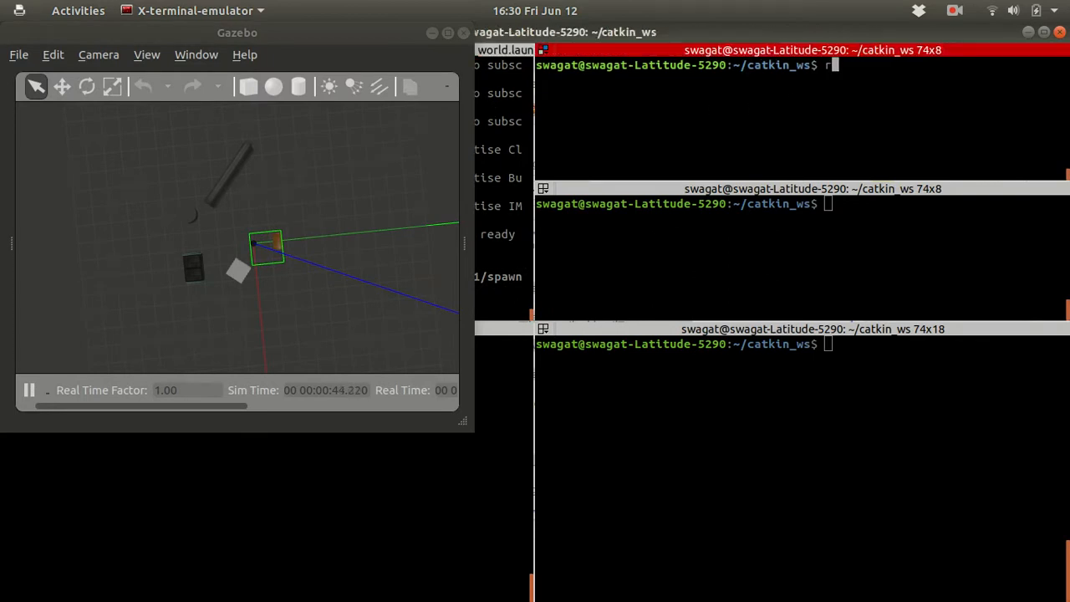
{"action": "type", "text": "os"}
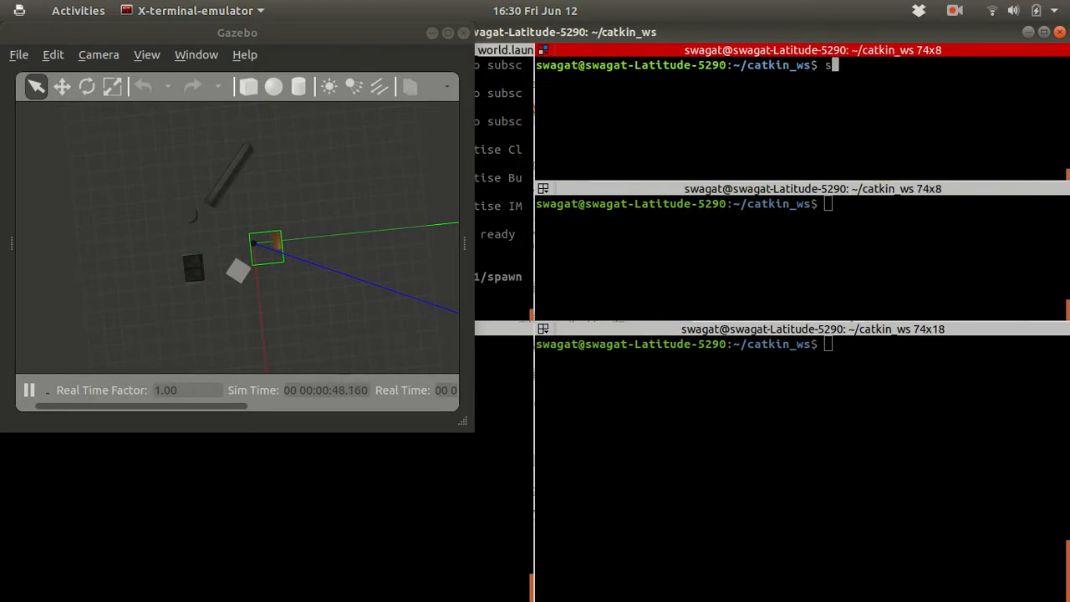
{"action": "type", "text": "ource devel_i"}
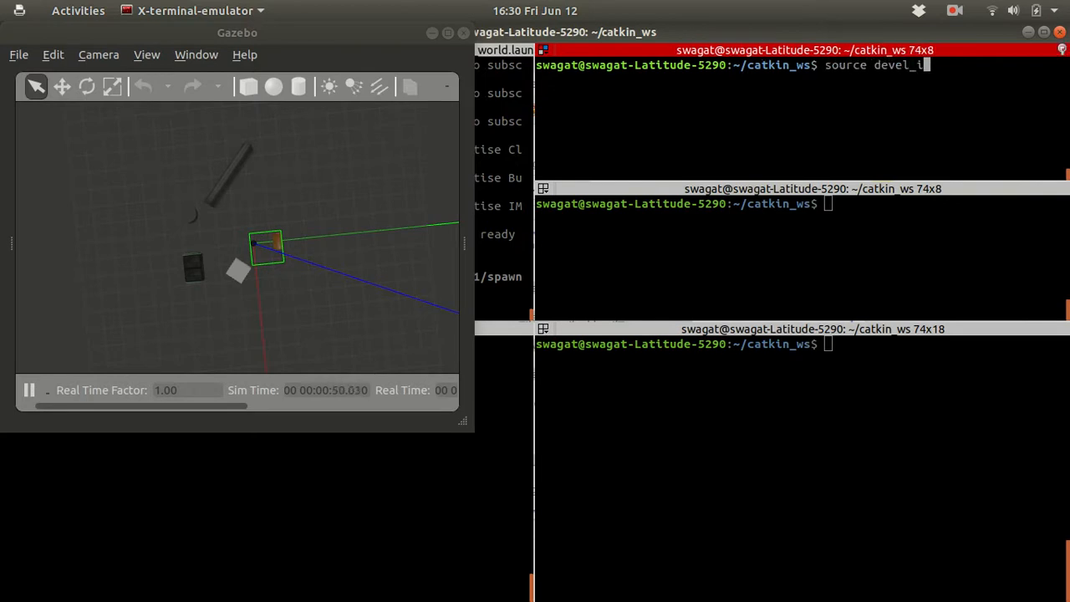
{"action": "type", "text": "solated/setup.bash"}
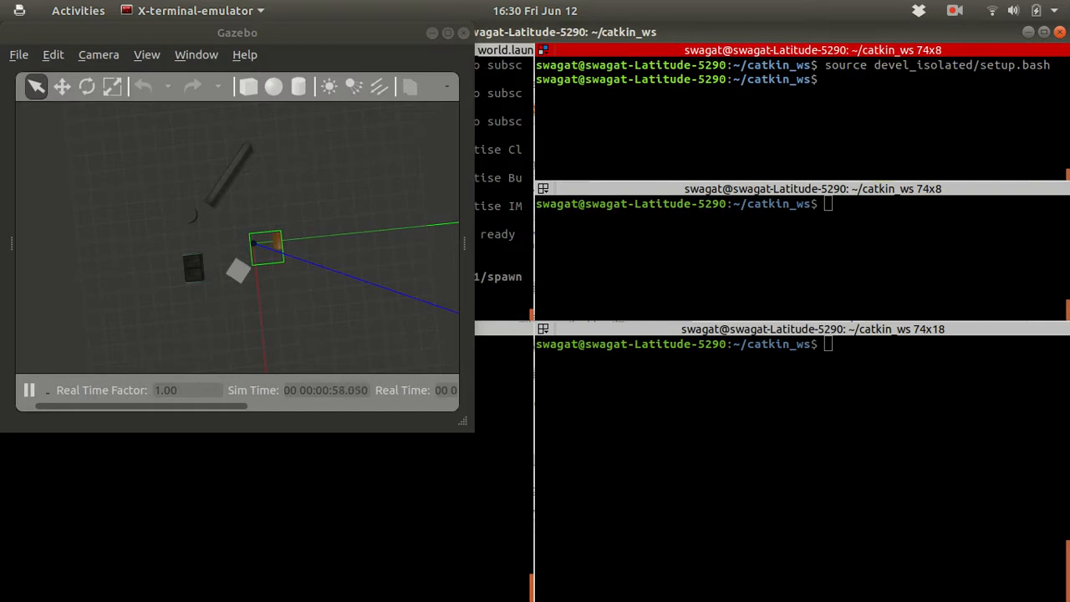
Step: Launch turtlebot_gazebo gmapping_demo.launch and wait for its first registered scan
{"action": "type", "text": "ro"}
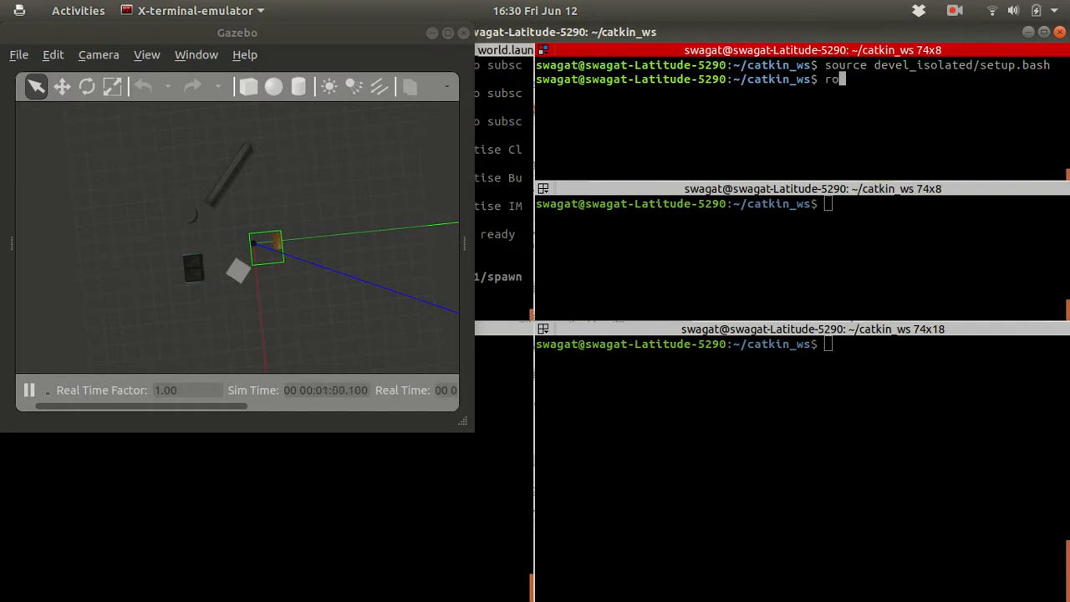
{"action": "type", "text": "sl"}
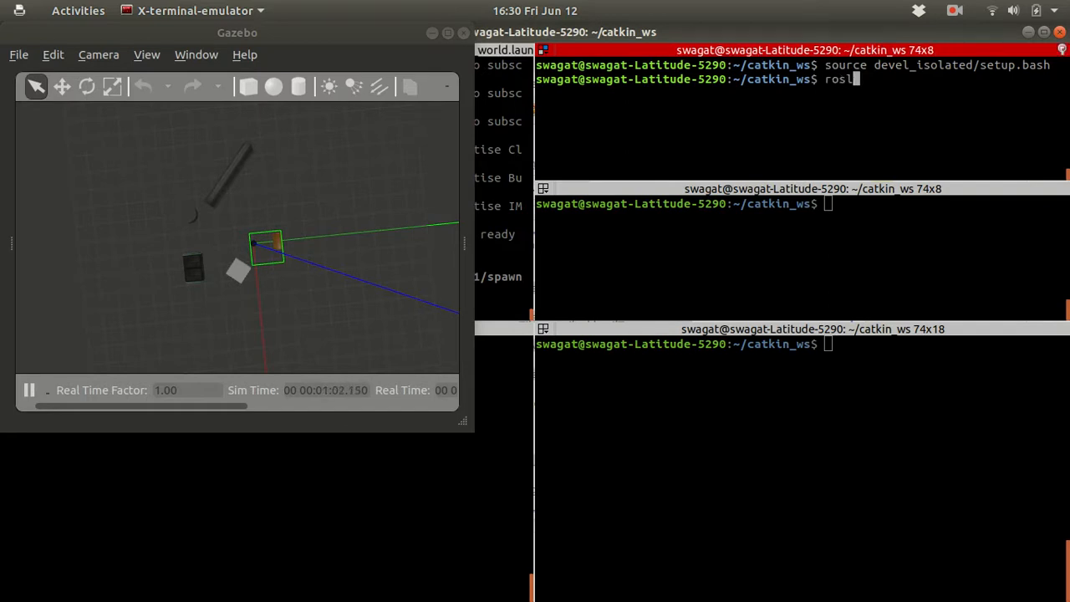
{"action": "type", "text": "aunch turtlebot_navigation"}
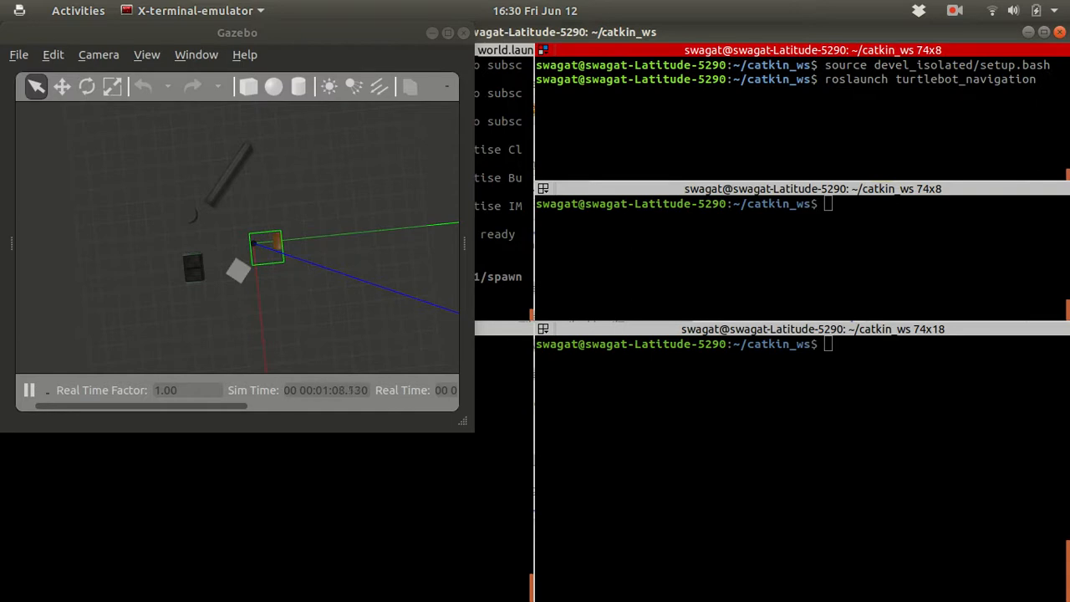
{"action": "type", "text": "gmapping_demo.launch"}
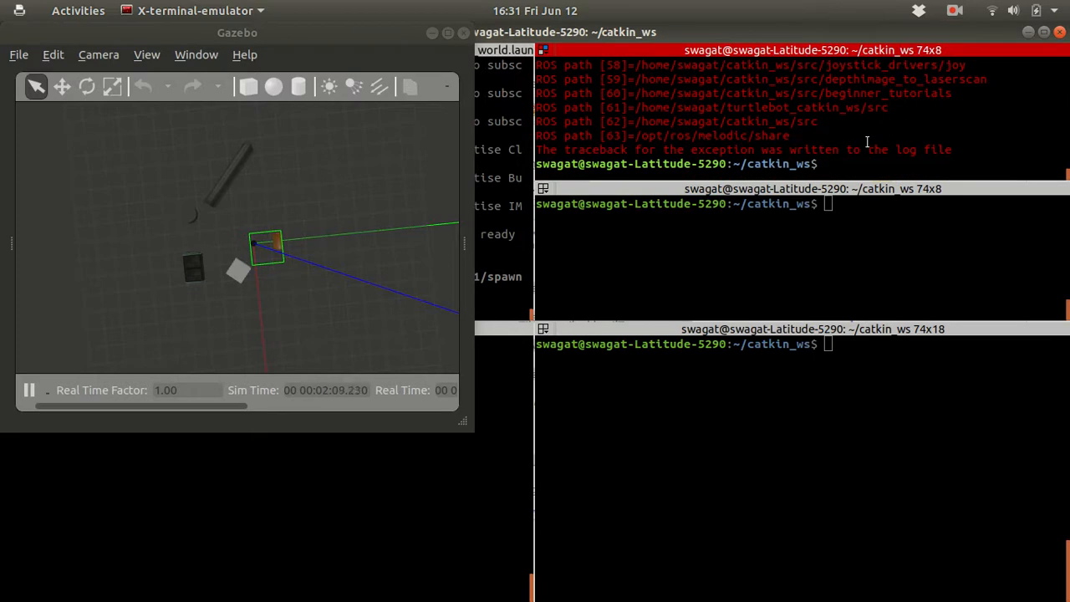
{"action": "type", "text": "roslaunch"}
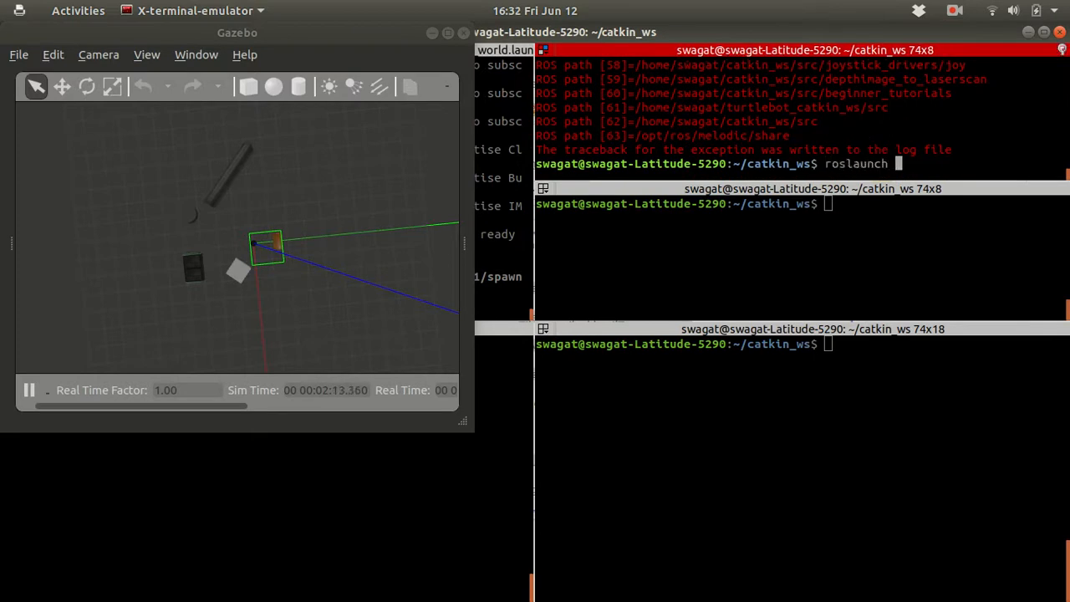
{"action": "type", "text": "turtle"}
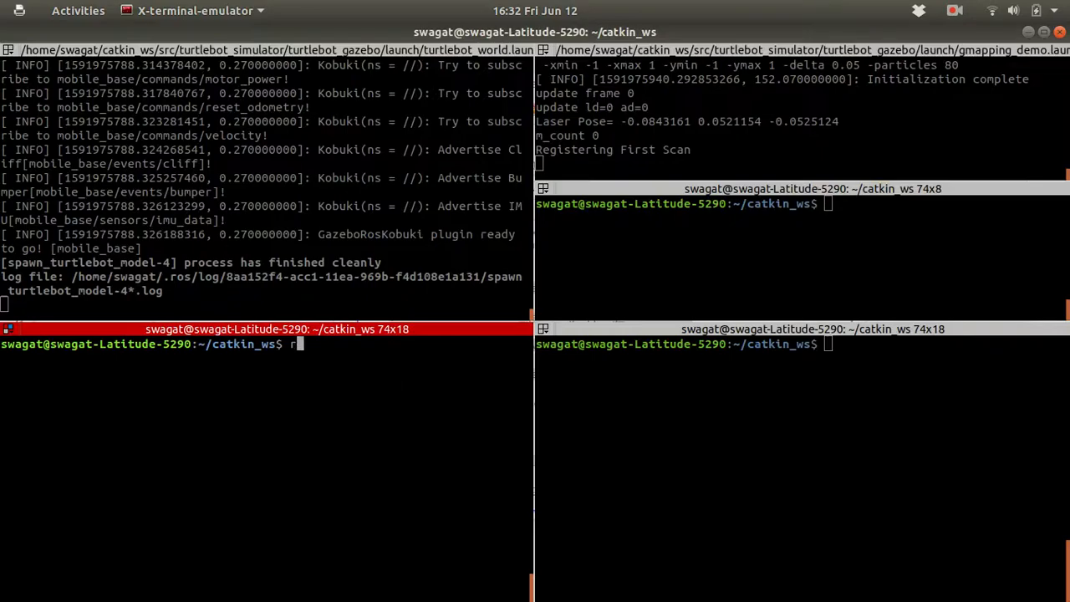
Step: Source devel_isolated/setup.bash in the lower-left terminal pane
{"action": "type", "text": "os"}
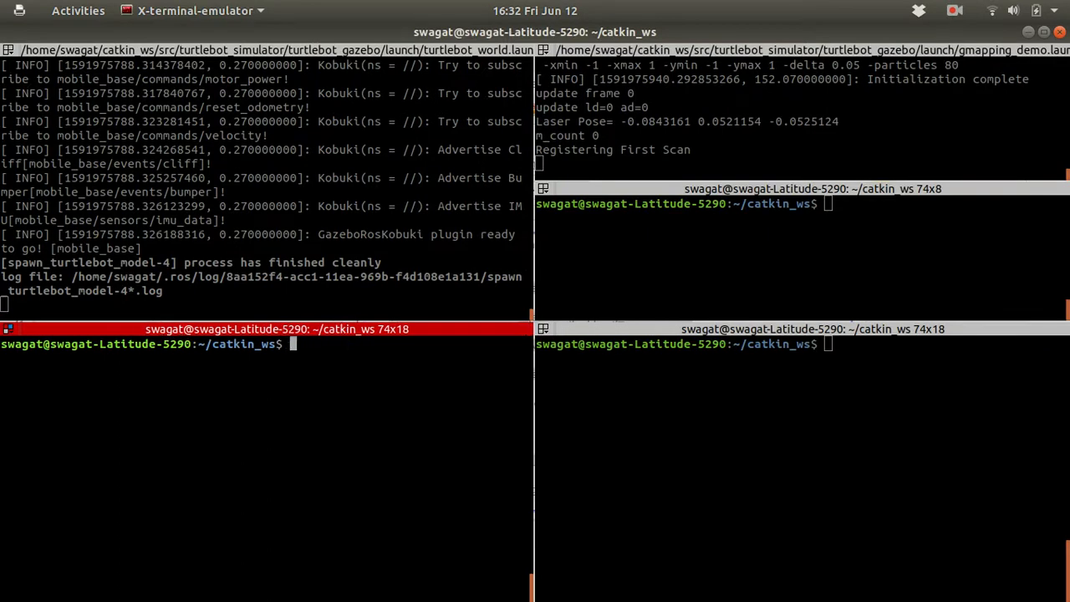
{"action": "type", "text": "so"}
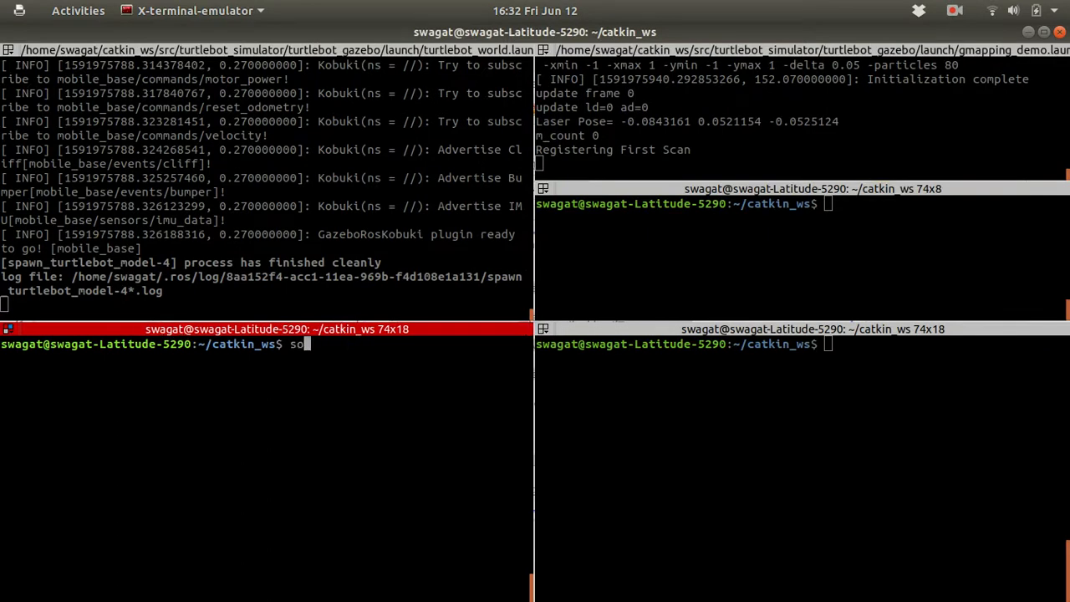
{"action": "type", "text": "urce devel_isolated/setup.bash"}
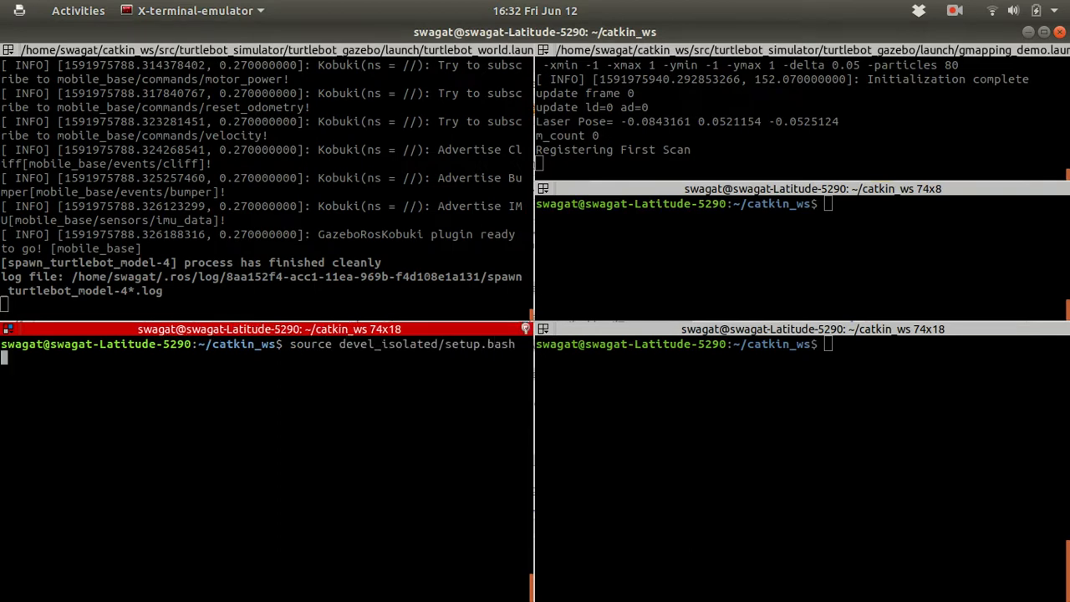
Step: Launch turtlebot_rviz_launchers view_navigation.launch to open RViz
{"action": "type", "text": "roslaunch"}
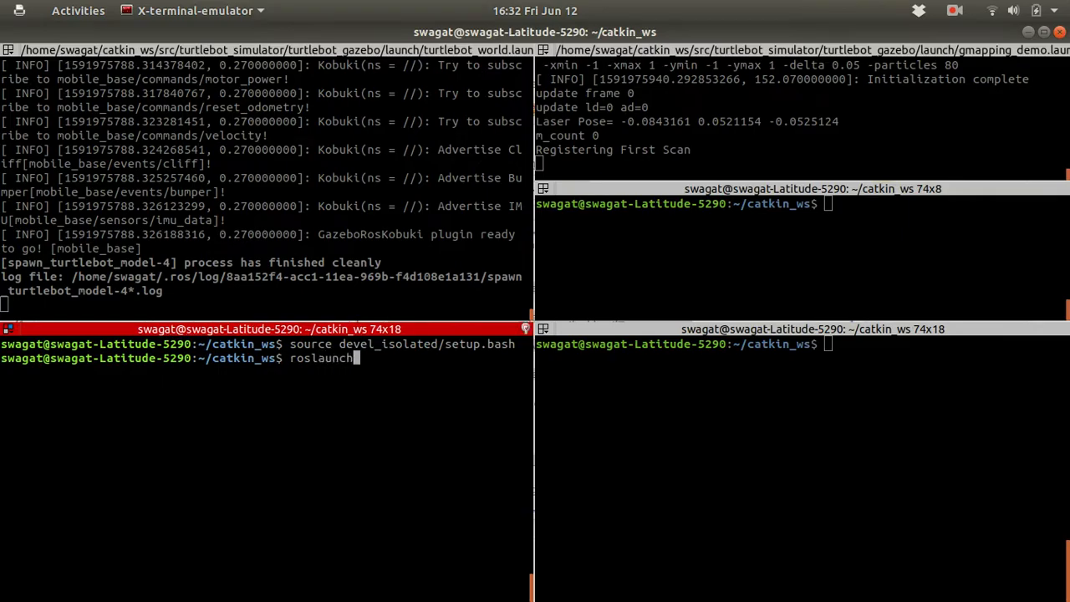
{"action": "mouse_move", "coordinate": [394, 386]}
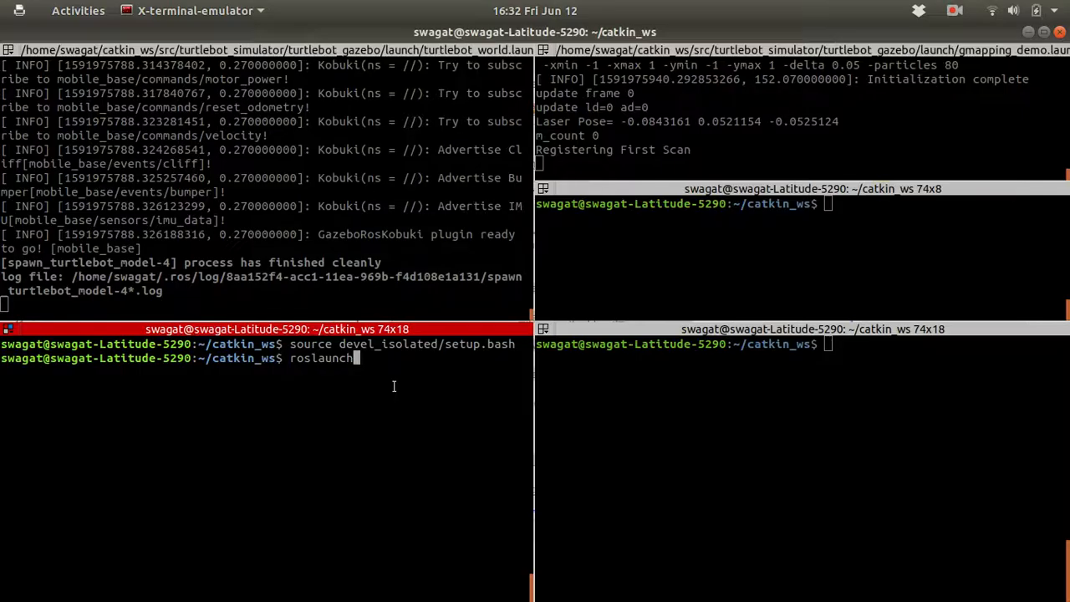
{"action": "type", "text": "turtlebot_rviz_launchers view"}
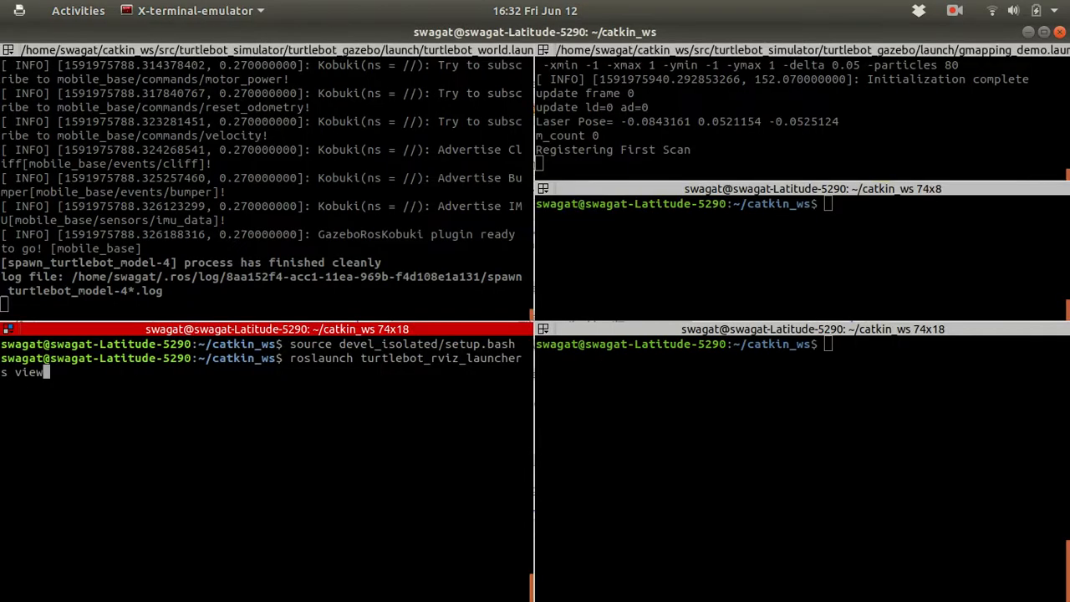
{"action": "type", "text": "_navigation"}
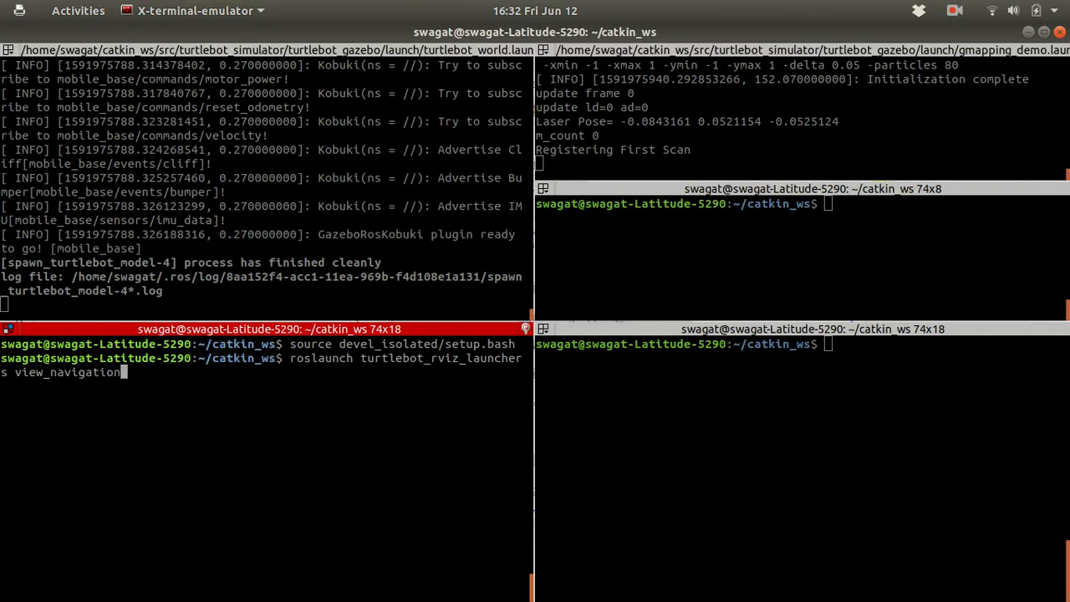
{"action": "type", "text": ".launch"}
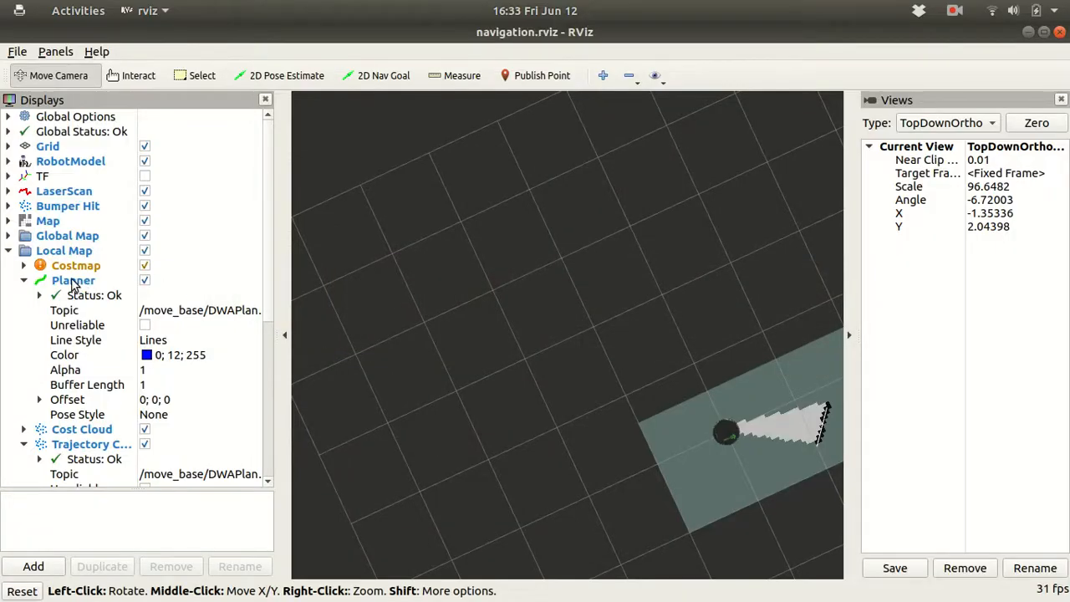
Step: Look over the navigation properties in RViz's Displays panel
{"action": "scroll", "scroll_direction": "down", "scroll_amount": 3}
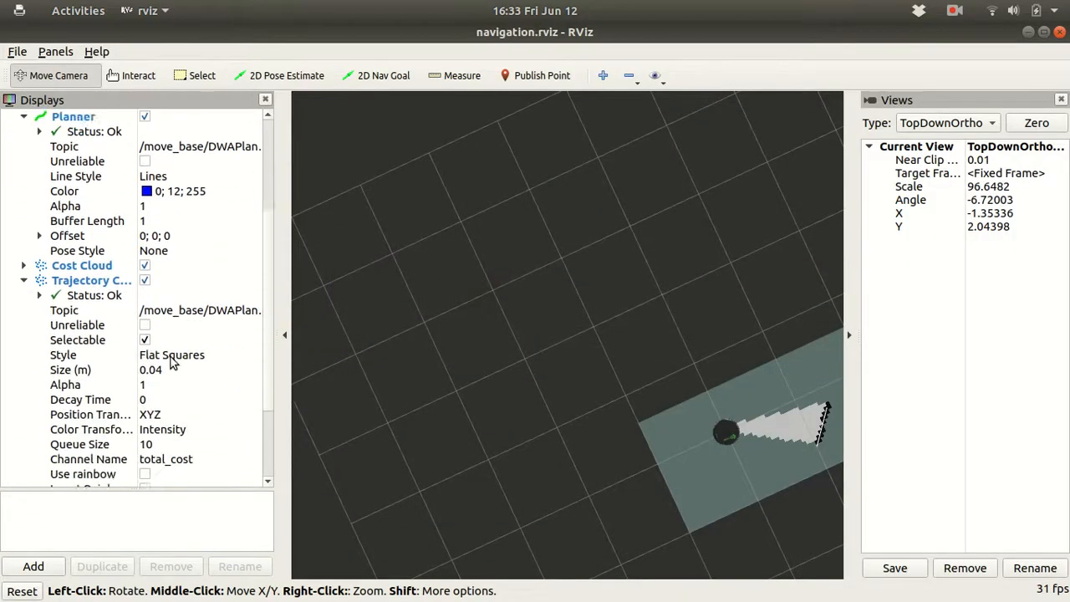
{"action": "scroll", "scroll_direction": "down", "scroll_amount": 3}
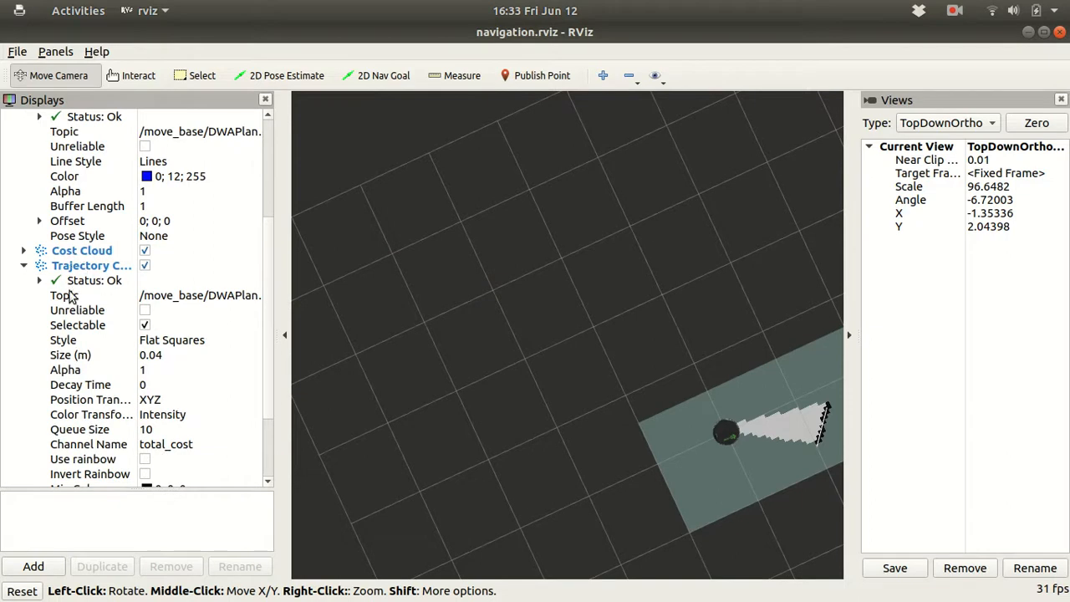
{"action": "scroll", "scroll_direction": "down", "scroll_amount": 3}
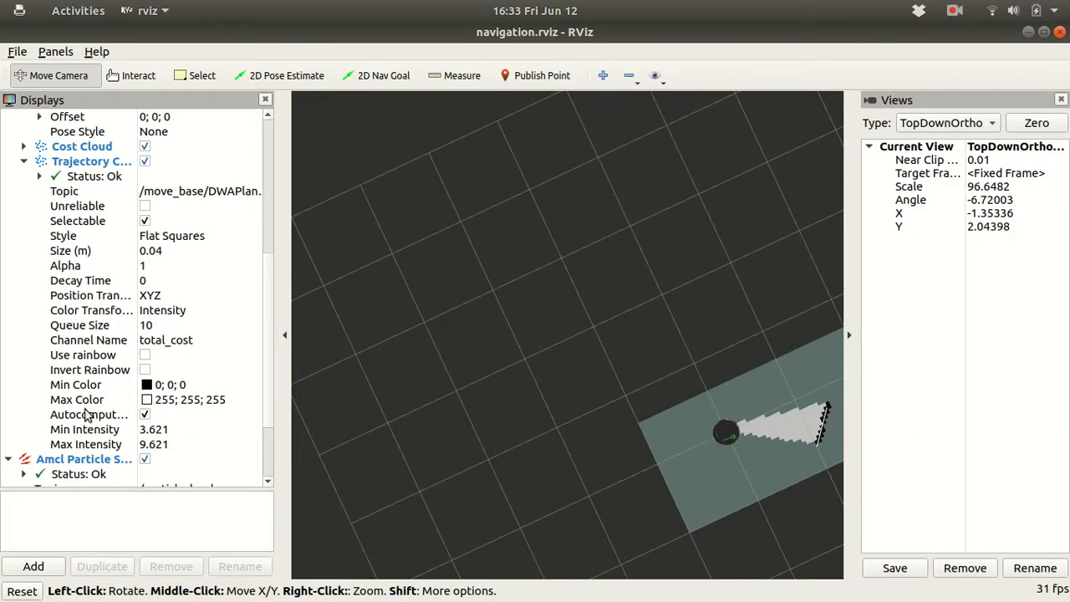
{"action": "scroll", "scroll_direction": "down", "scroll_amount": 3}
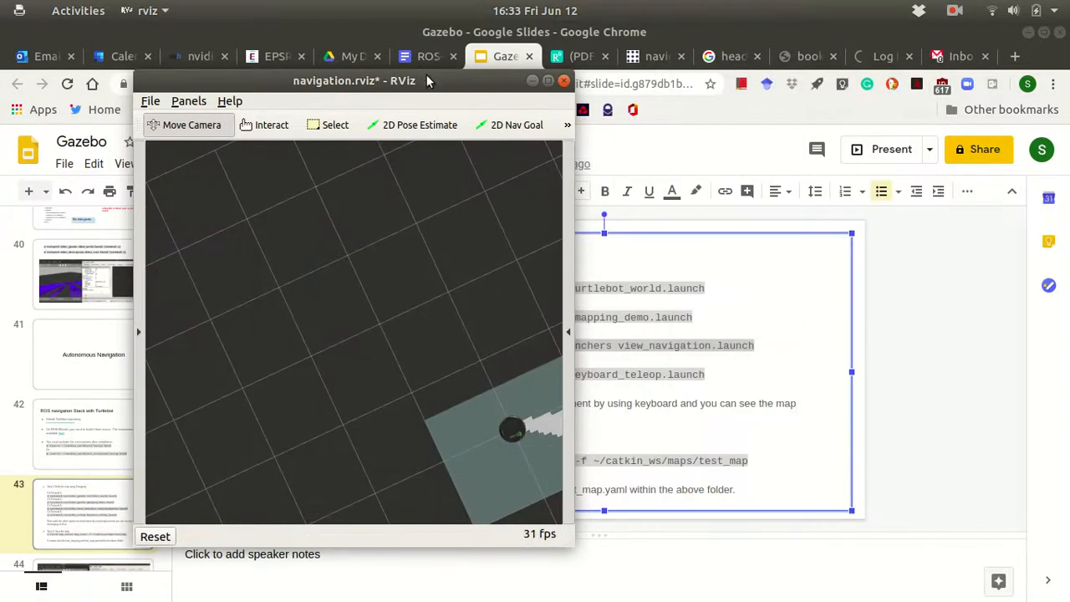
Step: Minimize the RViz window from its title bar menu
{"action": "right_click", "coordinate": [354, 80]}
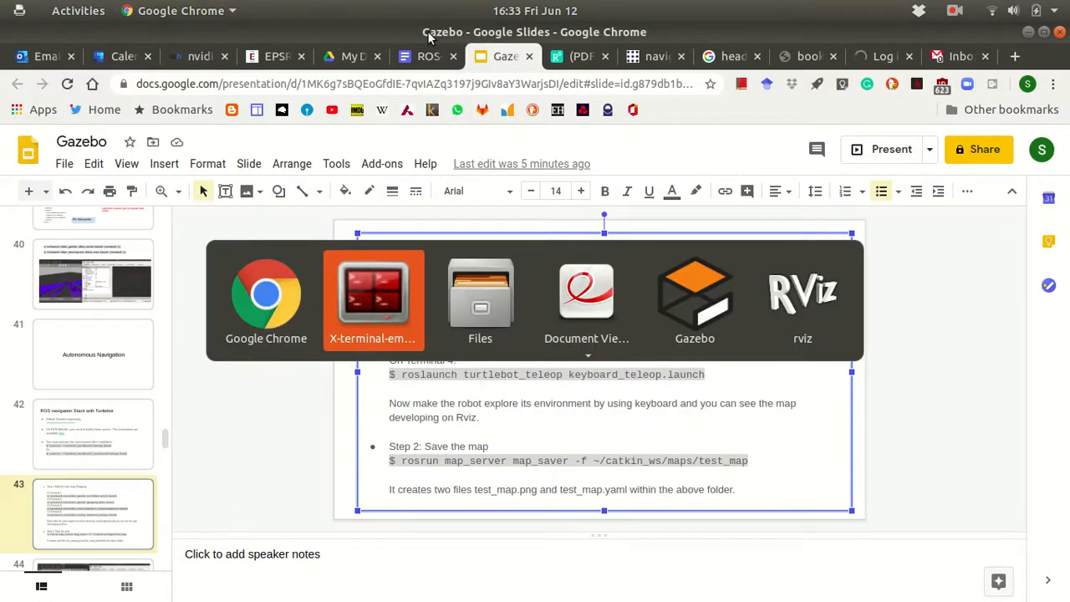
Step: Run turtlebot_teleop keyboard_teleop.launch in the lower-right pane, then bring RViz forward
{"action": "left_click", "coordinate": [373, 293]}
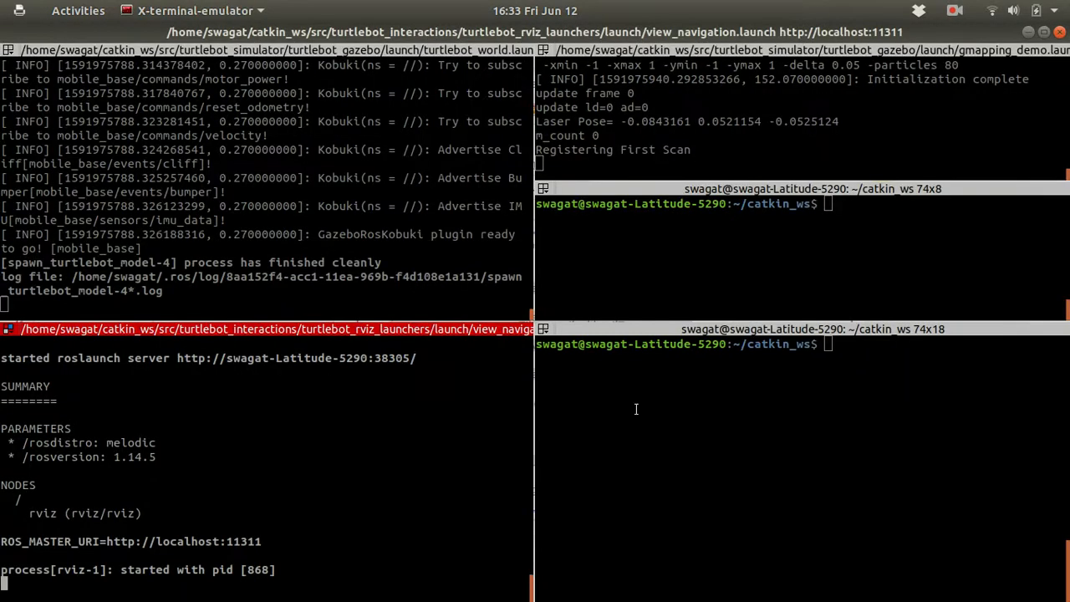
{"action": "type", "text": "roslu"}
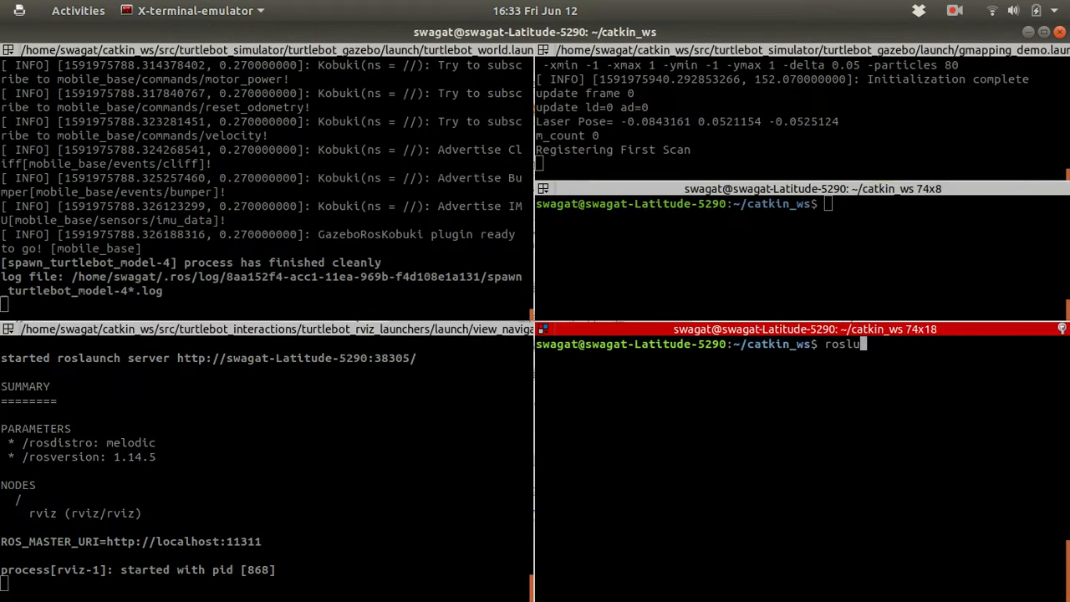
{"action": "type", "text": "aunch turtle"}
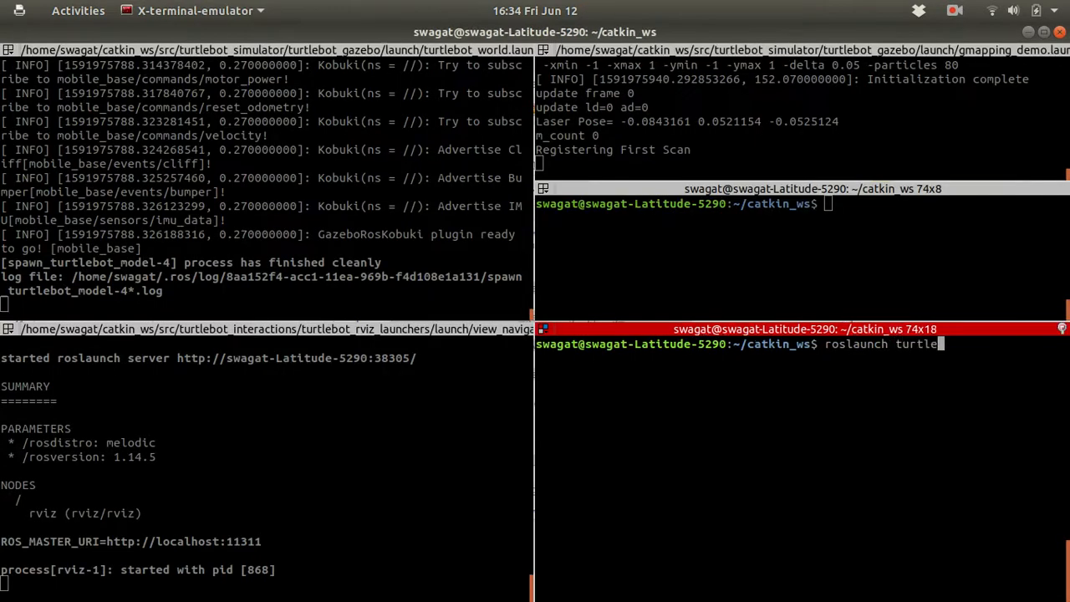
{"action": "type", "text": "bot_t"}
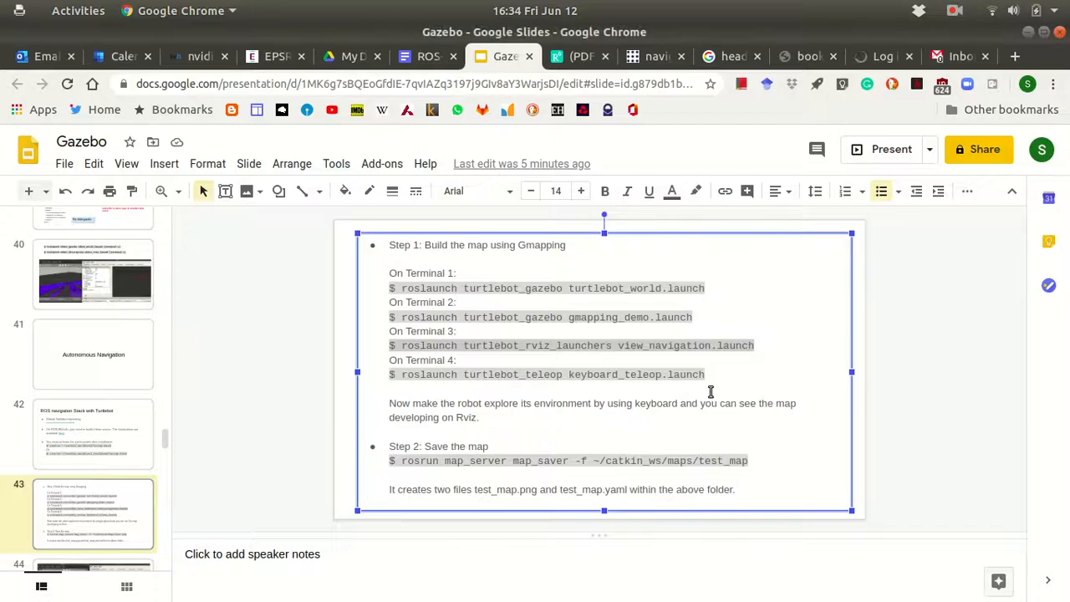
{"action": "key", "text": "alt+Tab"}
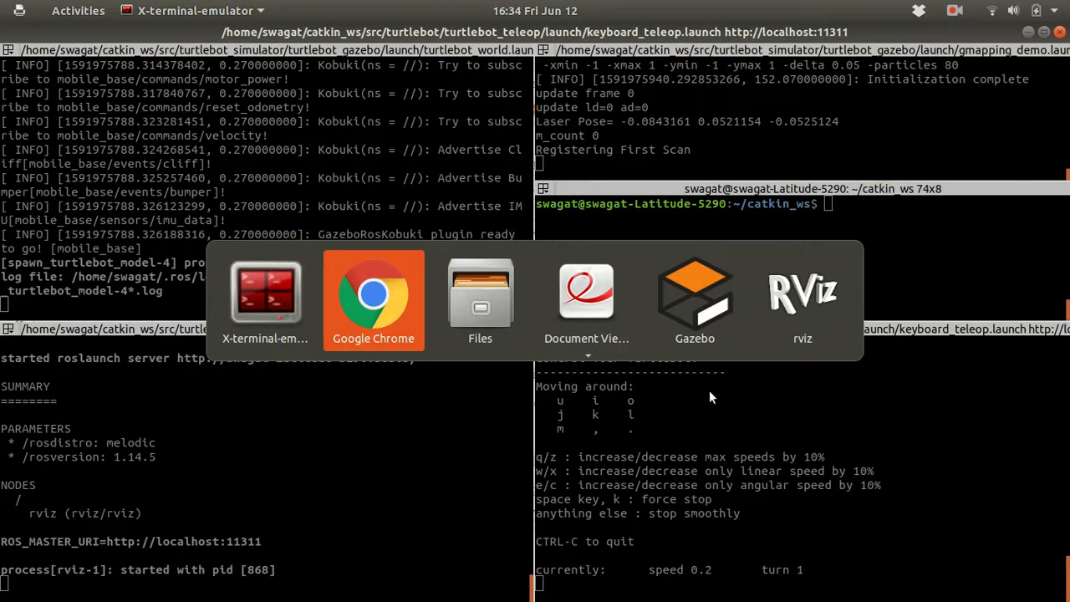
{"action": "left_click", "coordinate": [695, 301]}
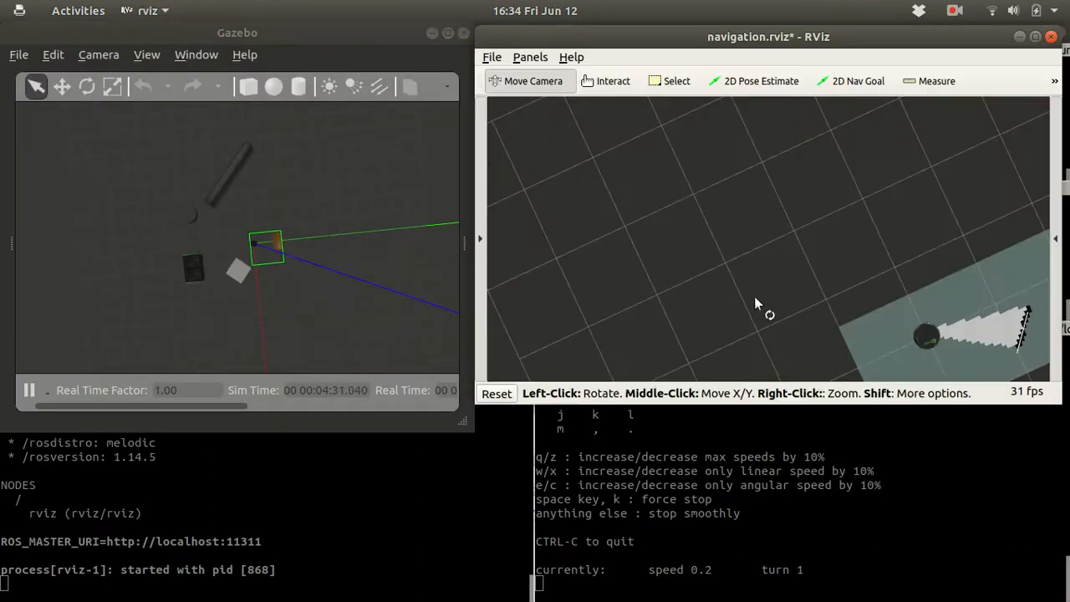
Step: Zoom out the RViz map view around the TurtleBot's laser scan
{"action": "right_click", "coordinate": [753, 36]}
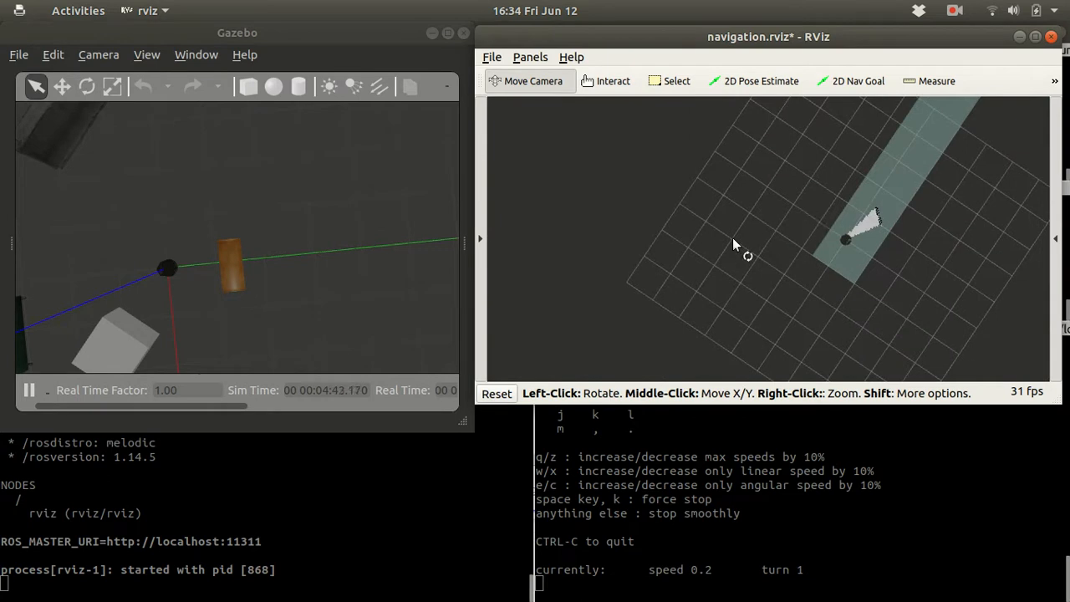
{"action": "mouse_move", "coordinate": [680, 273]}
{"action": "type", "text": "ij"}
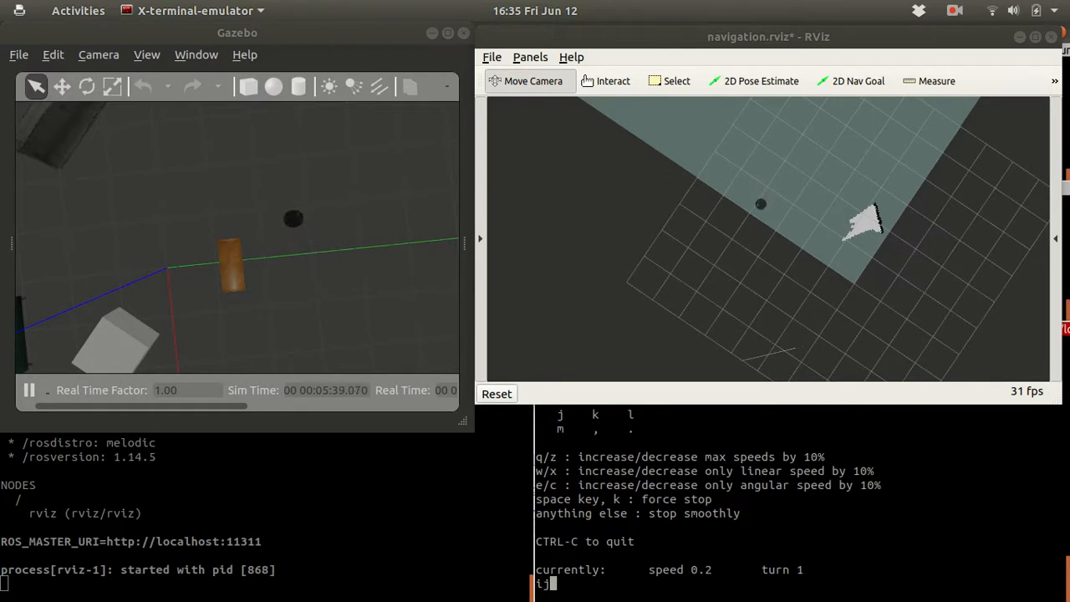
Step: Turn the TurtleBot left with the j teleop key
{"action": "key", "text": "j"}
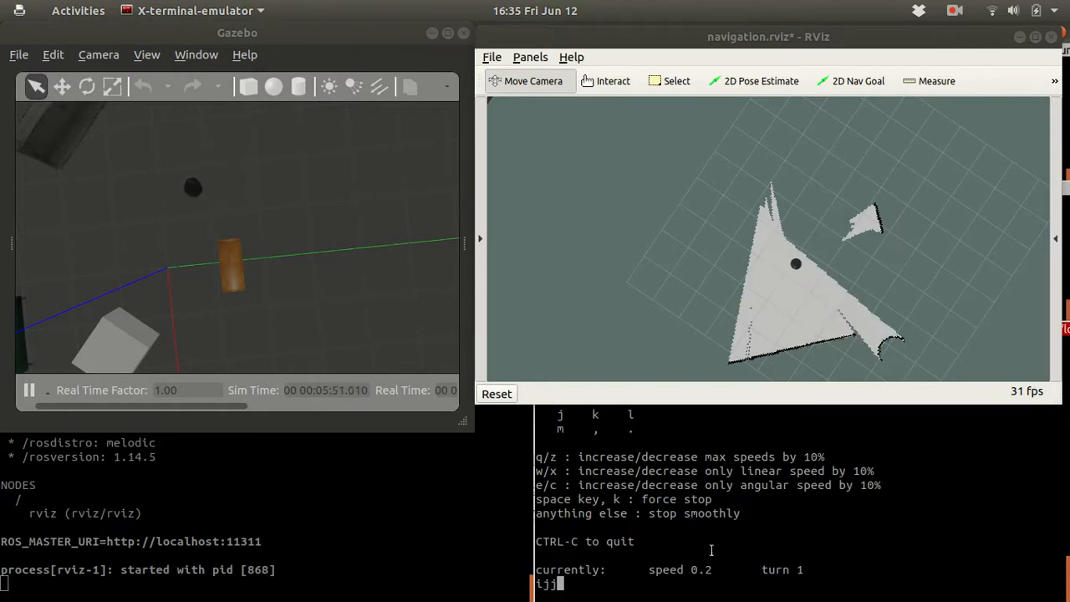
{"action": "mouse_move", "coordinate": [756, 359]}
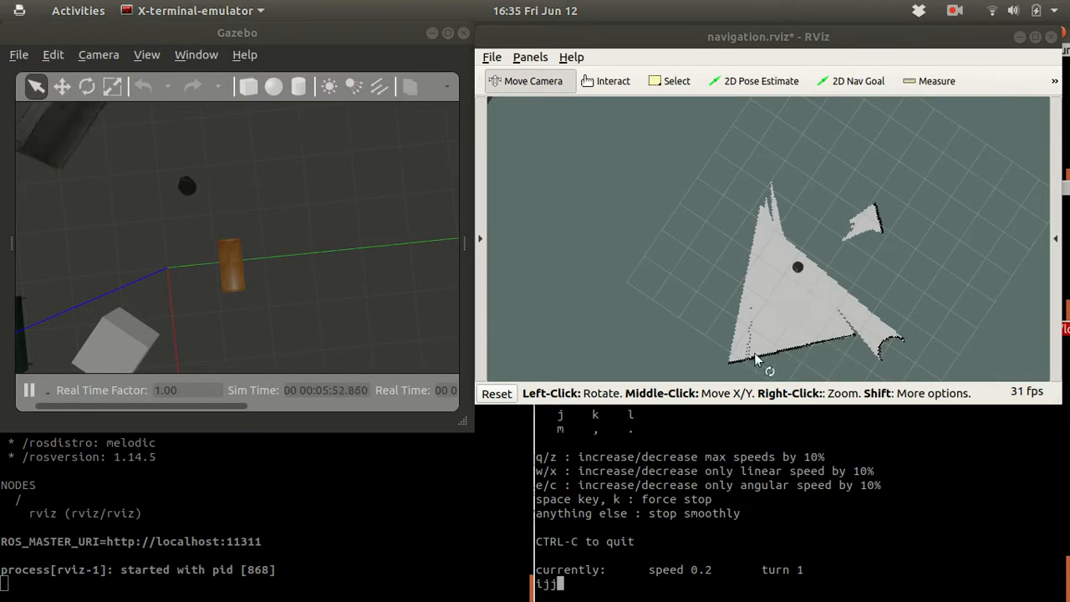
{"action": "mouse_move", "coordinate": [824, 343]}
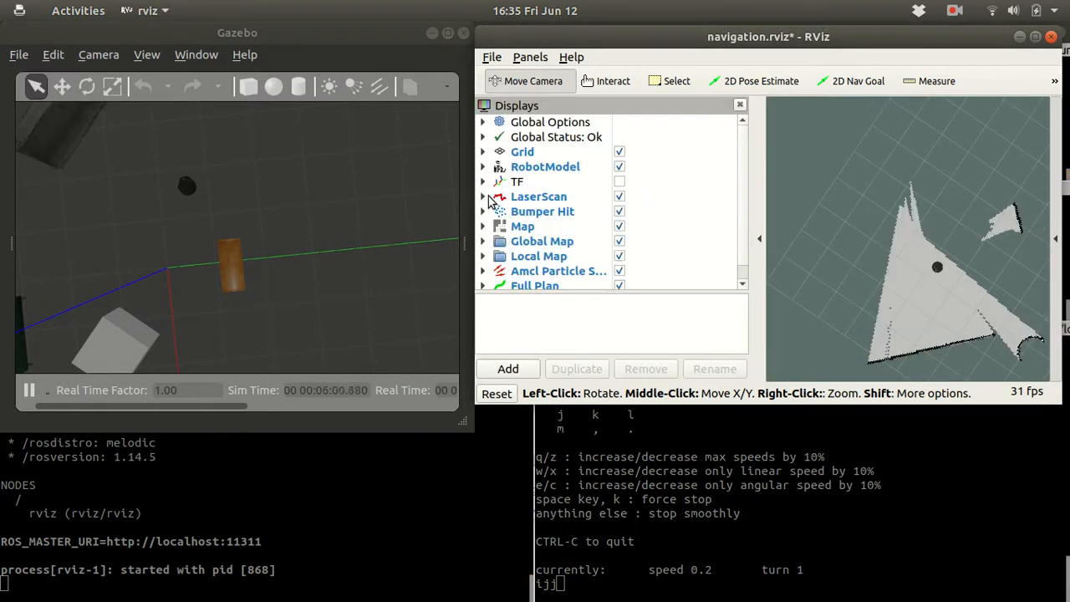
Step: Set LaserScan point size to 0.05 m, check its status, then collapse the Displays panel
{"action": "left_click", "coordinate": [483, 196]}
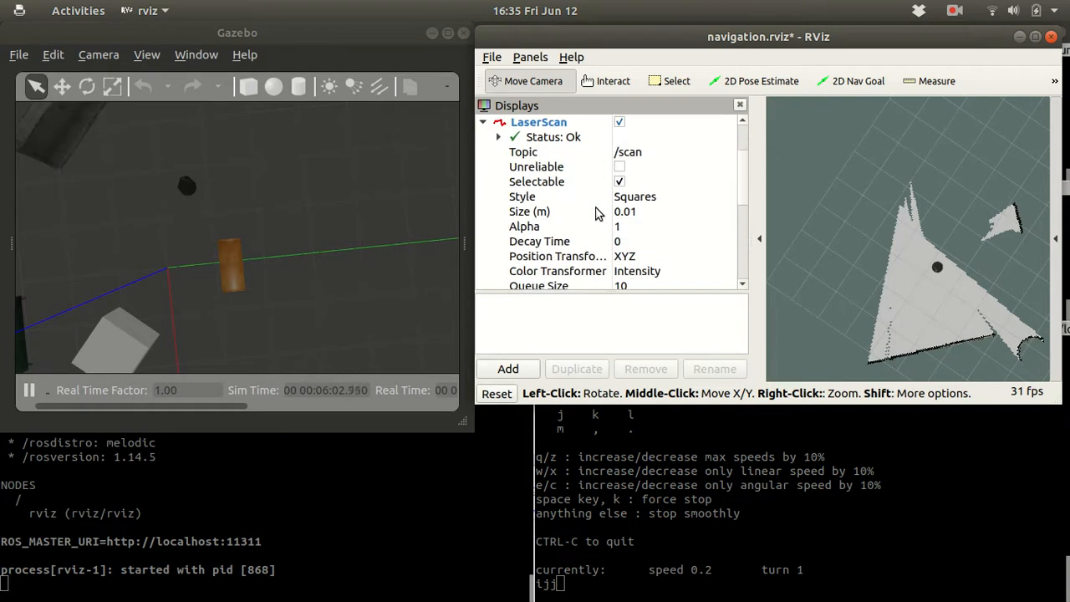
{"action": "mouse_move", "coordinate": [652, 228]}
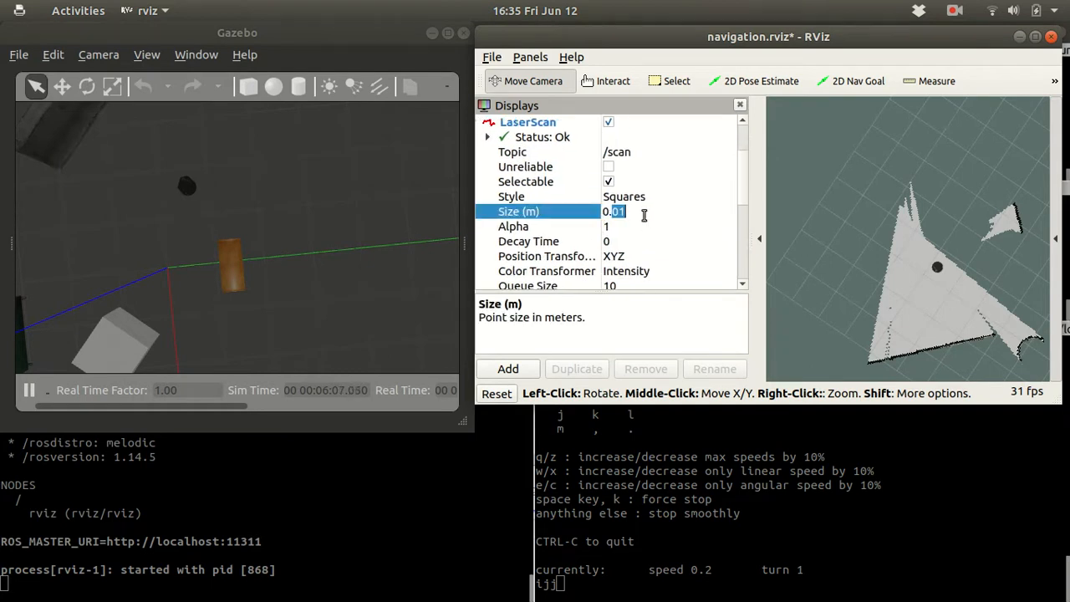
{"action": "key", "text": "BackSpace"}
{"action": "type", "text": "5"}
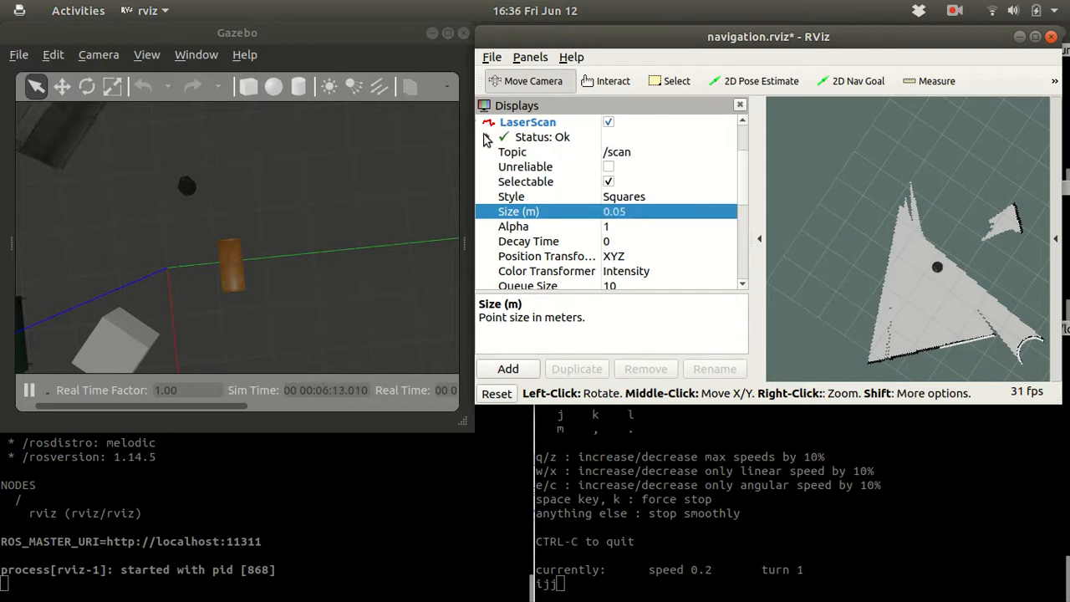
{"action": "left_click", "coordinate": [488, 136]}
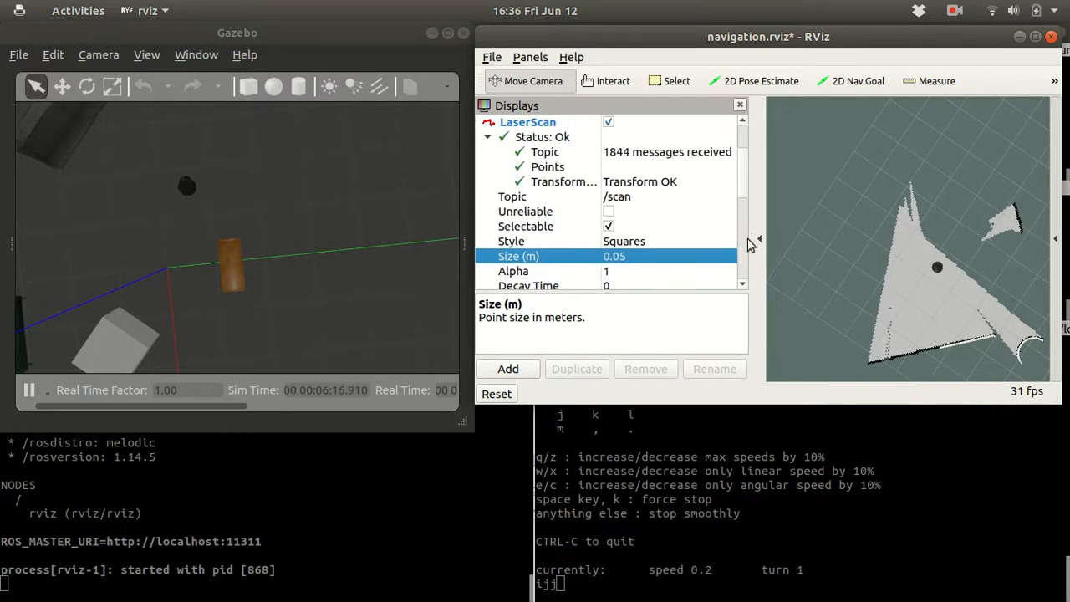
{"action": "left_click", "coordinate": [739, 104]}
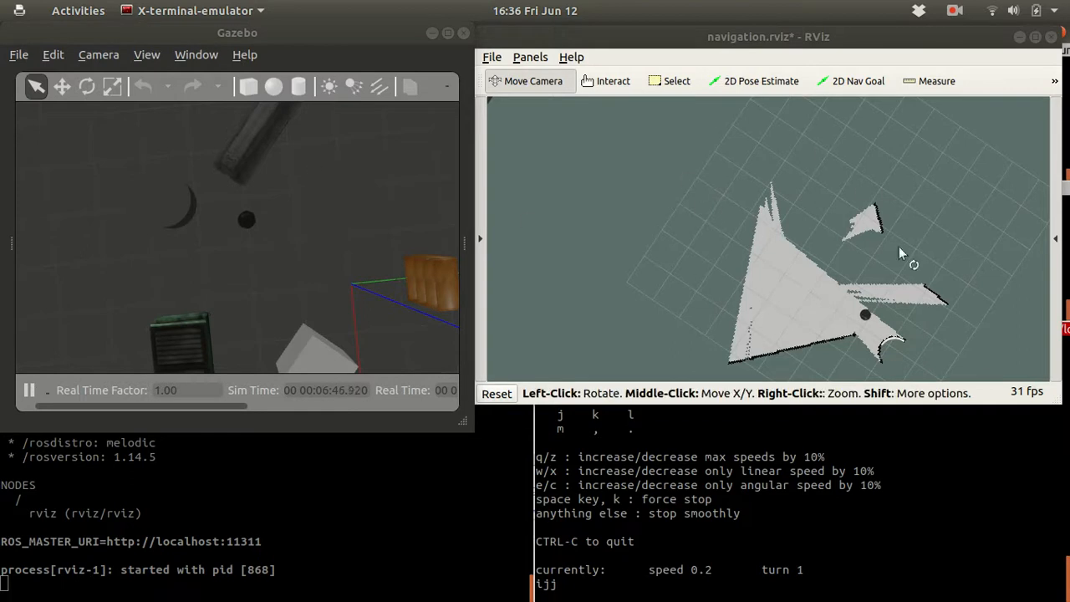
{"action": "mouse_move", "coordinate": [734, 163]}
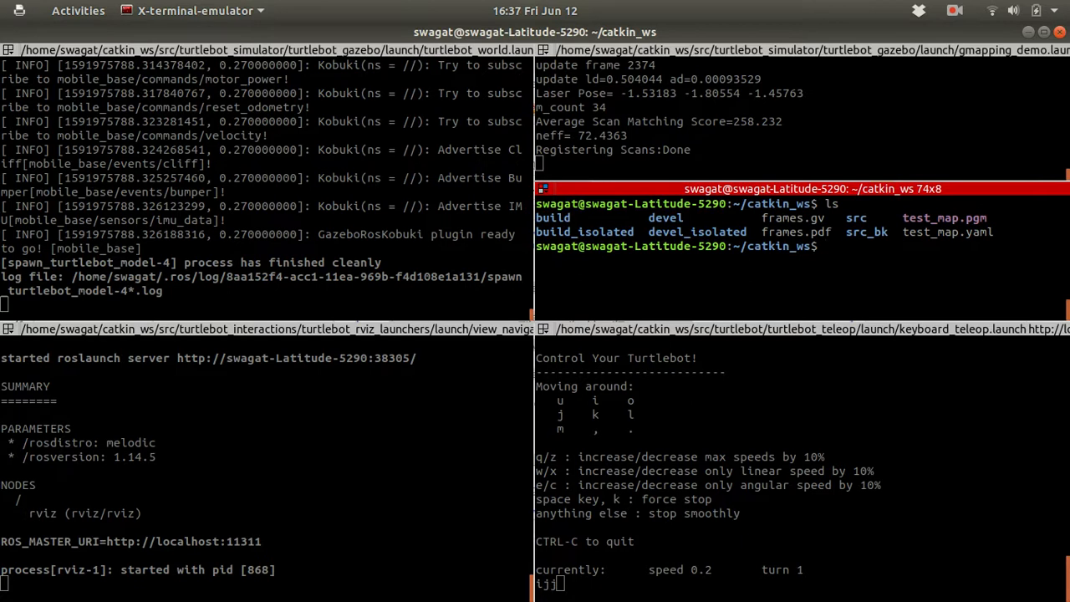
Step: Create a maps folder, save the map as ~/catkin_ws/maps/test_map, and list it
{"action": "type", "text": "mkdir maps"}
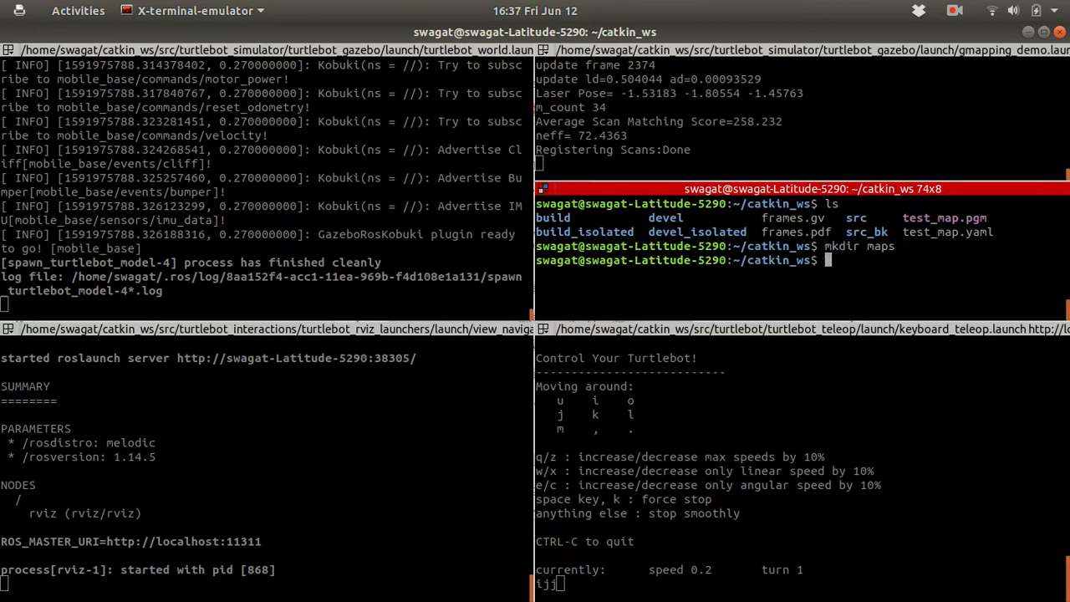
{"action": "type", "text": "r"}
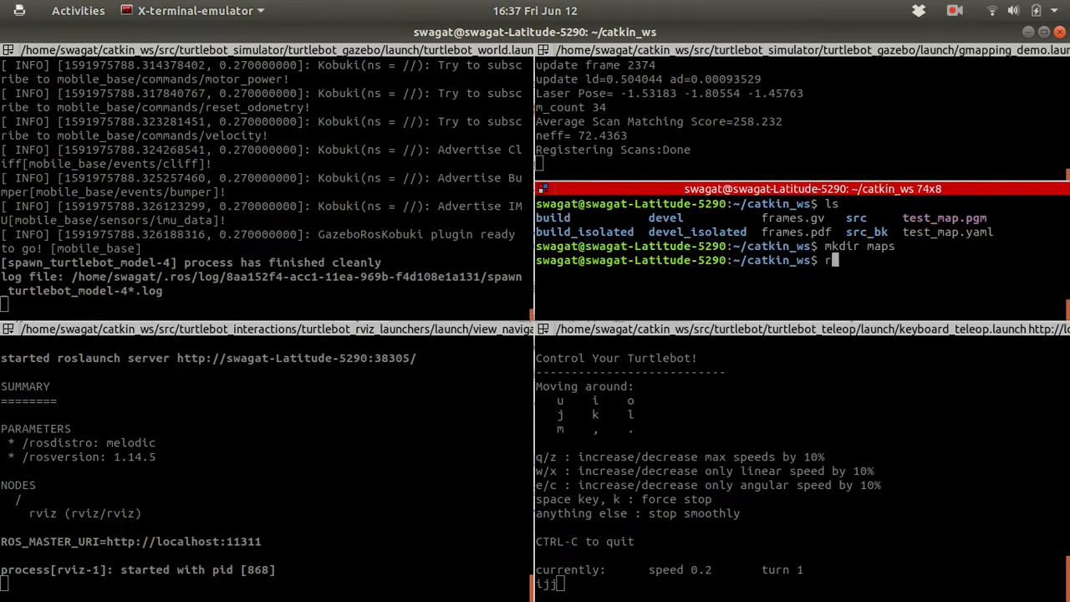
{"action": "type", "text": "osrun m"}
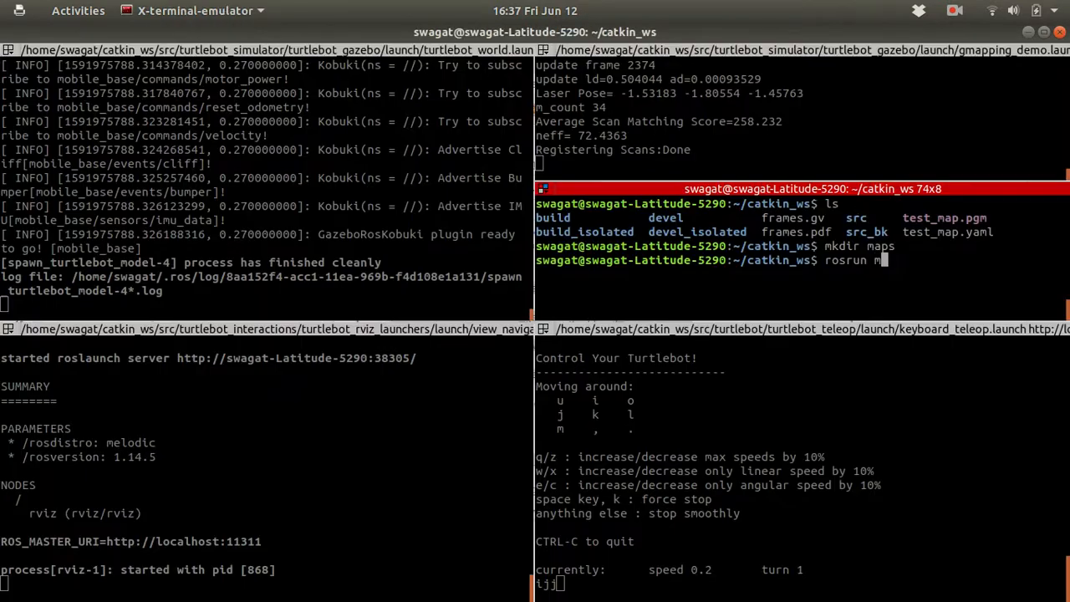
{"action": "type", "text": "ap_server"}
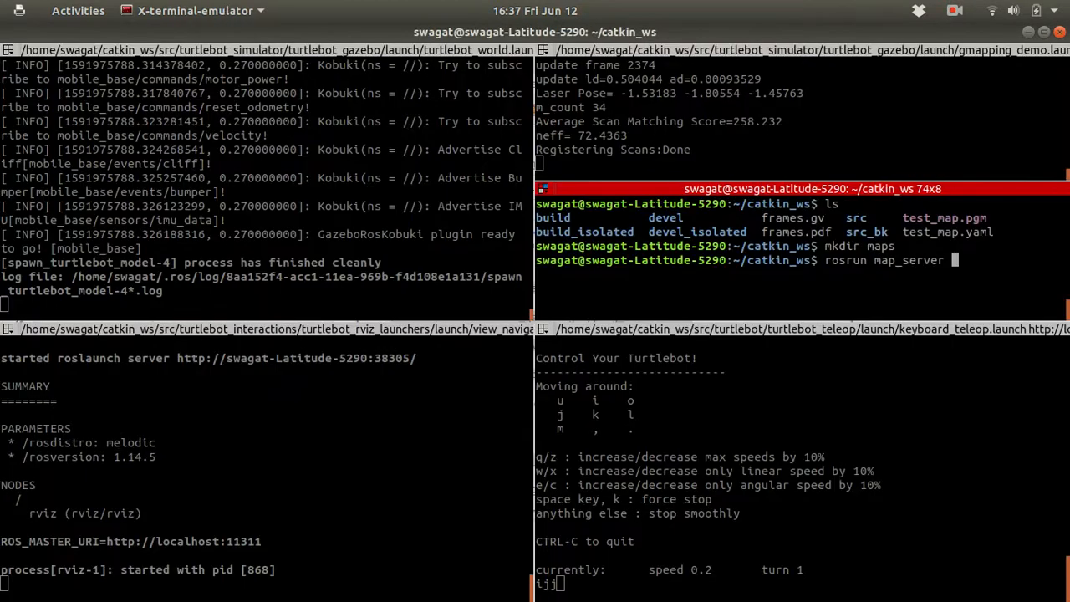
{"action": "type", "text": "map_saver -f"}
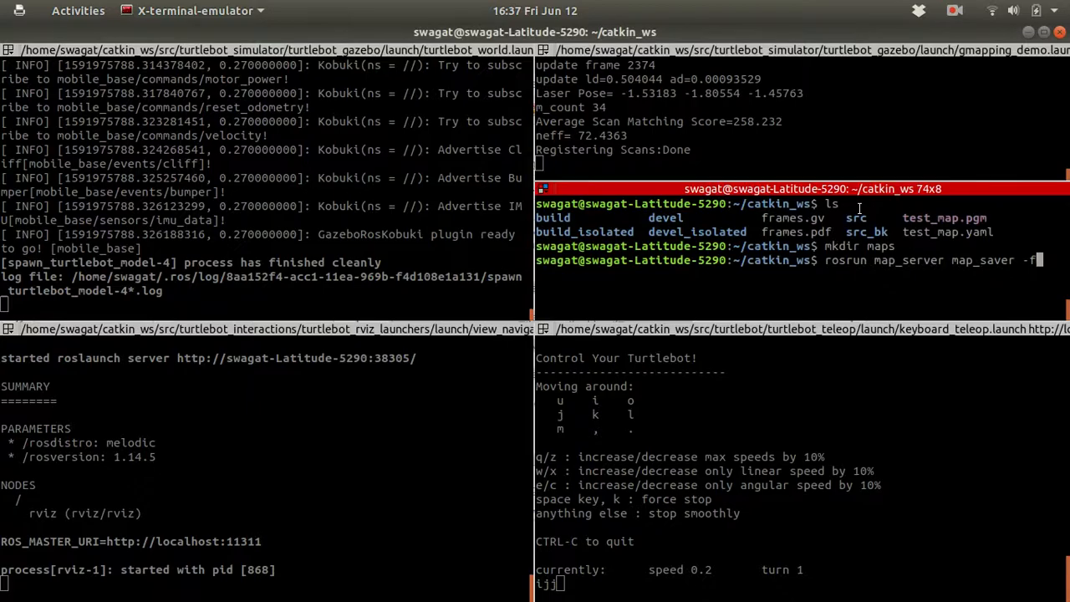
{"action": "type", "text": "~/ca"}
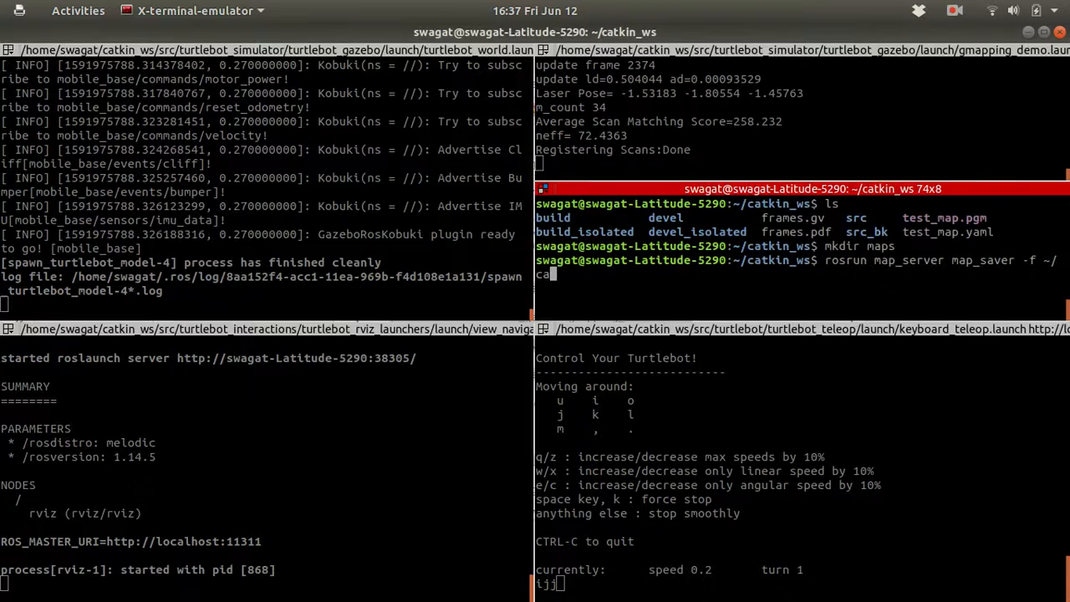
{"action": "type", "text": "ome/swagat/catkin_ws/maps/test_"}
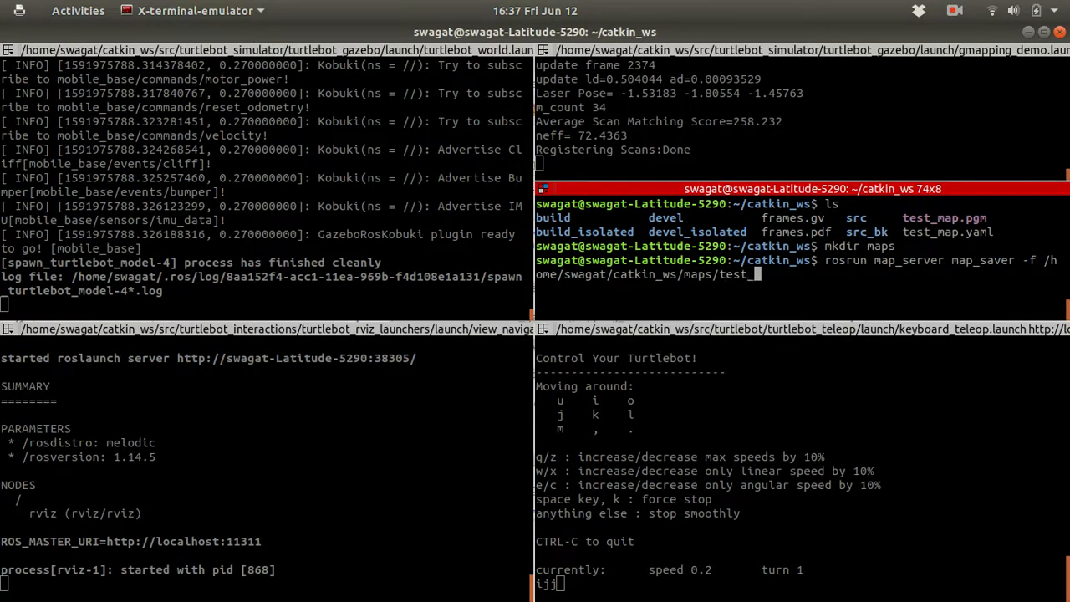
{"action": "type", "text": "map.yam"}
{"action": "type", "text": "l"}
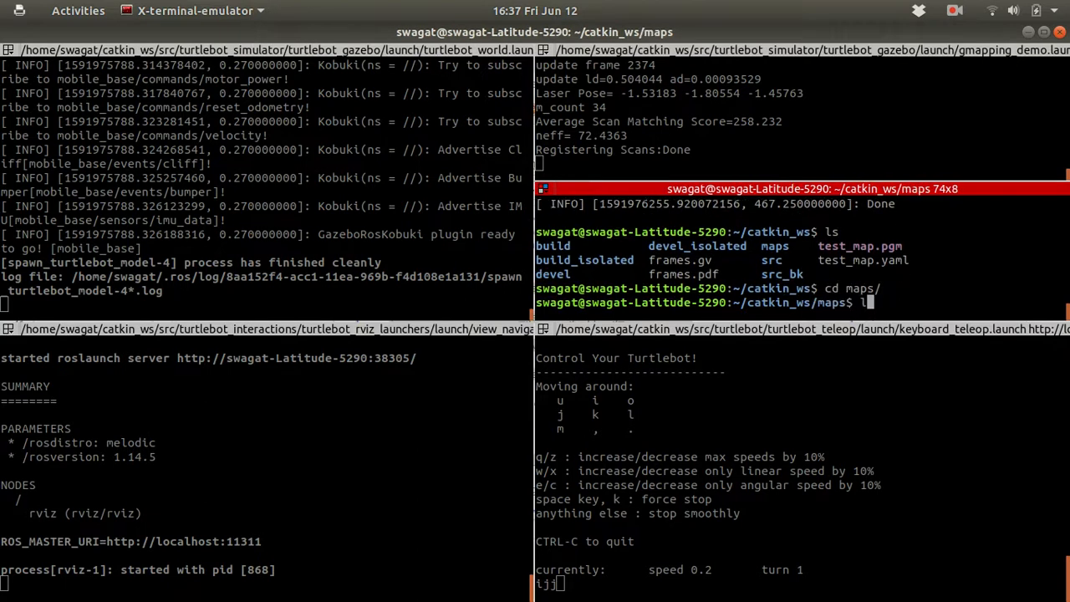
{"action": "key", "text": "Return"}
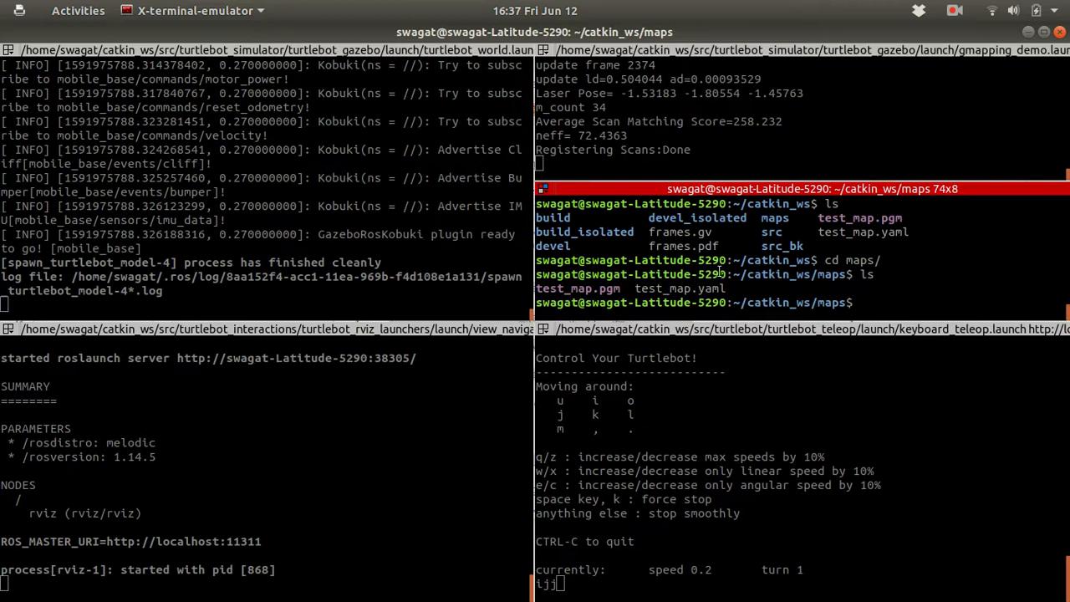
{"action": "type", "text": "cd .."}
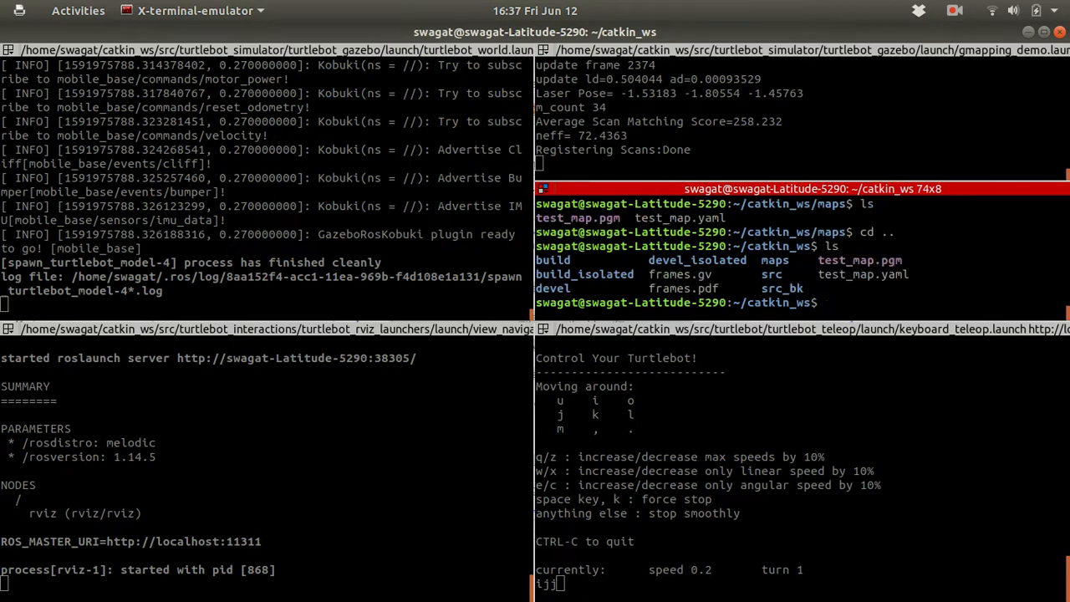
{"action": "type", "text": "eog test_map.pgm"}
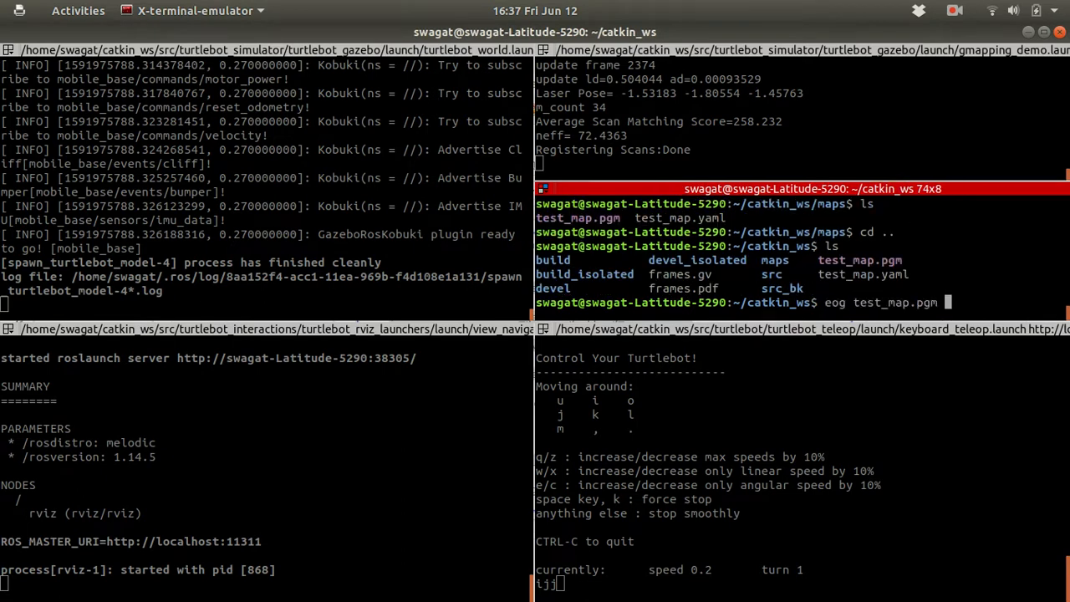
{"action": "key", "text": "Return"}
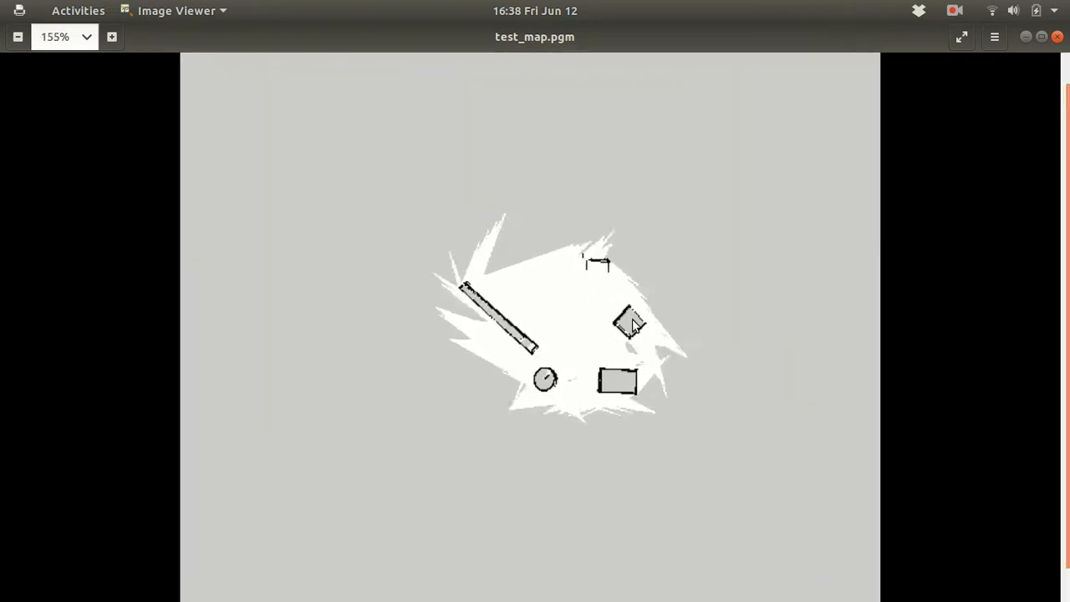
{"action": "left_click", "coordinate": [112, 37]}
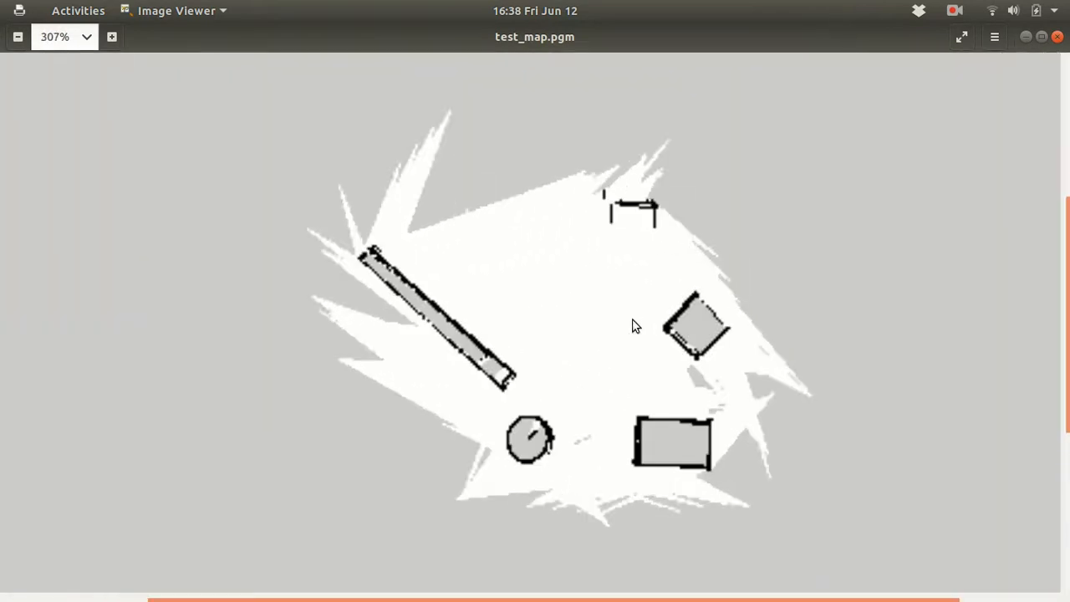
{"action": "left_click", "coordinate": [18, 36]}
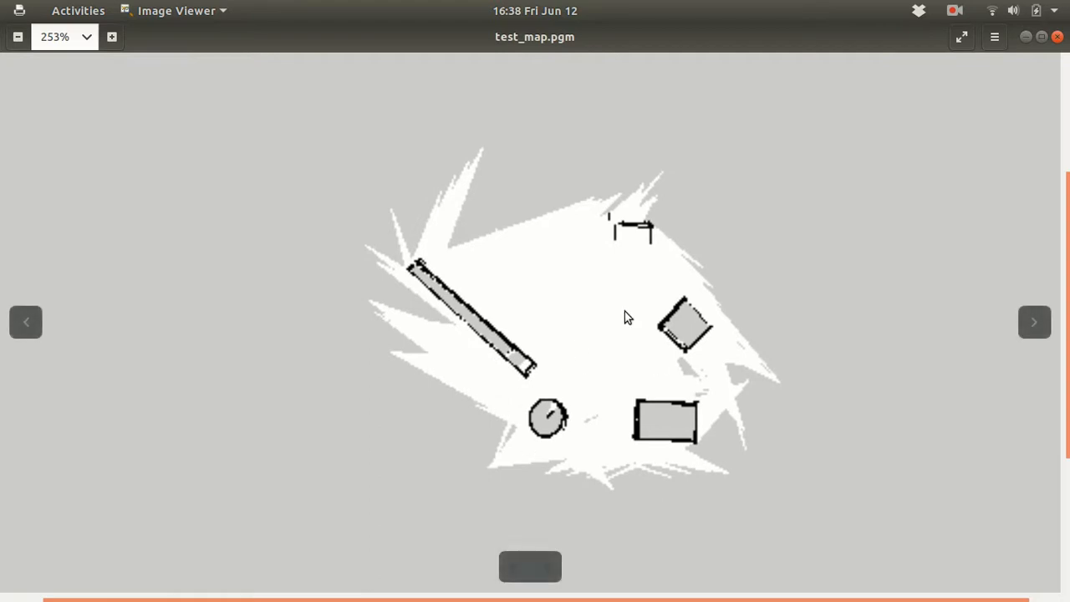
{"action": "mouse_move", "coordinate": [655, 320]}
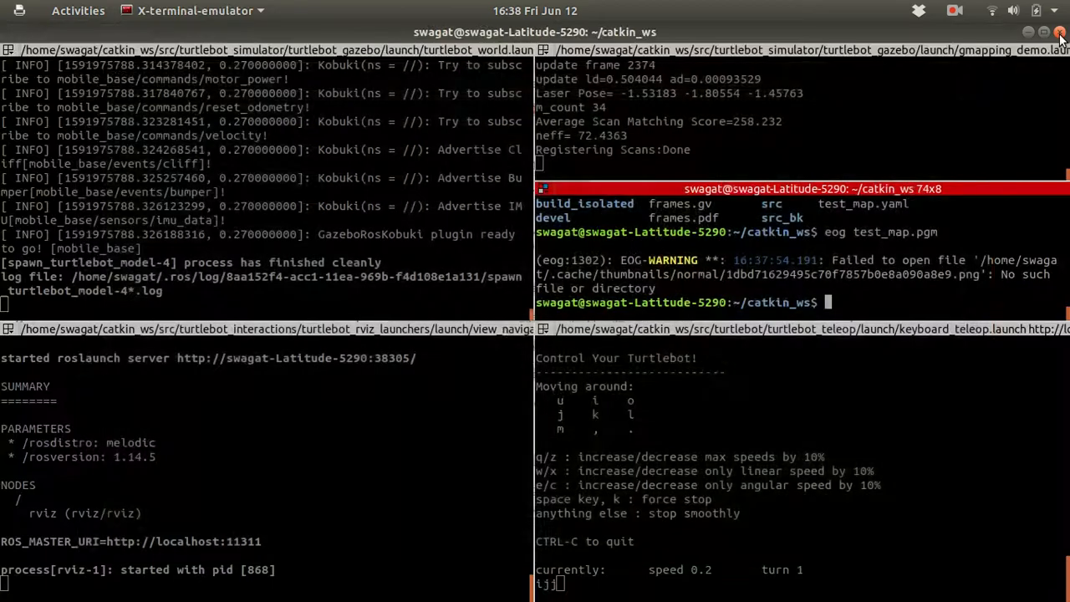
Step: List the directory, then switch to the RViz window
{"action": "type", "text": "ls"}
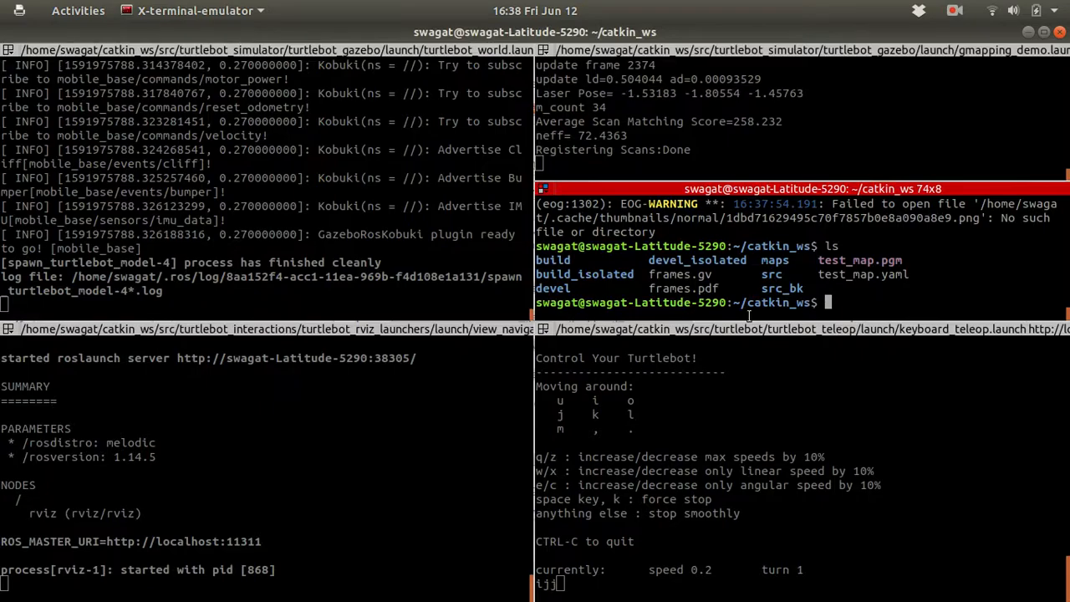
{"action": "key", "text": "alt+Tab"}
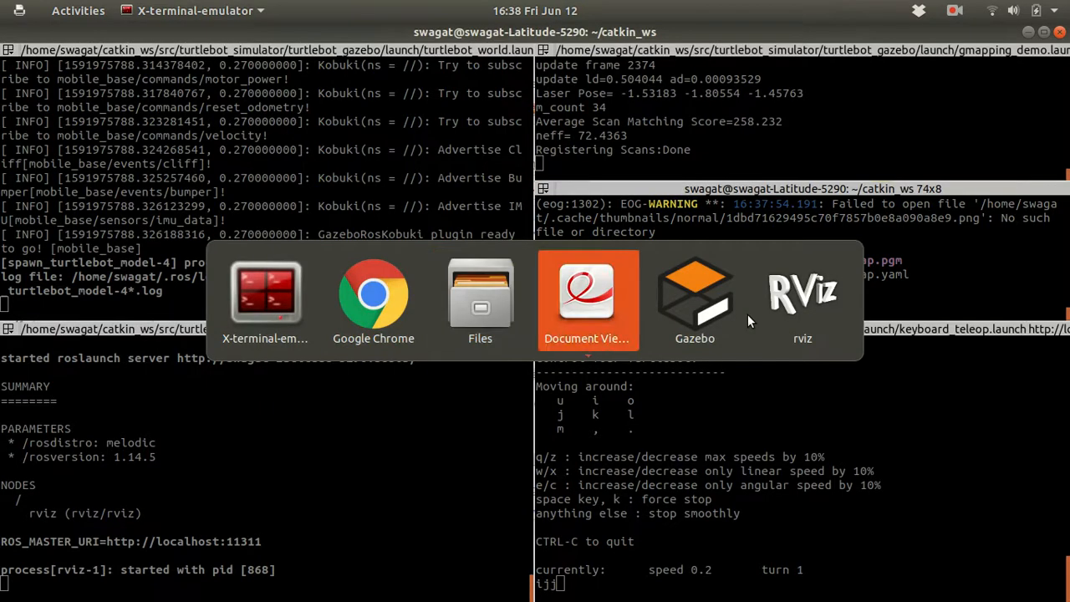
{"action": "left_click", "coordinate": [695, 293]}
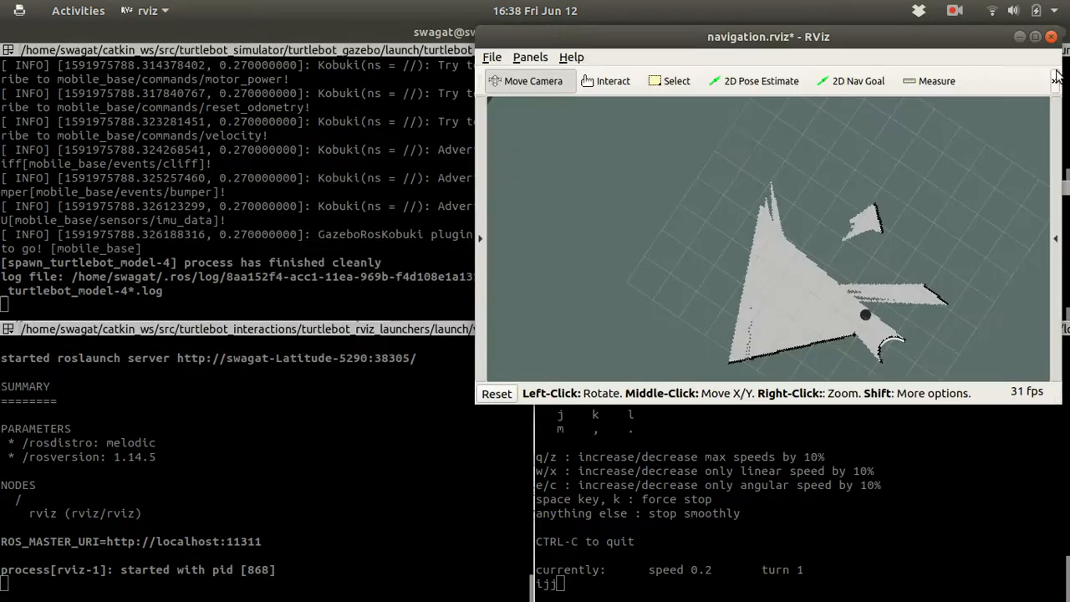
Step: Close RViz without saving, stop the launches with Ctrl+C, and return to Chrome
{"action": "left_click", "coordinate": [1051, 36]}
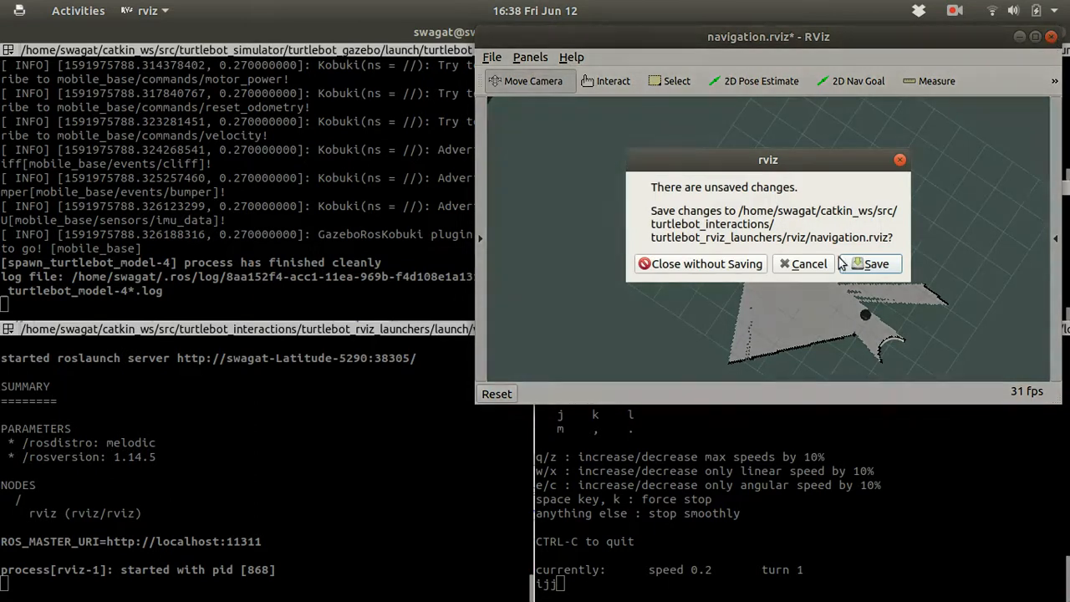
{"action": "left_click", "coordinate": [700, 263]}
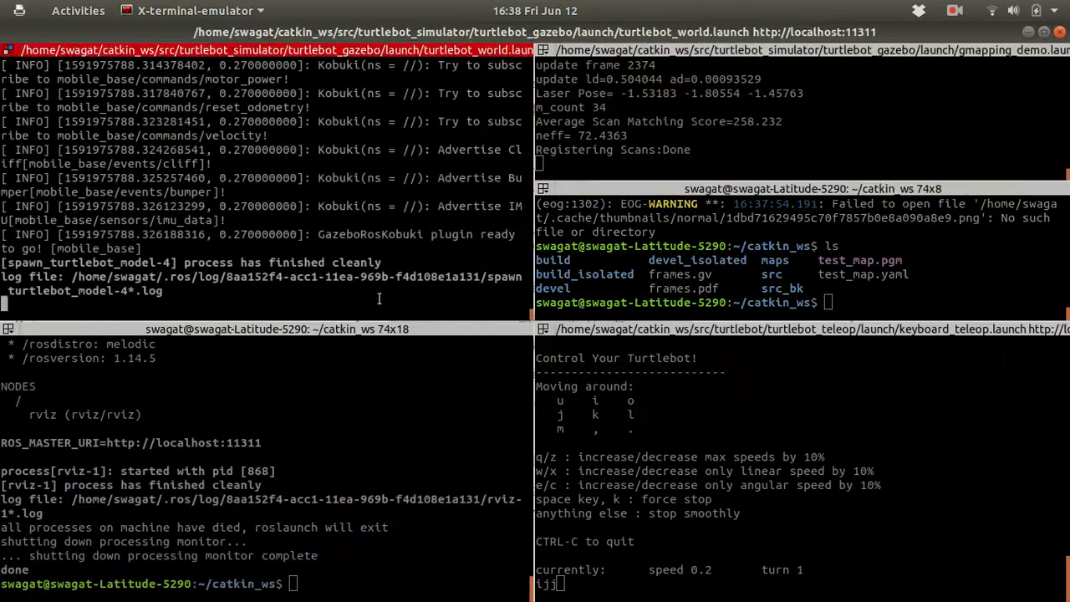
{"action": "key", "text": "ctrl+c"}
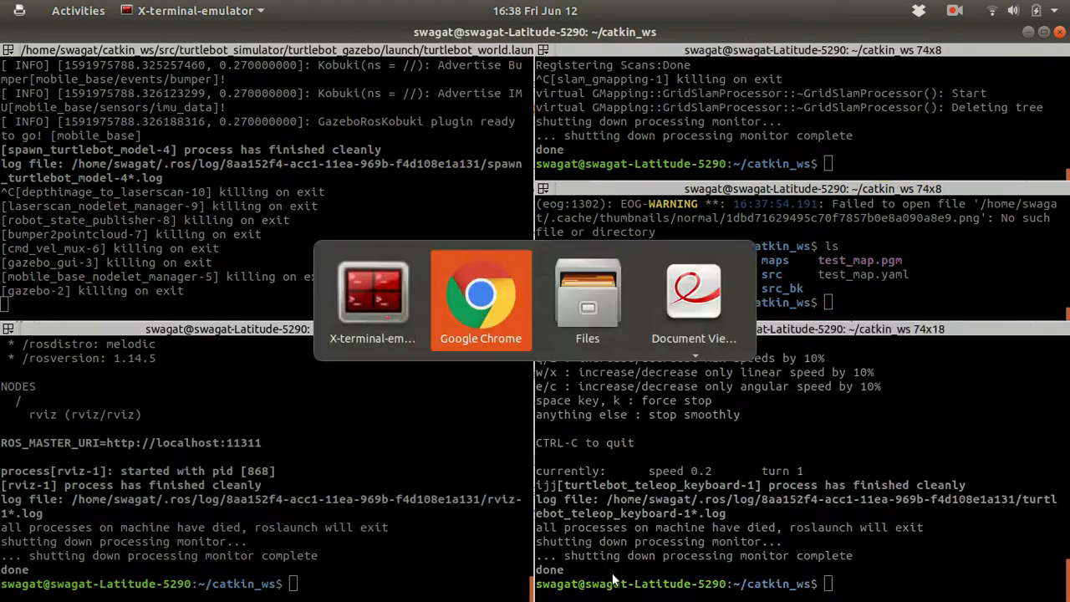
{"action": "left_click", "coordinate": [481, 293]}
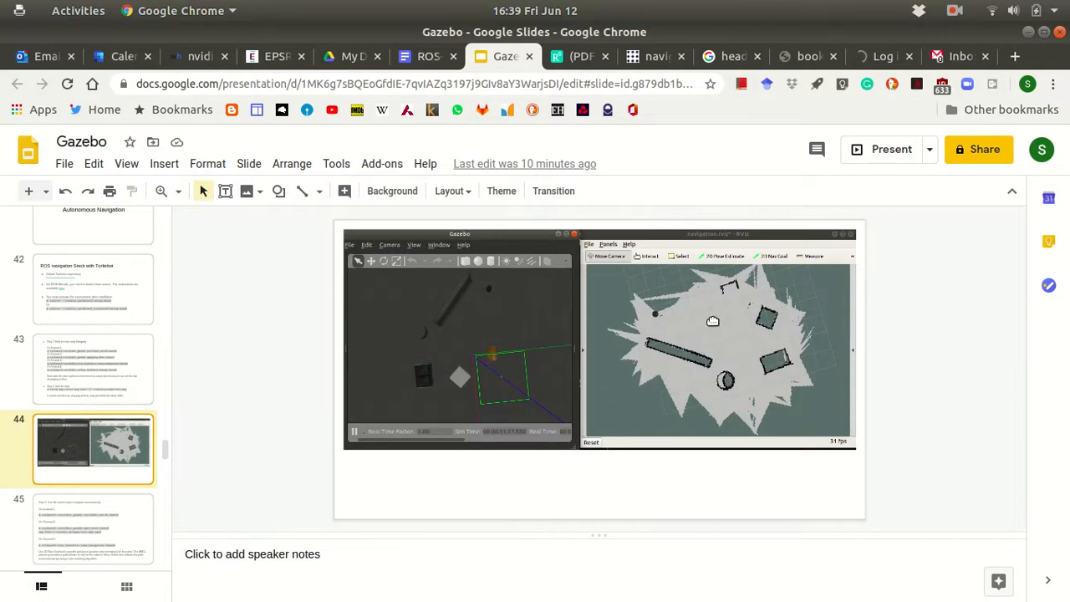
{"action": "mouse_move", "coordinate": [644, 344]}
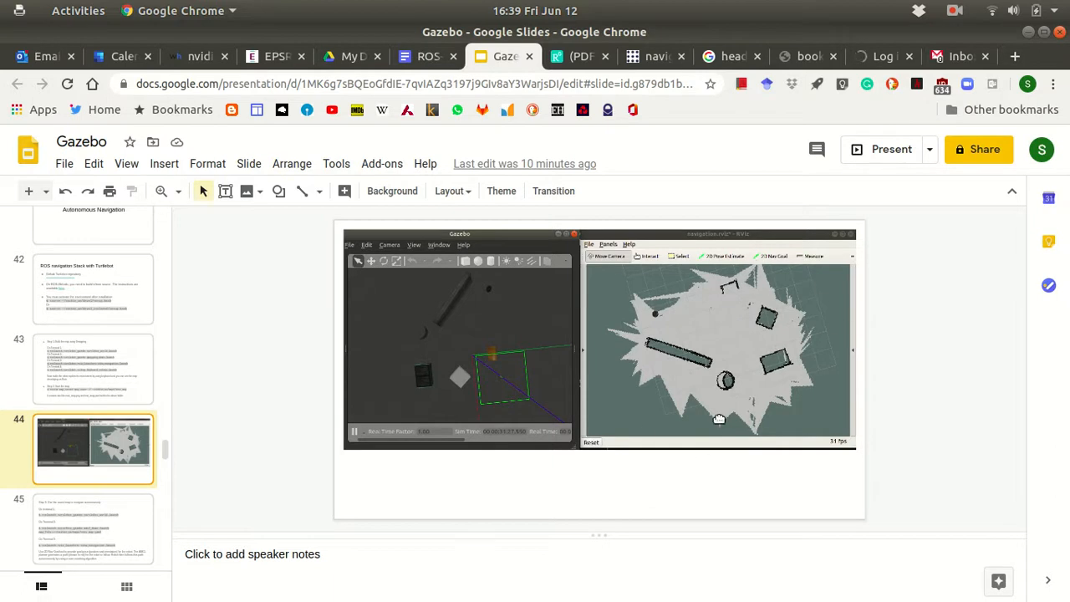
Step: View slide 44 showing the Gazebo world beside its RViz map
{"action": "left_click", "coordinate": [93, 514]}
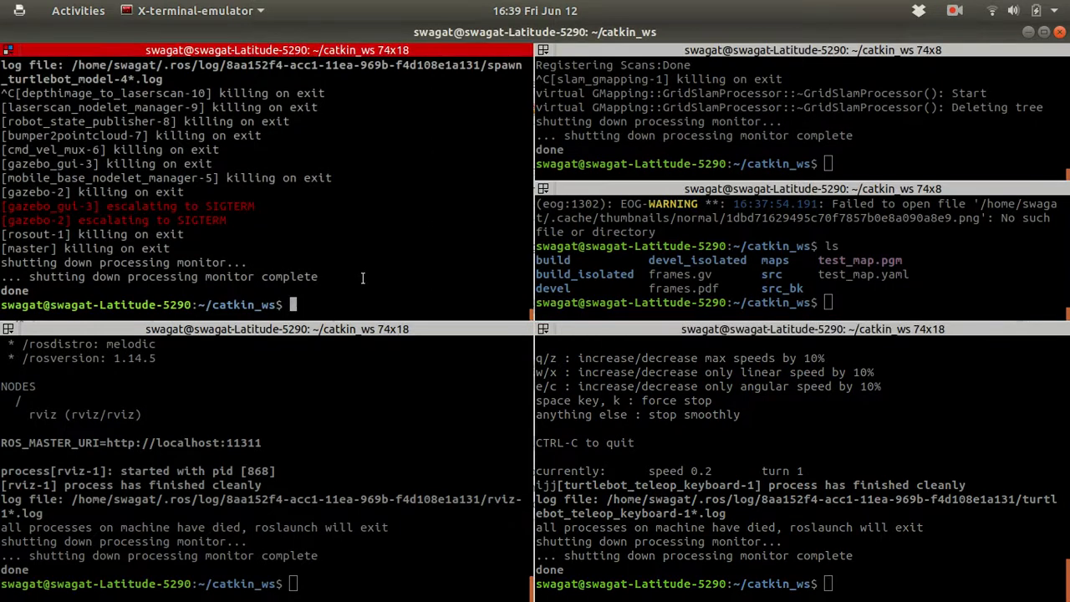
Step: Relaunch turtlebot_world.launch and type amcl_demo.launch with map_file set to catkin_ws test_map
{"action": "type", "text": "roslaunch turtlebot_gazebo turtlebot_world.launch"}
{"action": "left_click", "coordinate": [803, 163]}
{"action": "type", "text": "roslaunch turtlebot_gazebo amcl_demo.launch"}
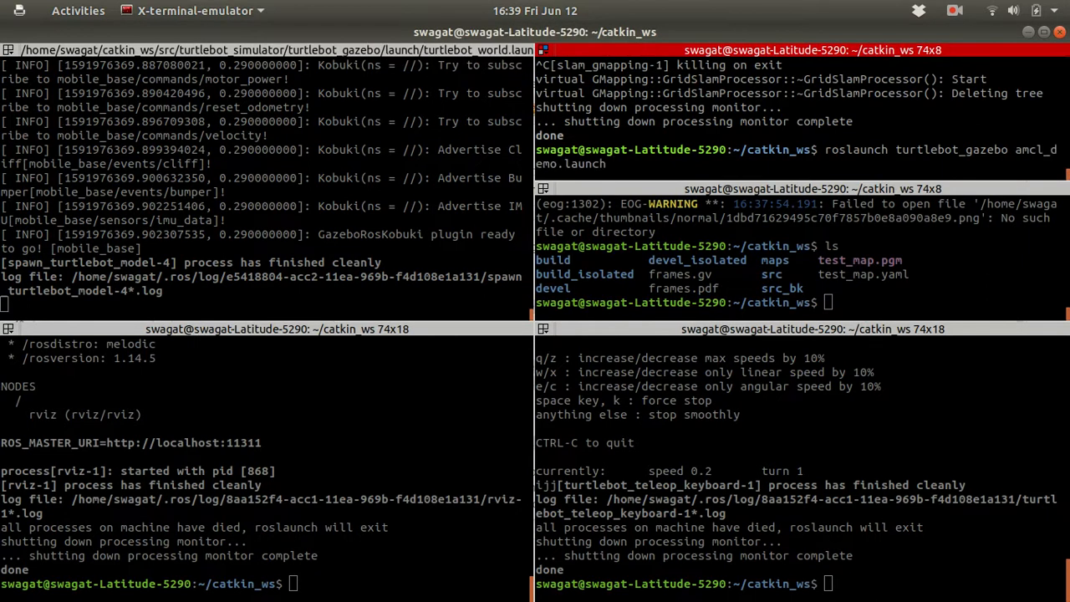
{"action": "type", "text": "map_file"}
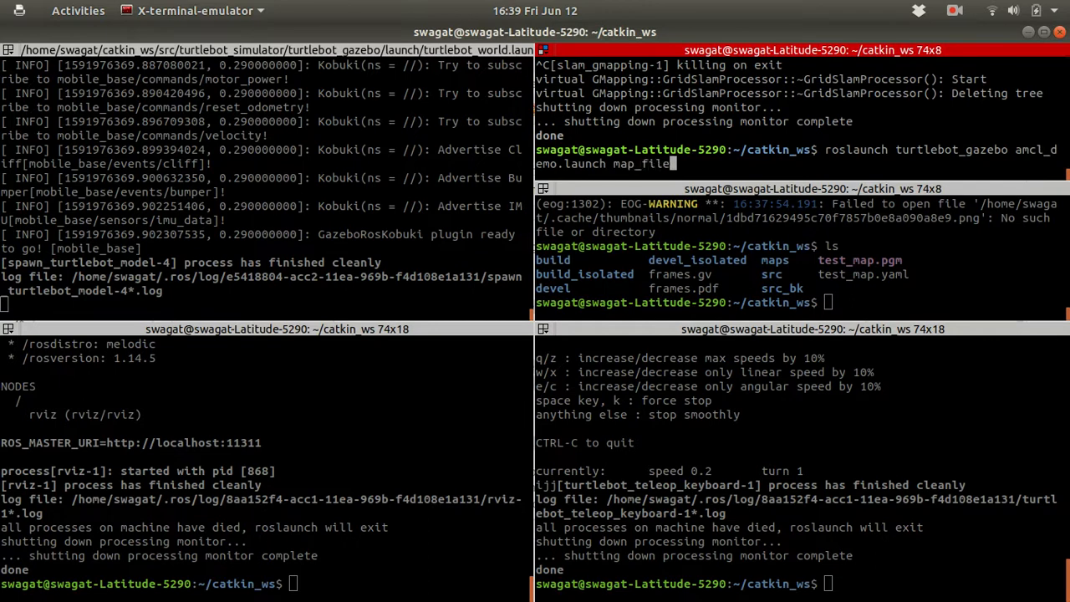
{"action": "type", "text": ":="}
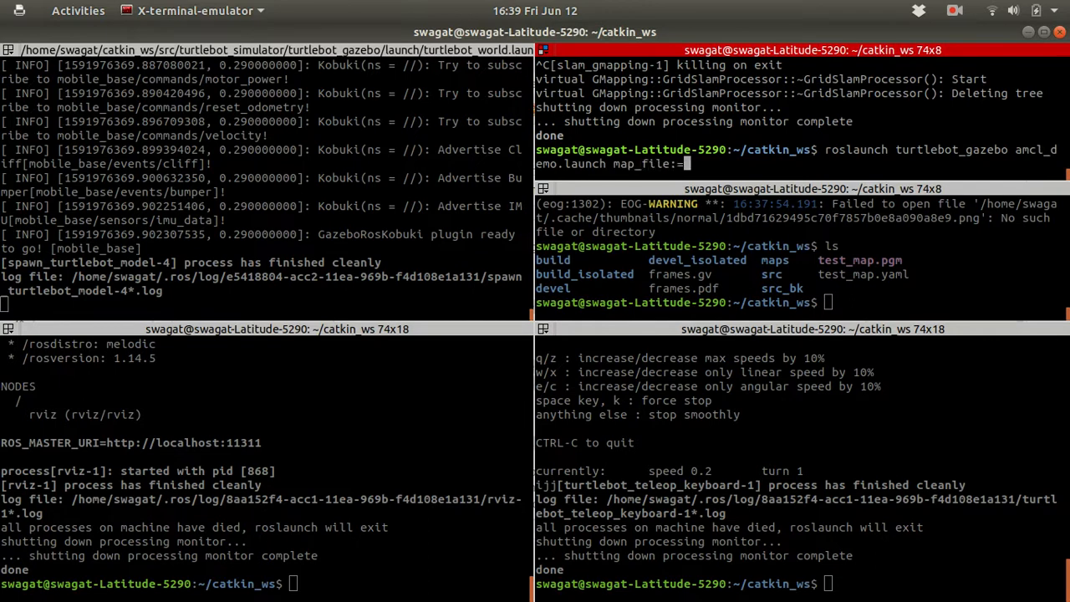
{"action": "type", "text": "/home/swagat/"}
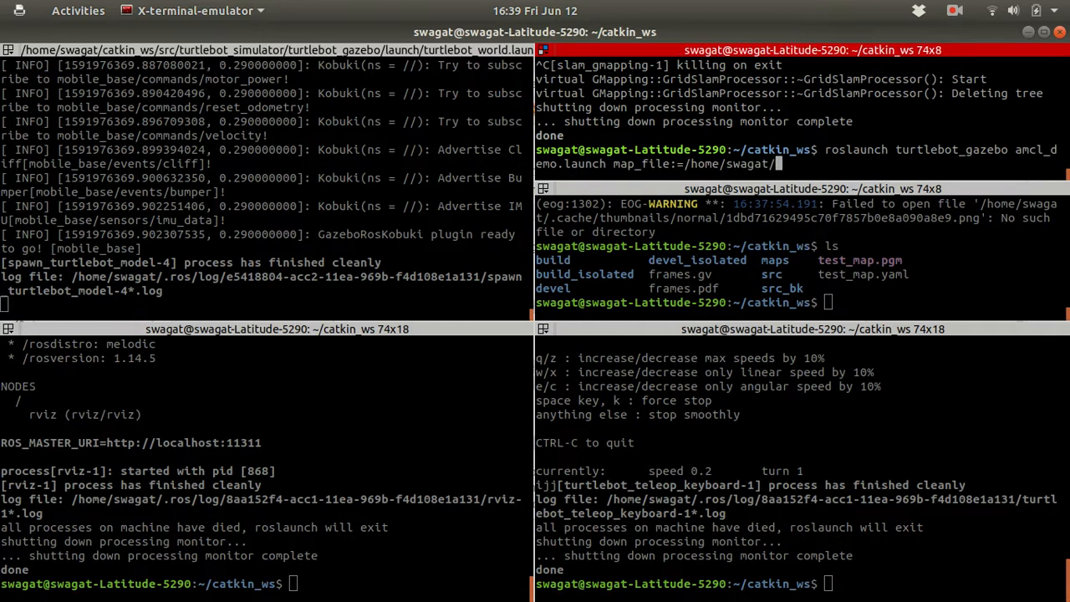
{"action": "type", "text": "catkin_ws/"}
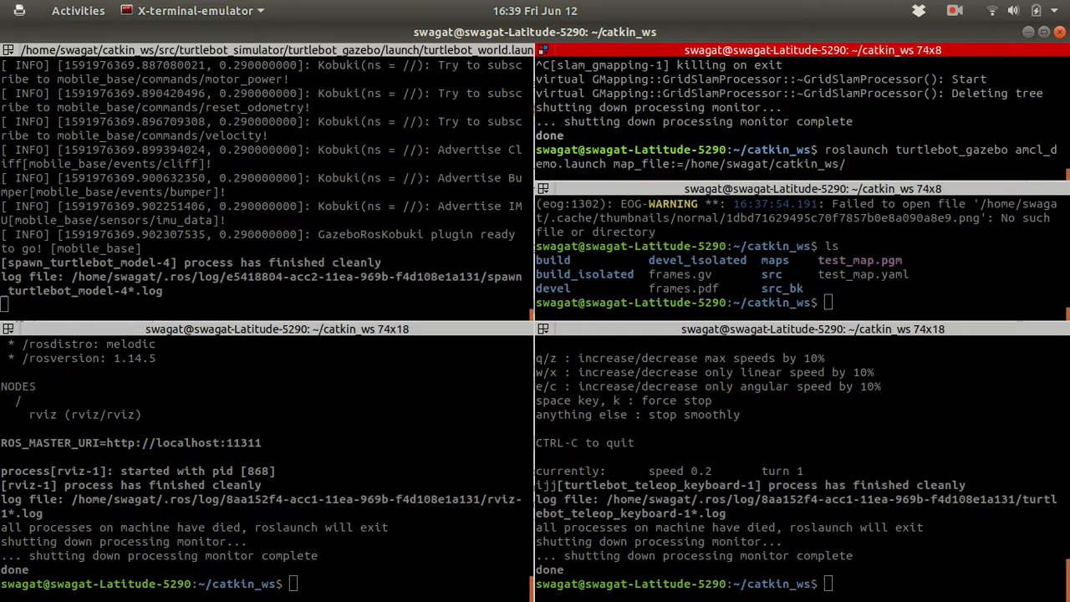
{"action": "type", "text": "test"}
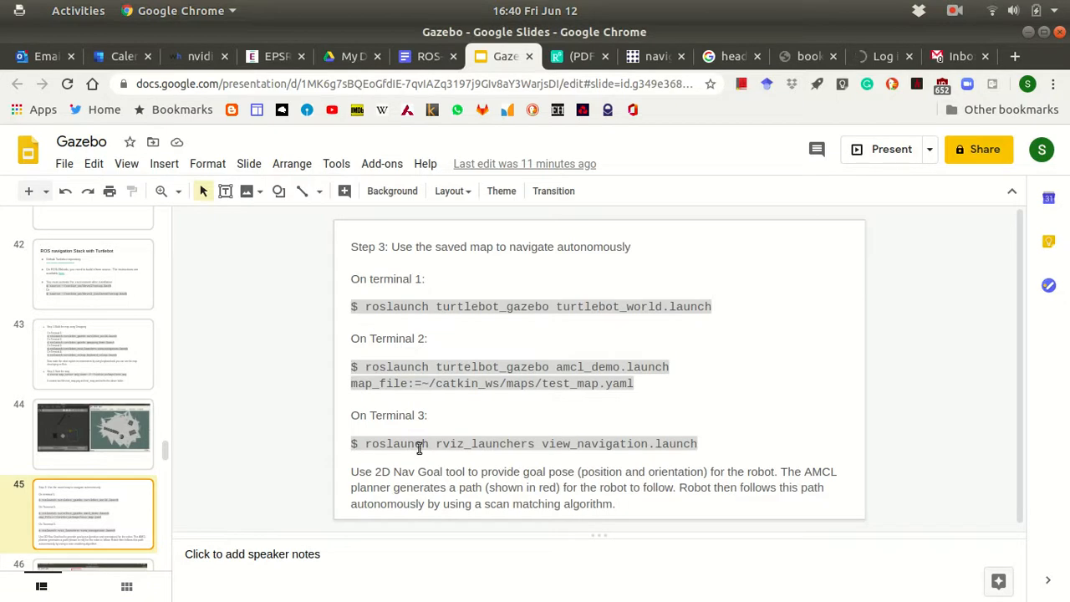
{"action": "mouse_move", "coordinate": [473, 437]}
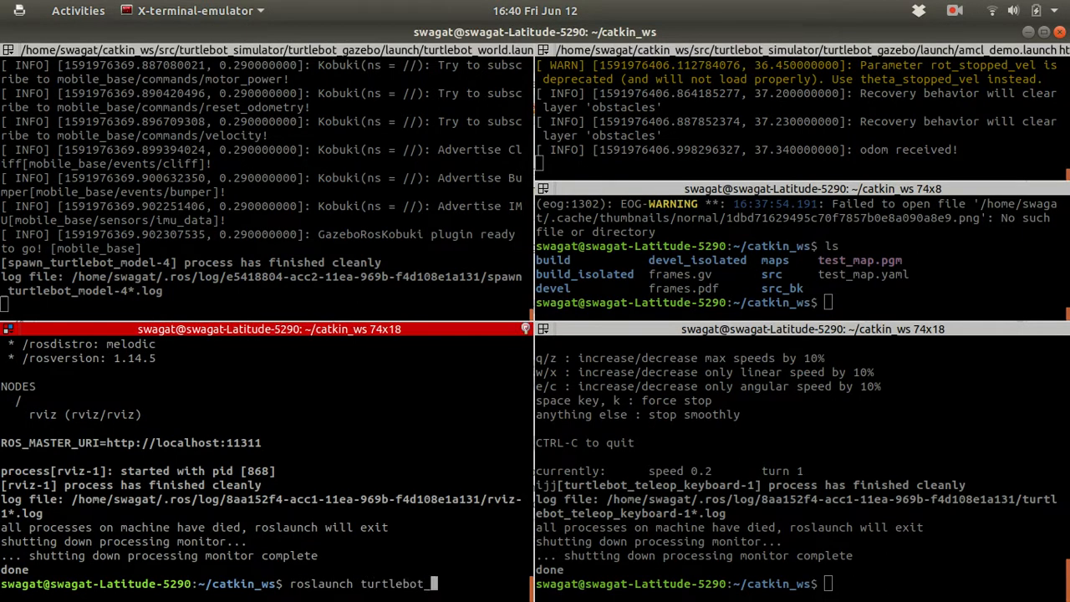
Step: Start roslaunch turtlebot_rviz_launchers view_navigation.launch using tab completion
{"action": "type", "text": "rviz_launchers v"}
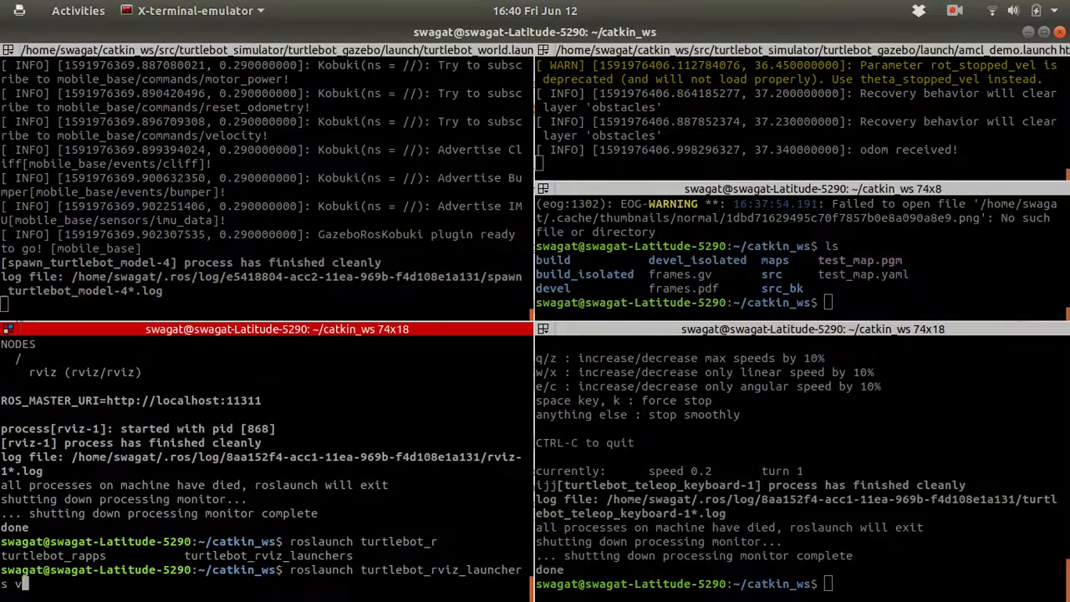
{"action": "type", "text": "iew_"}
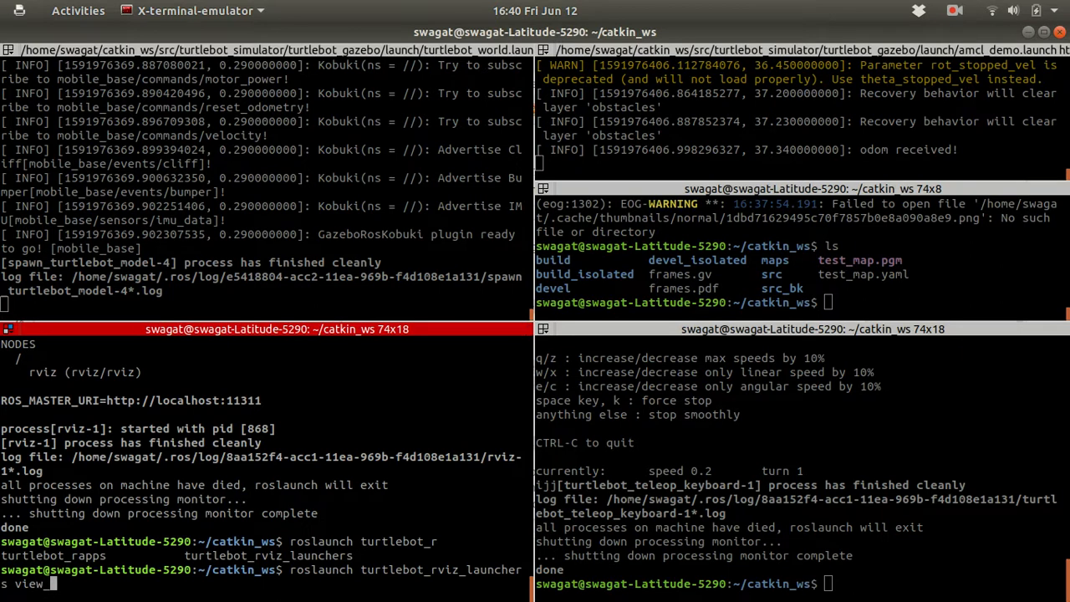
{"action": "type", "text": "navigationv"}
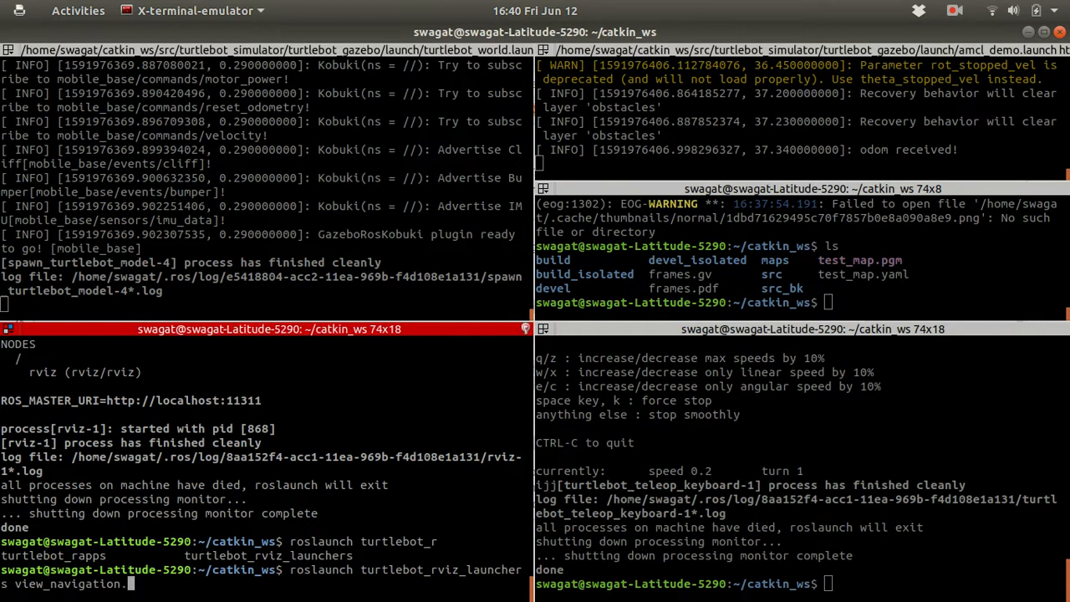
{"action": "type", "text": "la"}
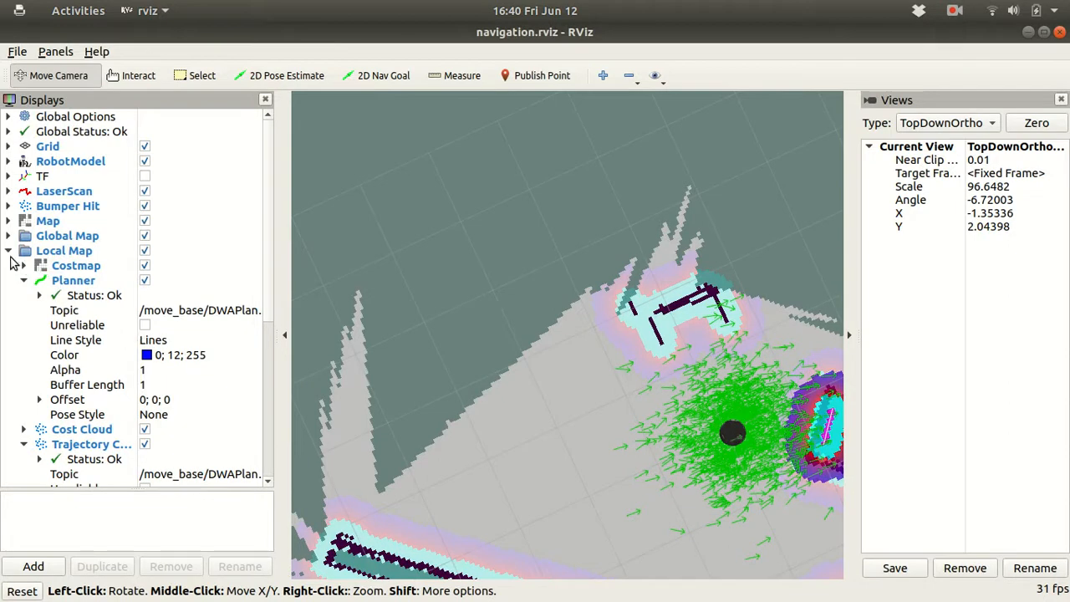
Step: Inspect Local Map, Amcl Particle Swarm and Full Plan displays, then pan to the whole arena
{"action": "left_click", "coordinate": [7, 250]}
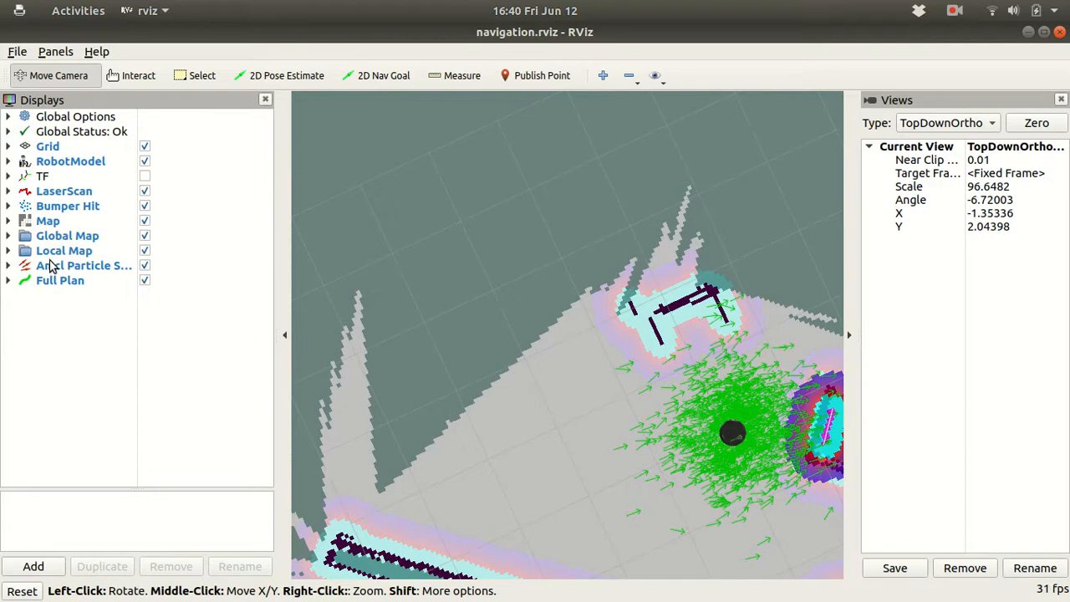
{"action": "left_click", "coordinate": [8, 265]}
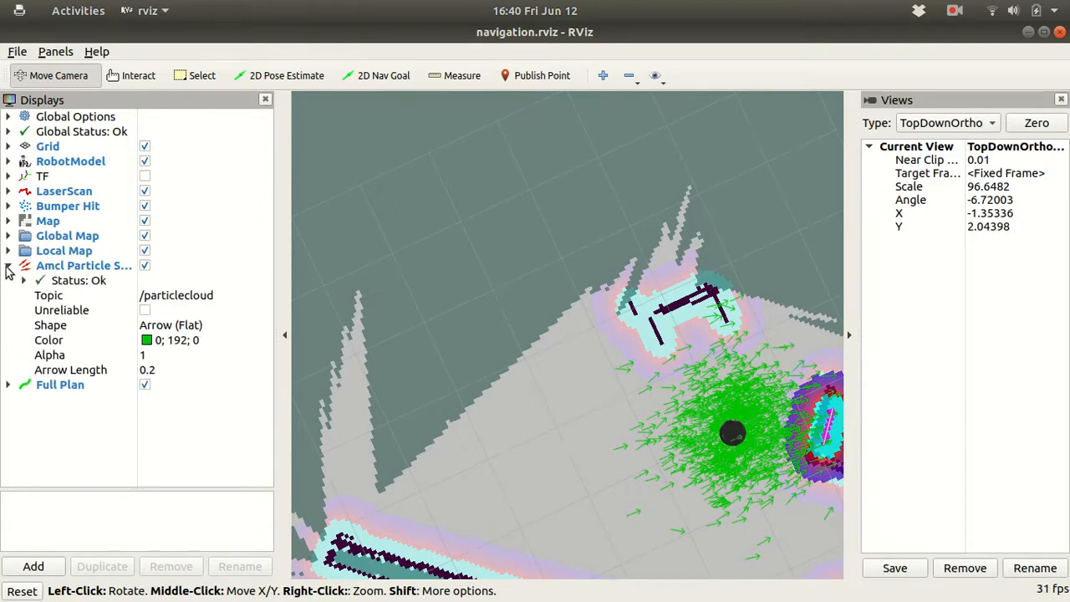
{"action": "left_click", "coordinate": [8, 265]}
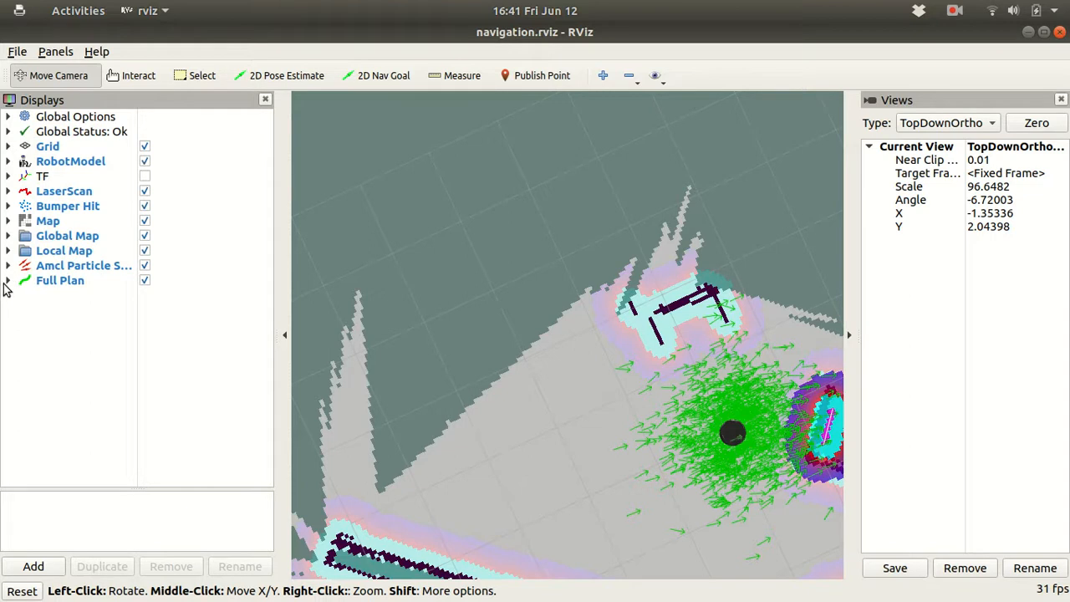
{"action": "left_click", "coordinate": [8, 280]}
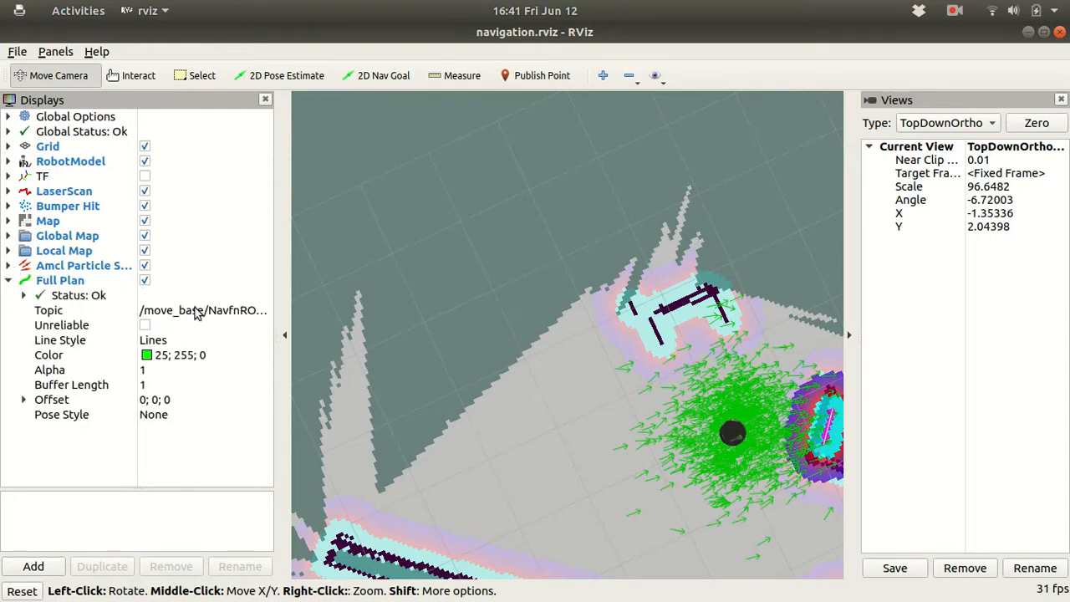
{"action": "left_click", "coordinate": [200, 311]}
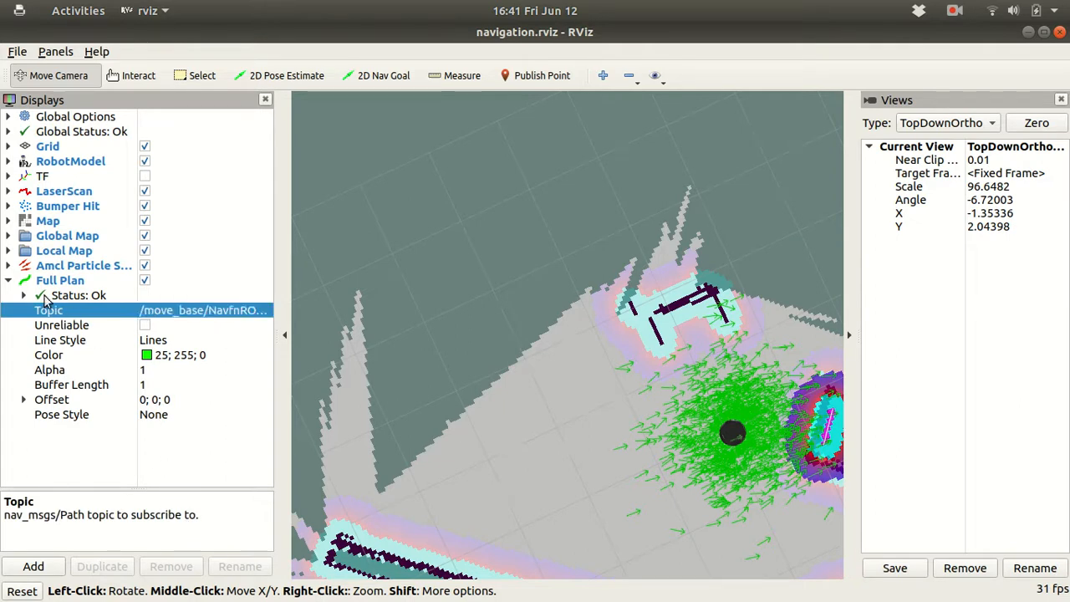
{"action": "left_click", "coordinate": [23, 280]}
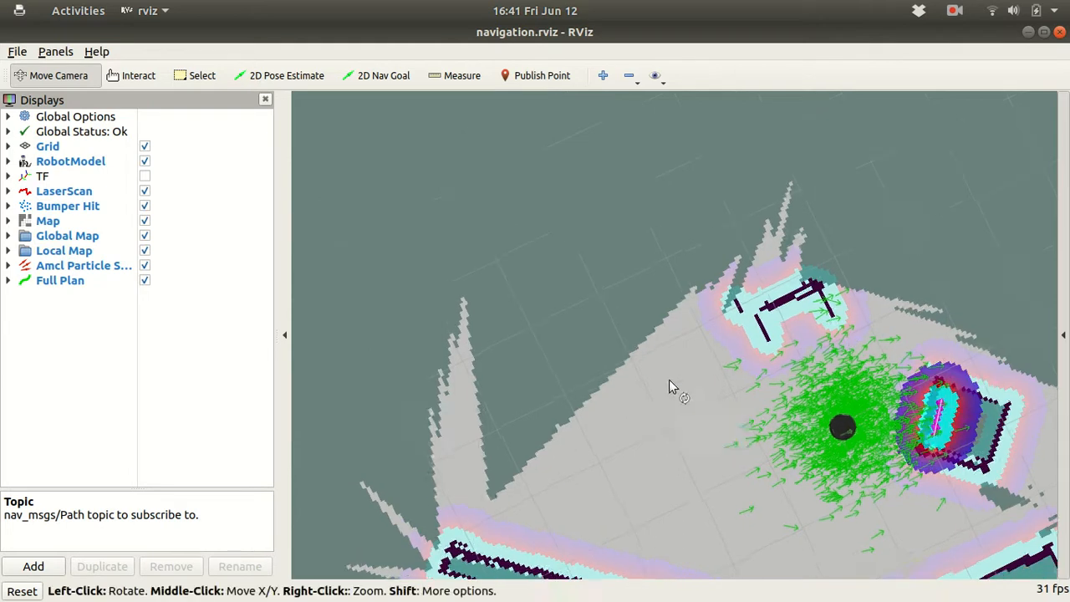
{"action": "left_click_drag", "start_coordinate": [673, 388], "coordinate": [619, 286]}
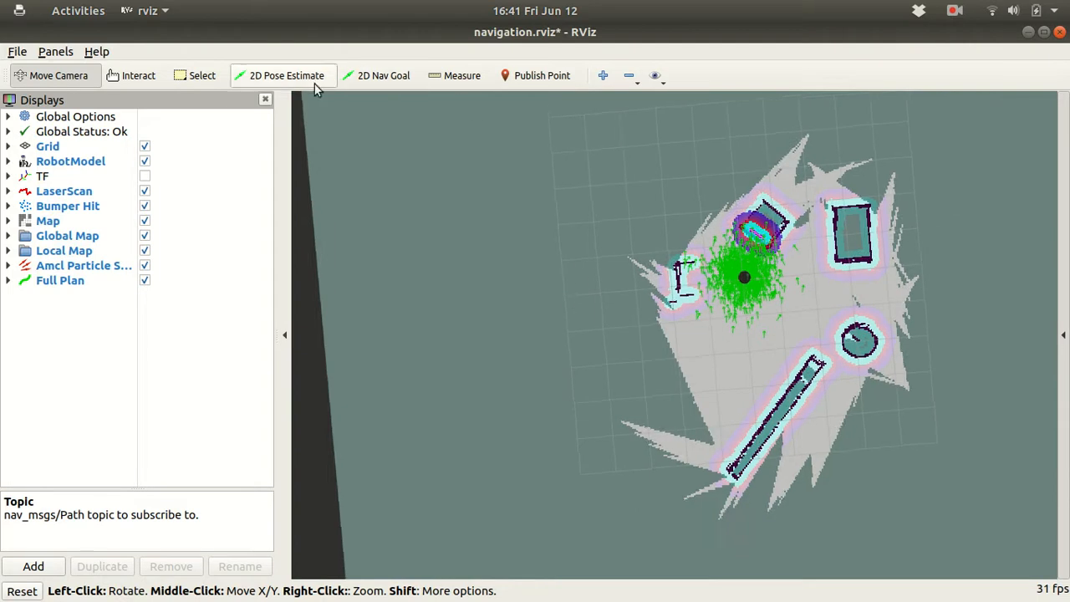
Step: Send 2D Nav Goals near the long obstacle, upper-left, then right side facing right
{"action": "left_click", "coordinate": [384, 76]}
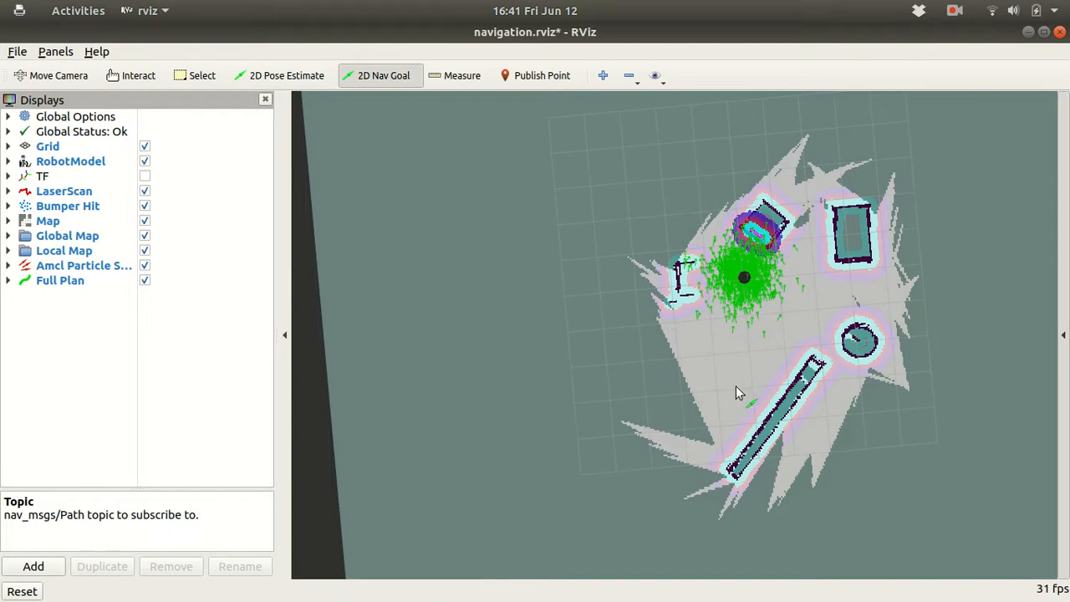
{"action": "left_click", "coordinate": [57, 76]}
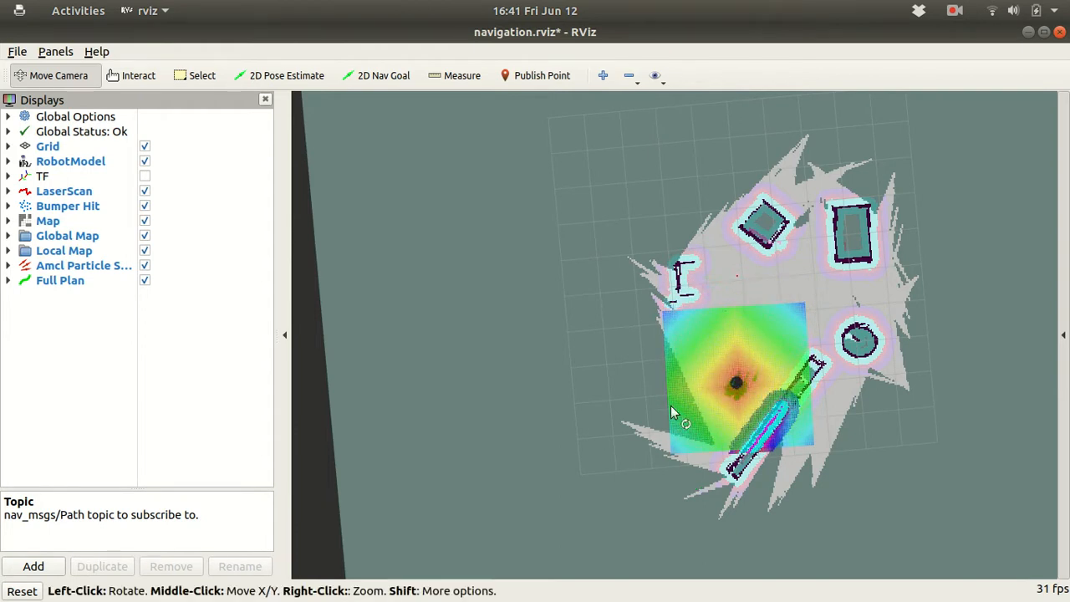
{"action": "mouse_move", "coordinate": [468, 108]}
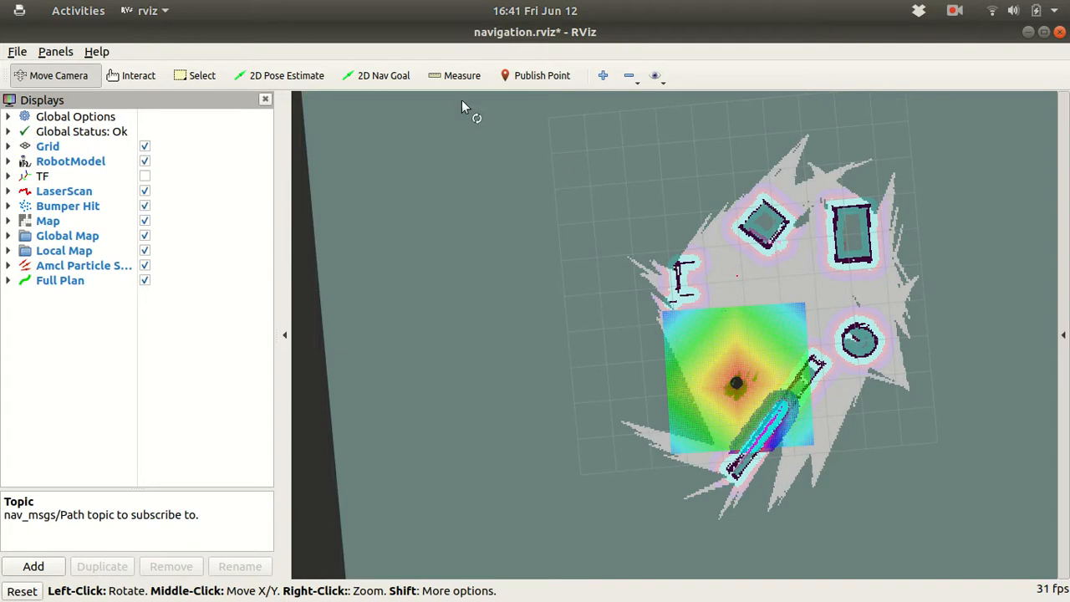
{"action": "mouse_move", "coordinate": [384, 75]}
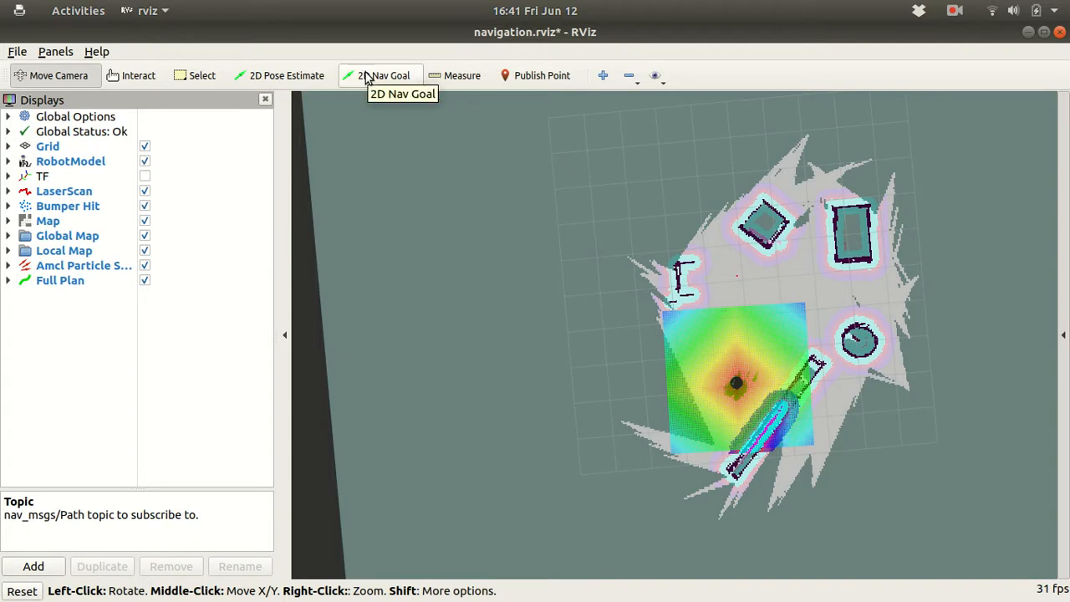
{"action": "left_click", "coordinate": [384, 75]}
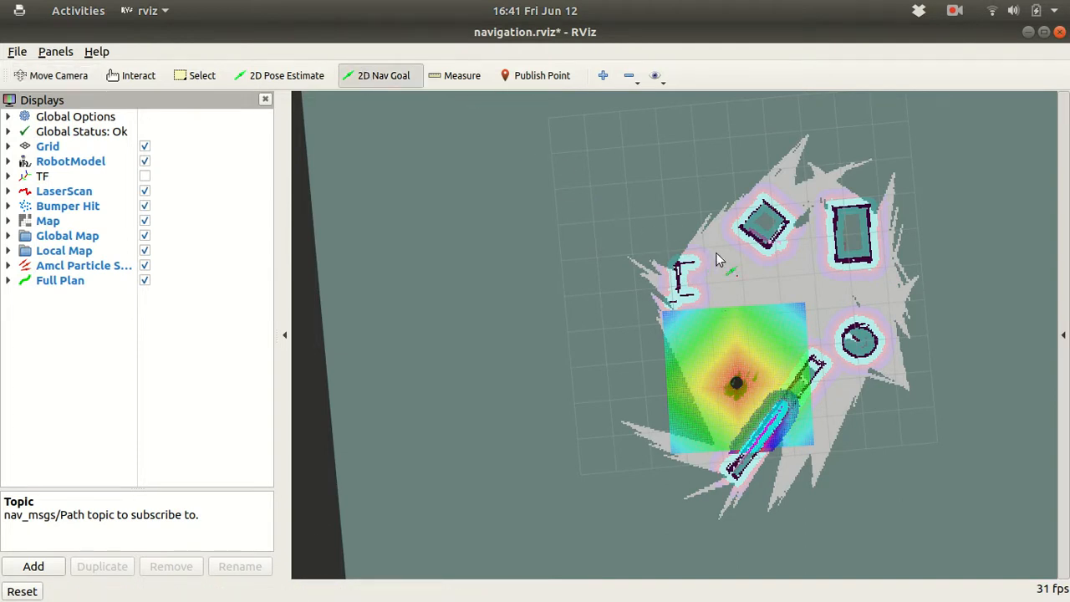
{"action": "left_click", "coordinate": [51, 75]}
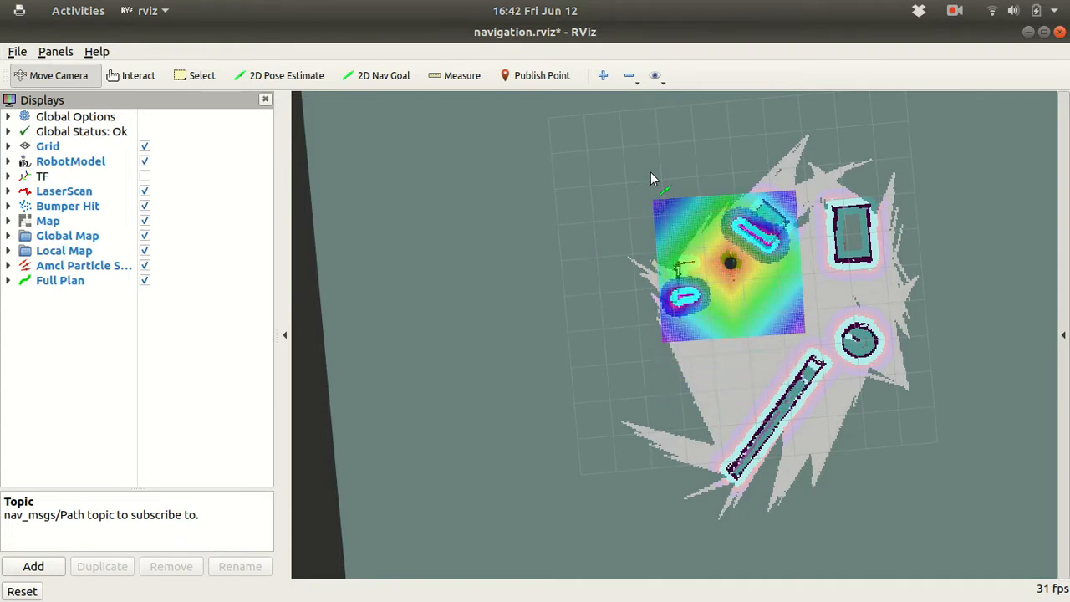
{"action": "left_click", "coordinate": [384, 76]}
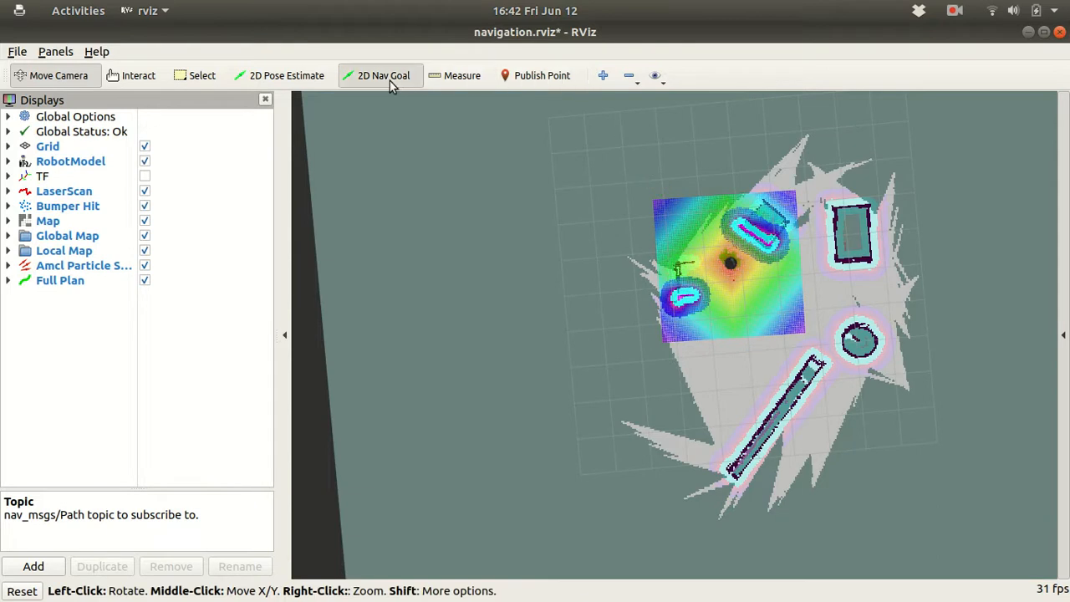
{"action": "left_click_drag", "start_coordinate": [836, 302], "coordinate": [920, 305]}
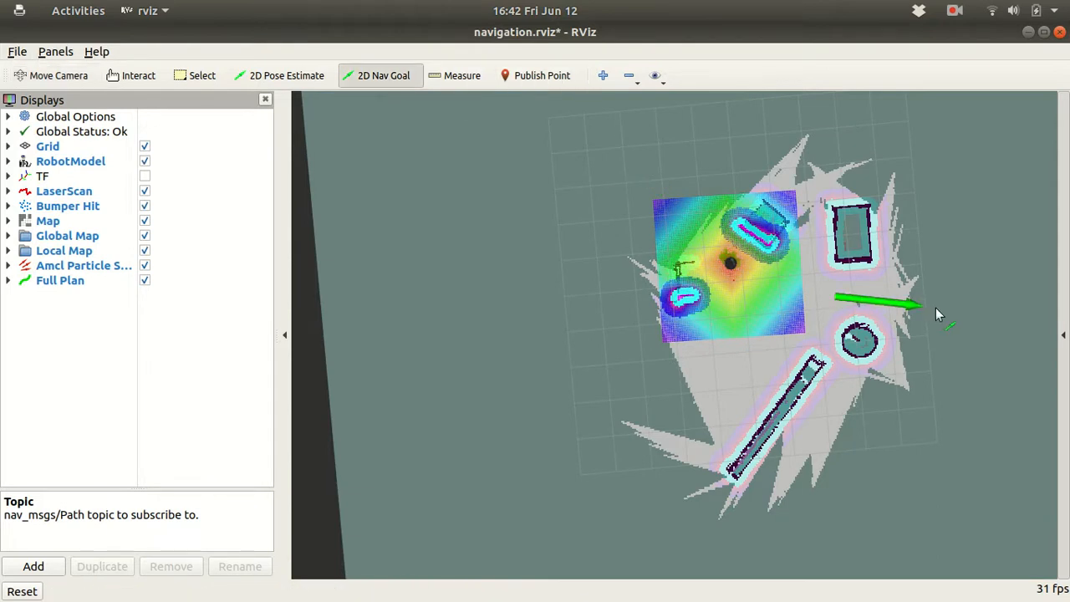
{"action": "left_click", "coordinate": [51, 75]}
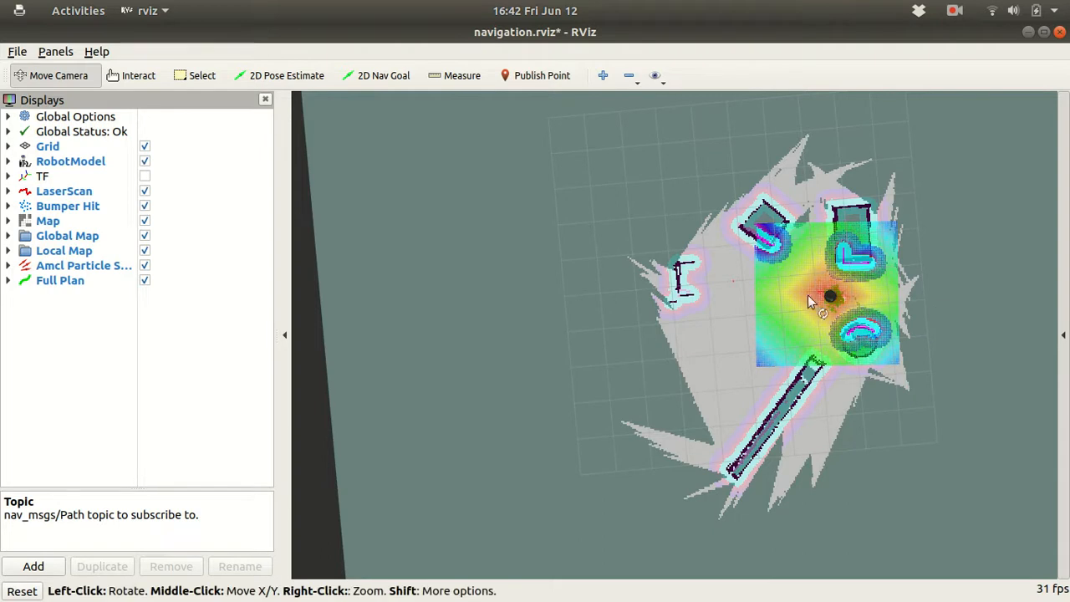
{"action": "mouse_move", "coordinate": [798, 287]}
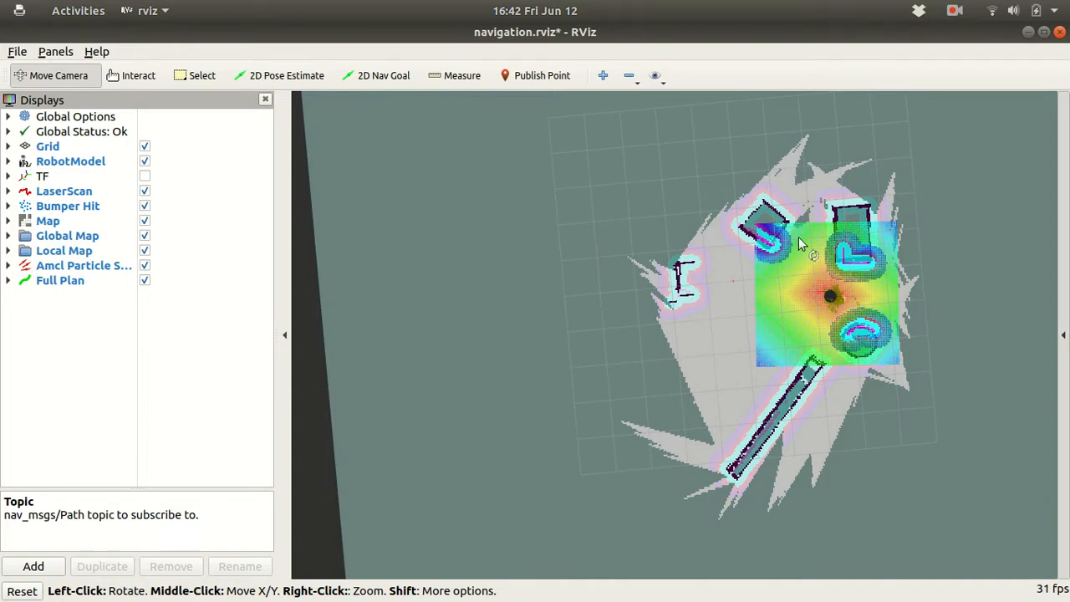
{"action": "mouse_move", "coordinate": [767, 287]}
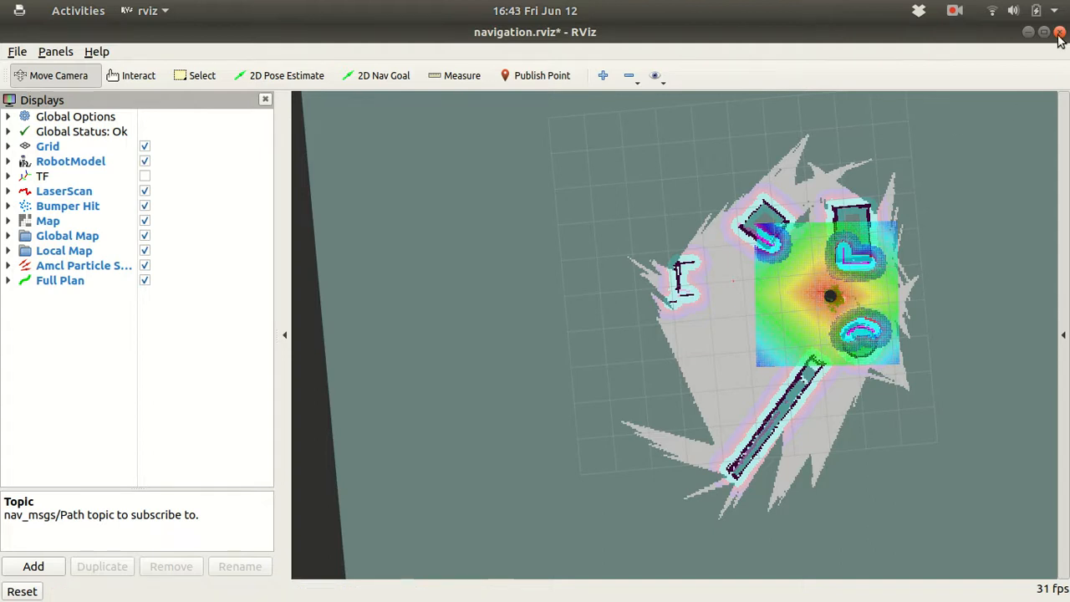
Step: Close RViz and roscd into the turtlebot_gazebo package in the terminal
{"action": "left_click", "coordinate": [1059, 32]}
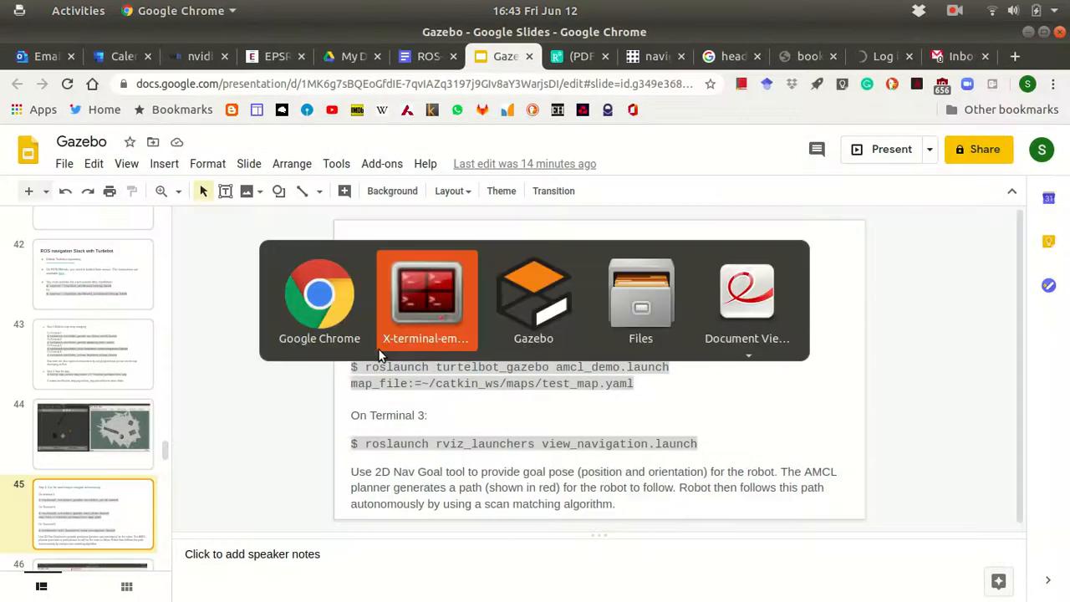
{"action": "left_click", "coordinate": [426, 298]}
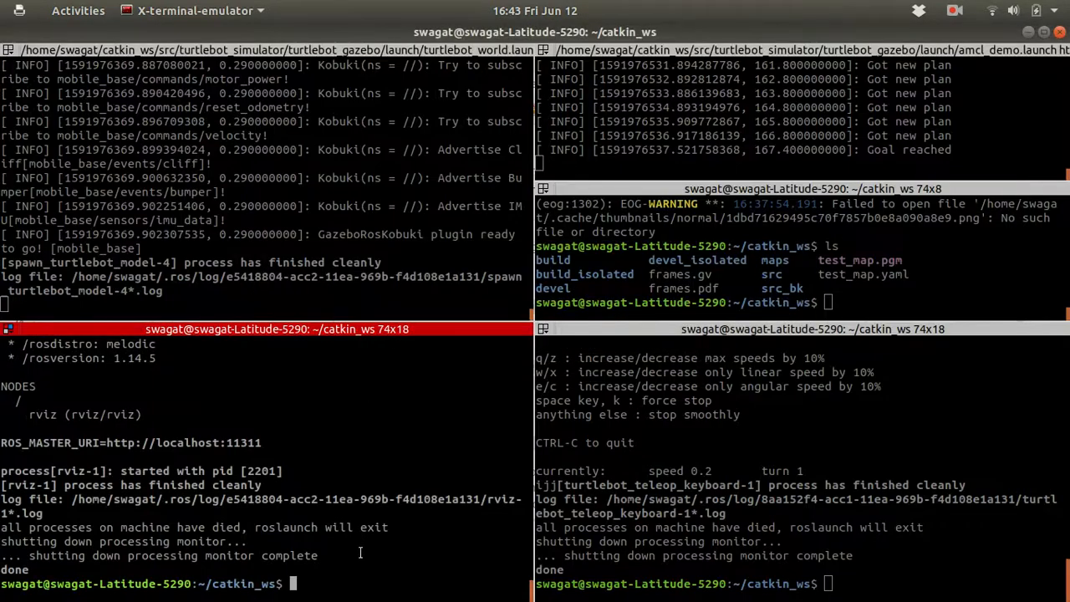
{"action": "type", "text": "ros"}
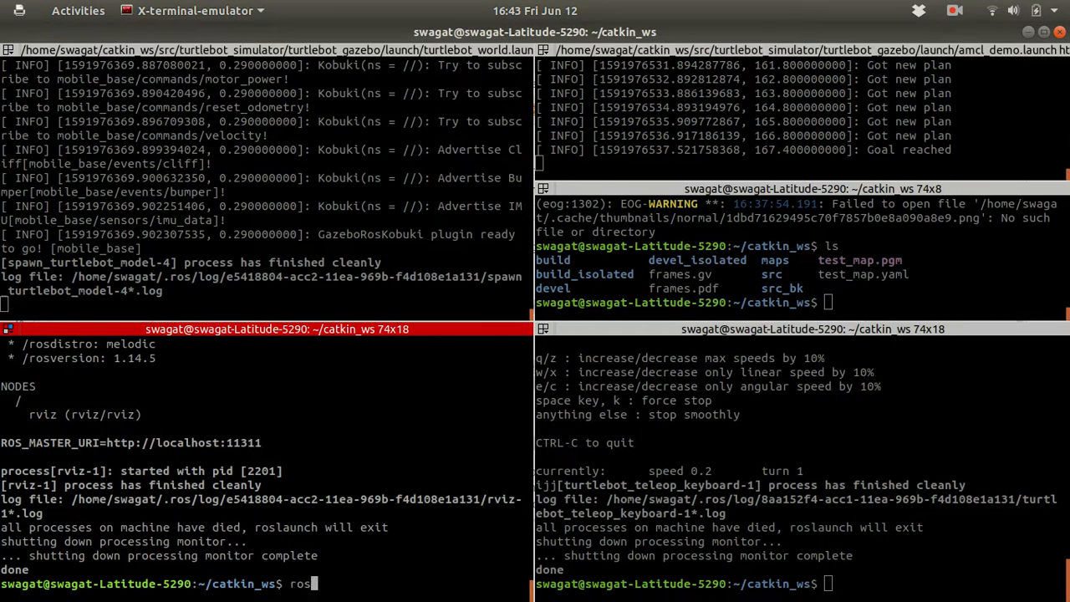
{"action": "type", "text": "cd turtle"}
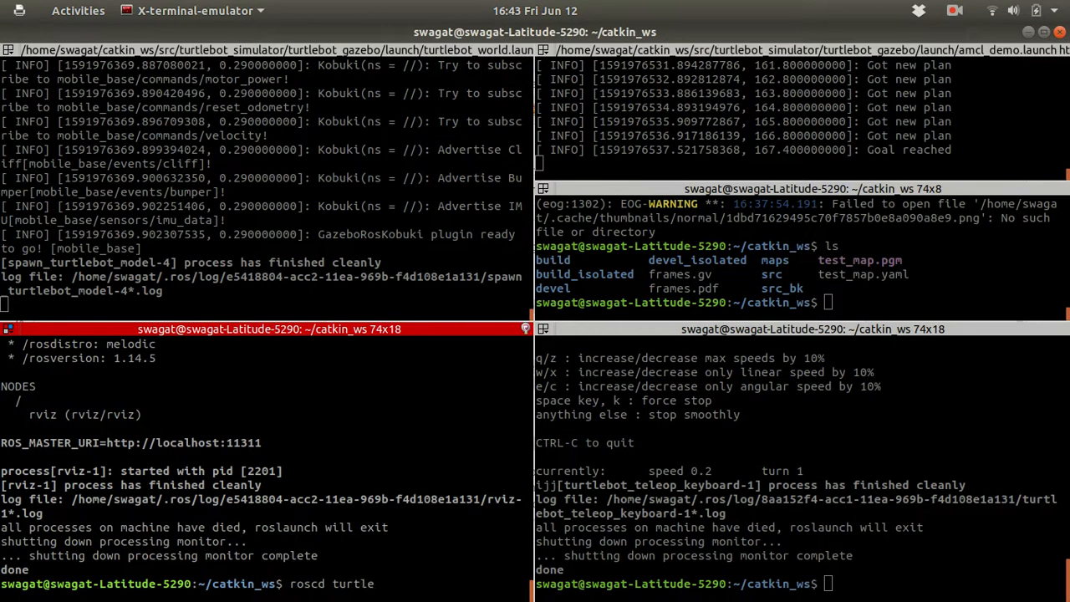
{"action": "type", "text": "turtlebot_gazebo/"}
{"action": "type", "text": "cd worlds/"}
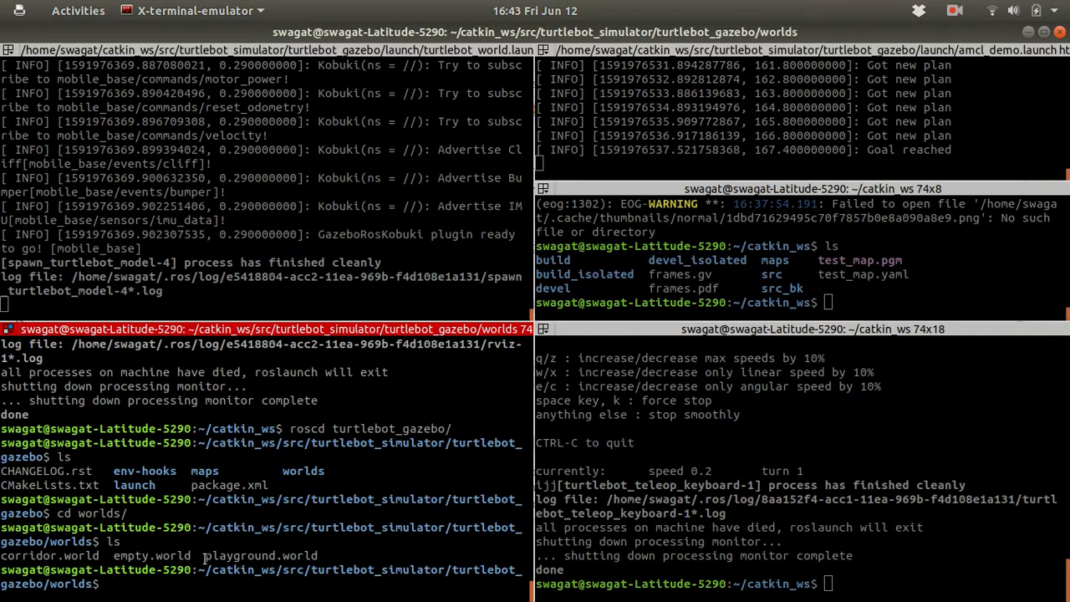
Step: List the worlds folder, including playground.world, then the launch folder
{"action": "double_click", "coordinate": [260, 555]}
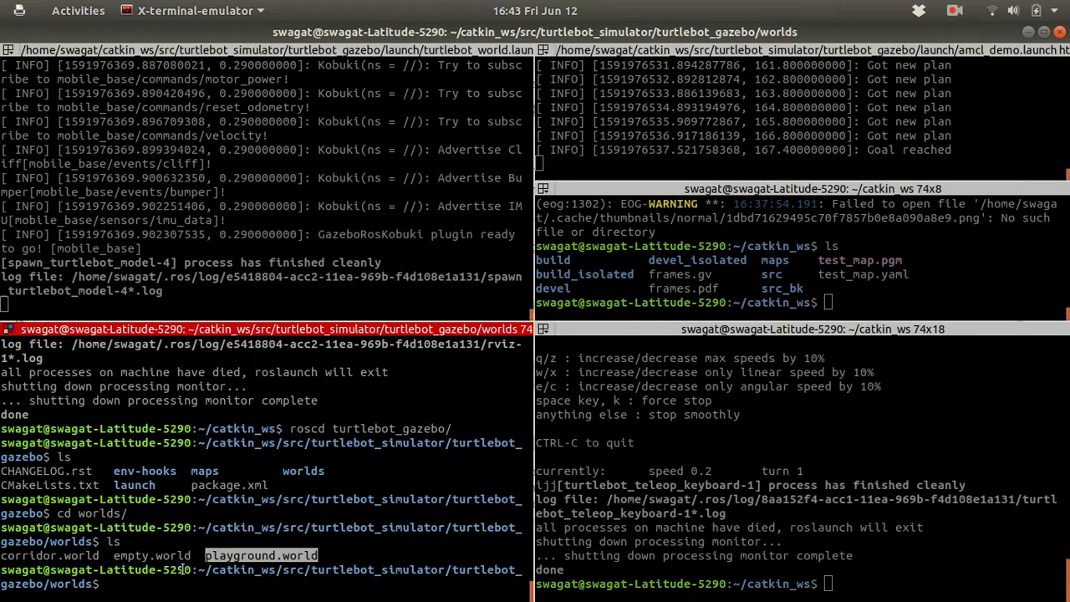
{"action": "type", "text": "cd .."}
{"action": "type", "text": "cd l"}
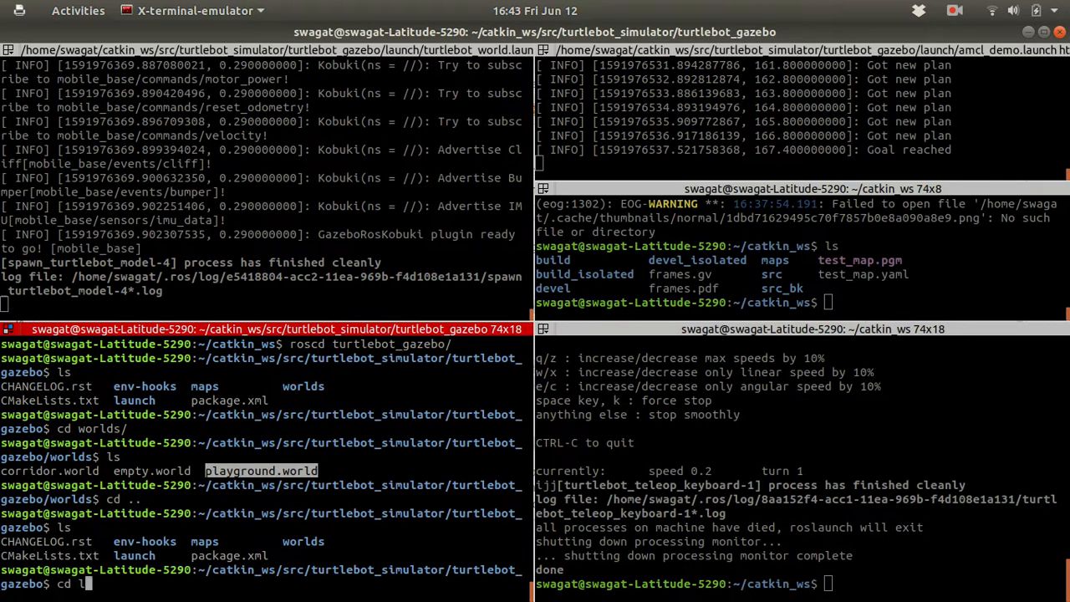
{"action": "key", "text": "Return"}
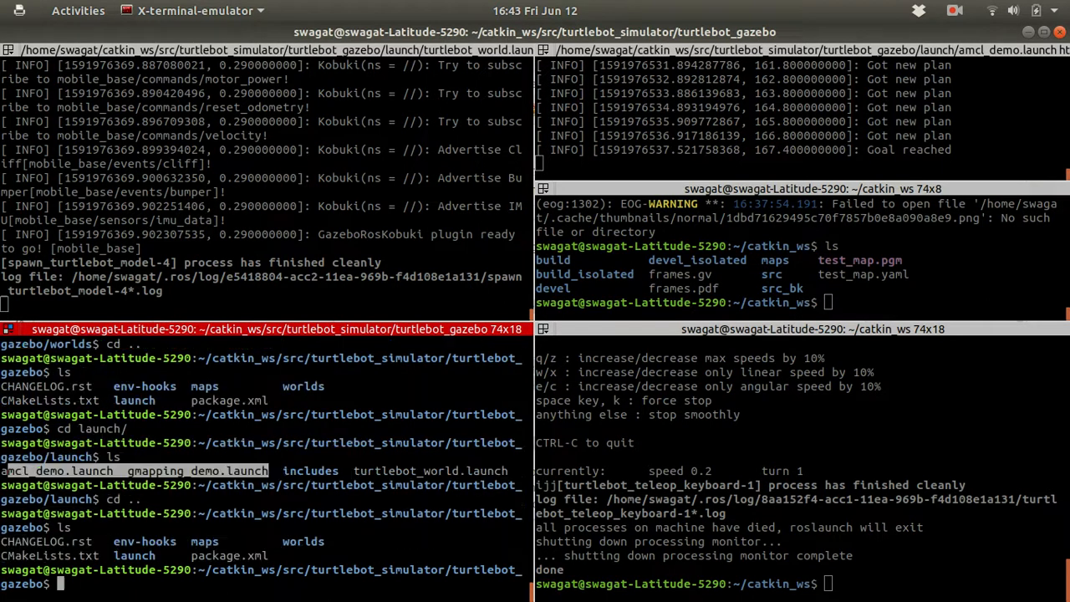
Step: List the turtlebot_teleop package and its launch folder, highlighting keyboard_teleop.launch
{"action": "type", "text": "cd"}
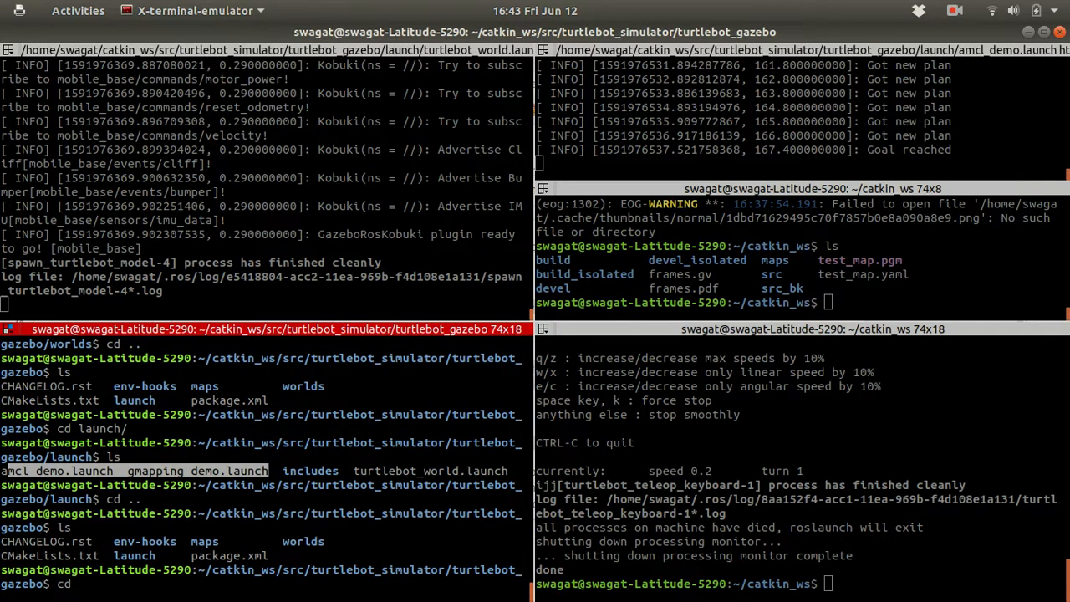
{"action": "type", "text": "r"}
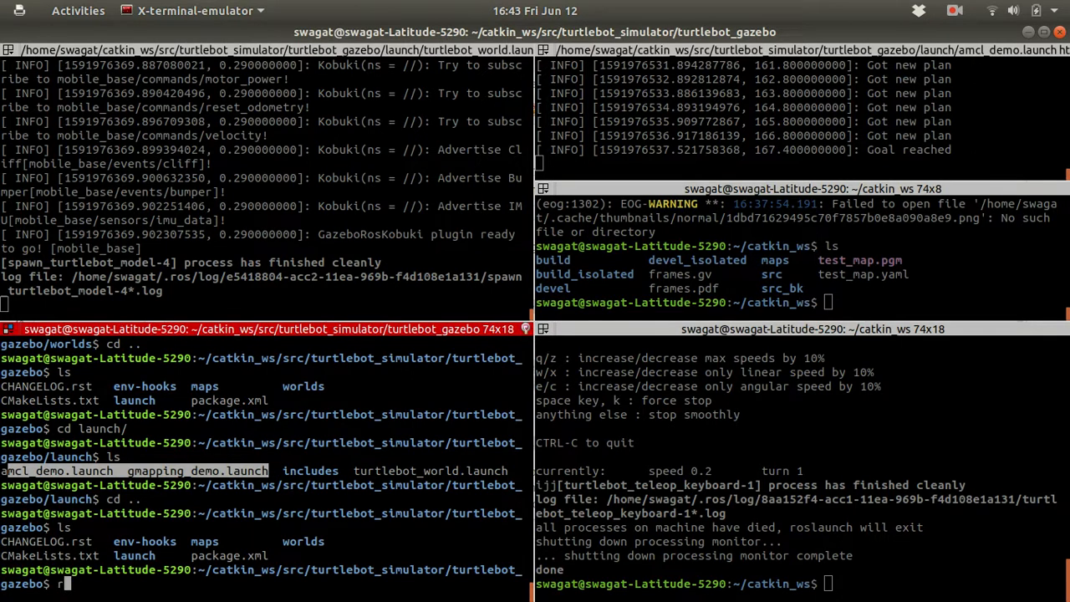
{"action": "type", "text": "oscd turtlebot_teleop/"}
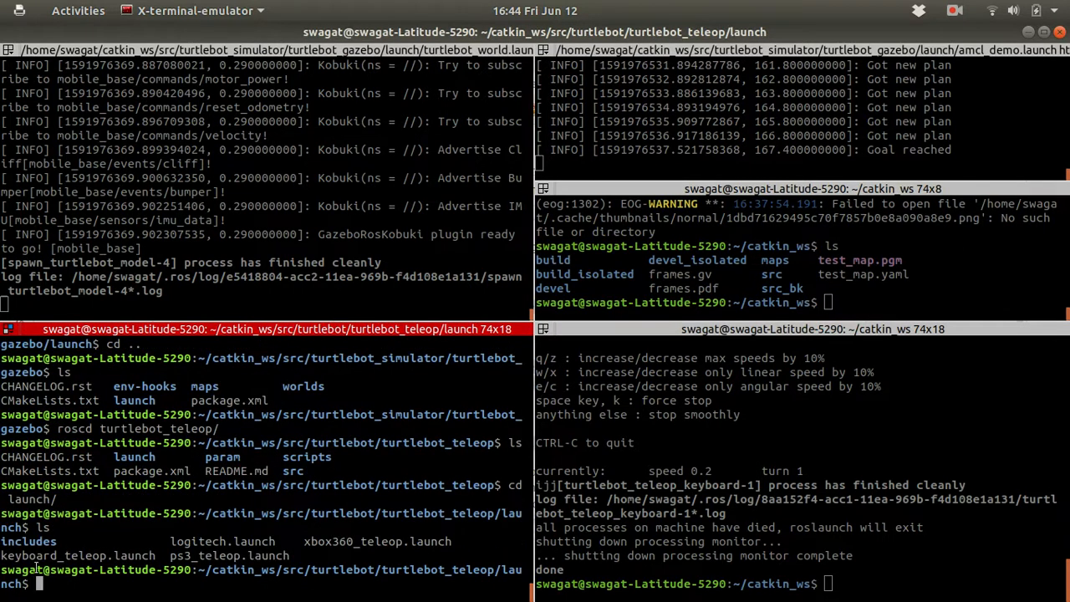
{"action": "double_click", "coordinate": [79, 555]}
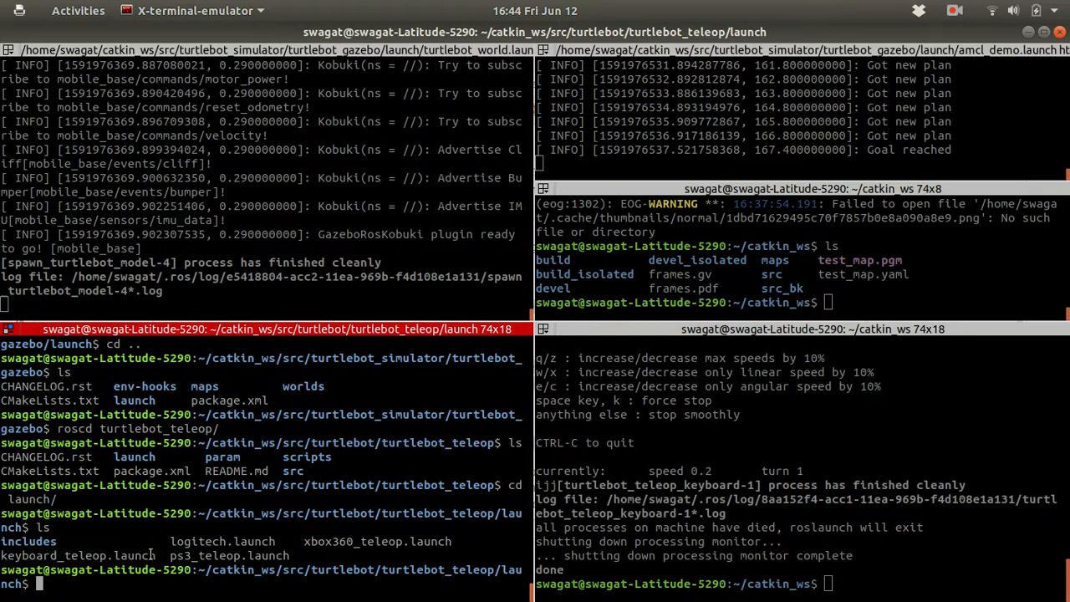
{"action": "type", "text": "cd .."}
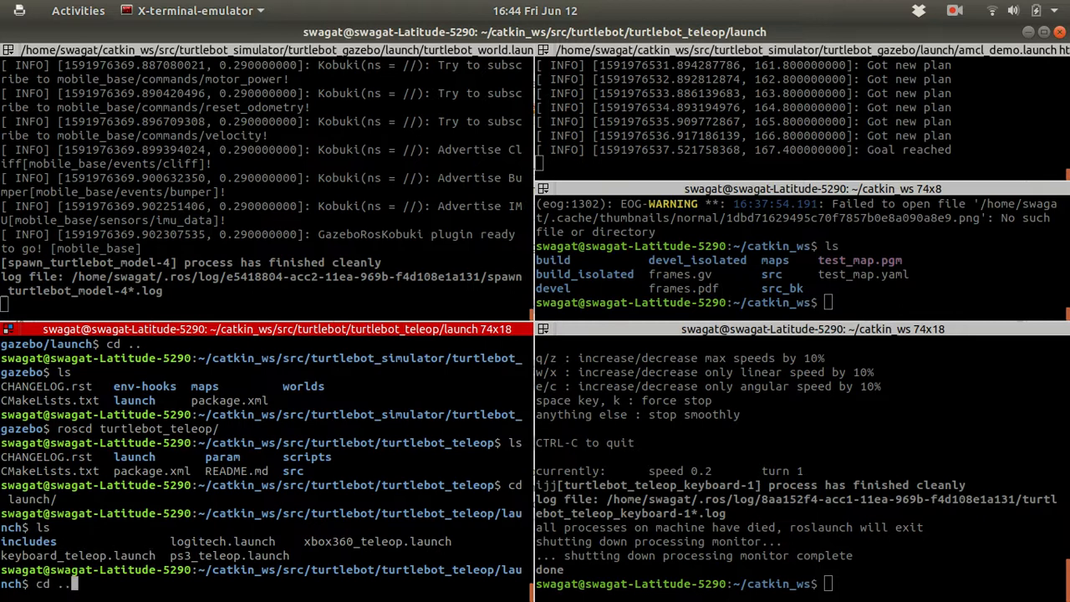
Step: Move into the turtlebot_navigation package and browse its contents
{"action": "type", "text": "roscd"}
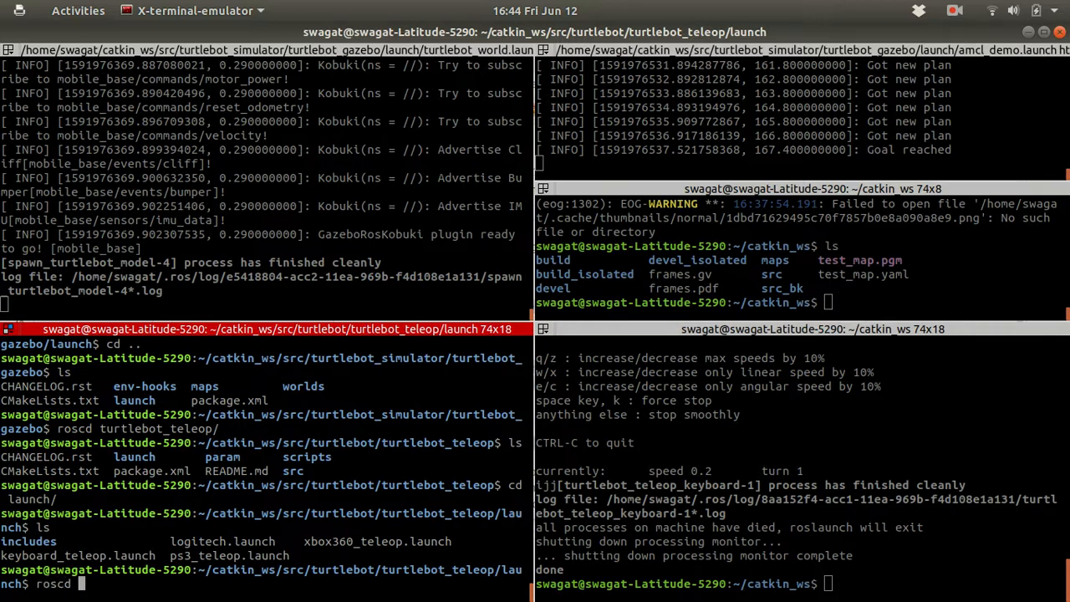
{"action": "type", "text": "turtlebot_navigation/"}
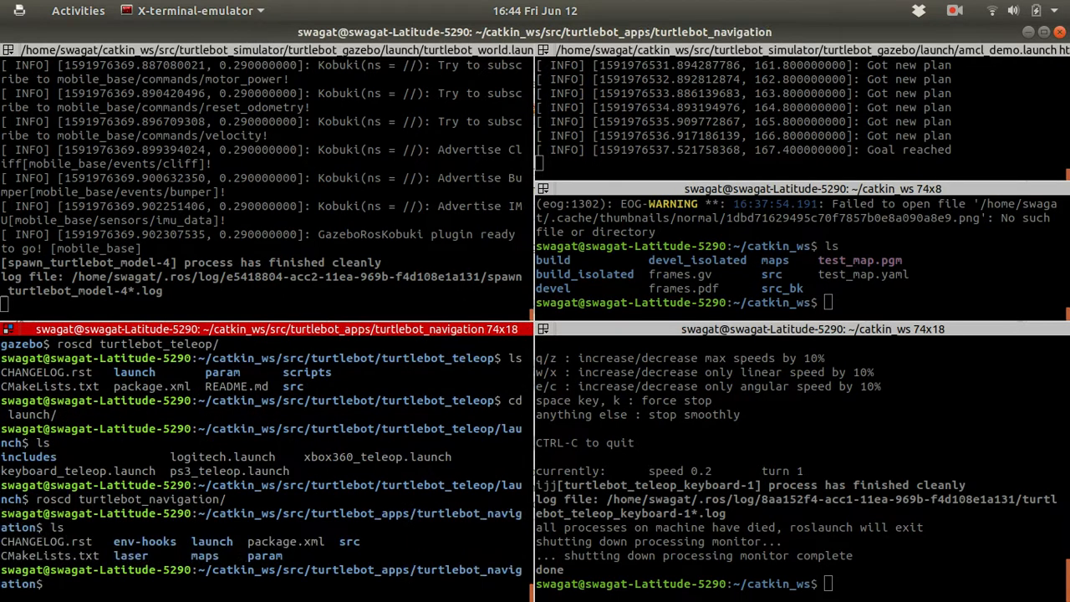
{"action": "type", "text": "cd"}
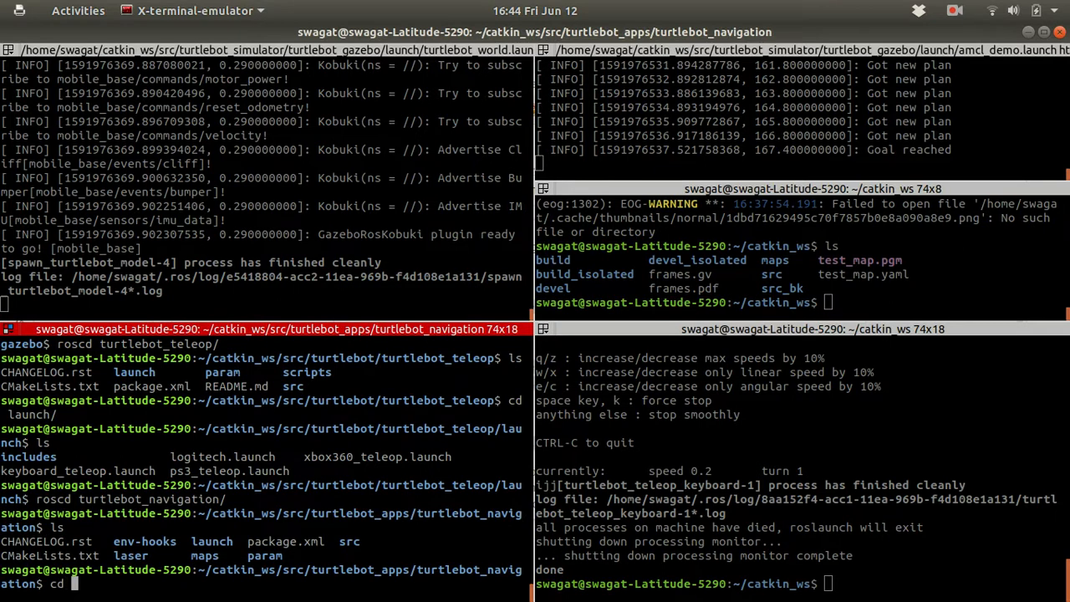
{"action": "type", "text": "par"}
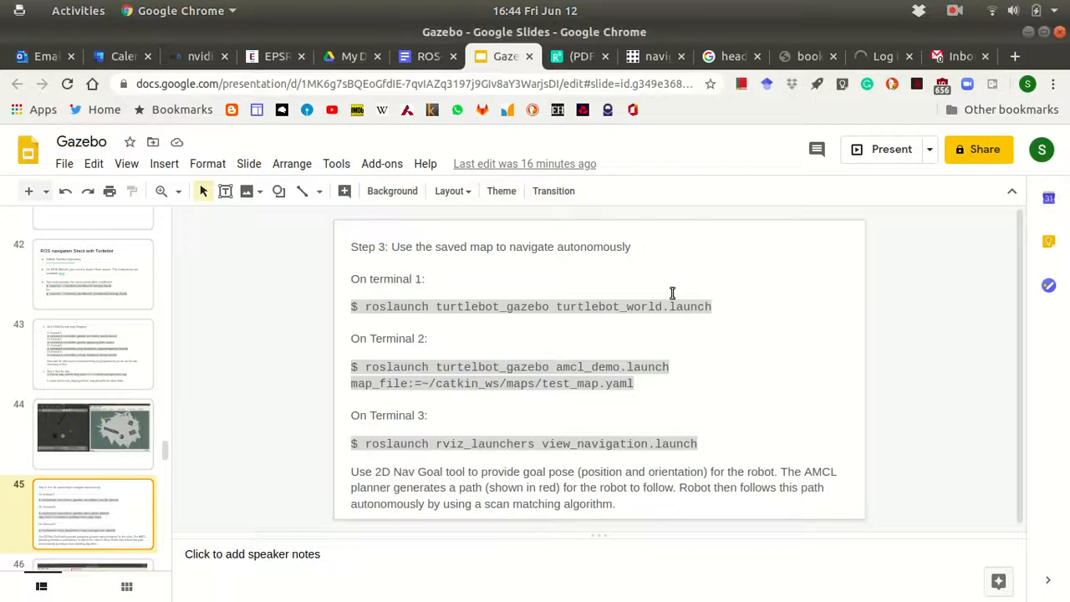
Step: In Google Slides, go from the goal-pose slide 46 to slide 47
{"action": "left_click", "coordinate": [955, 11]}
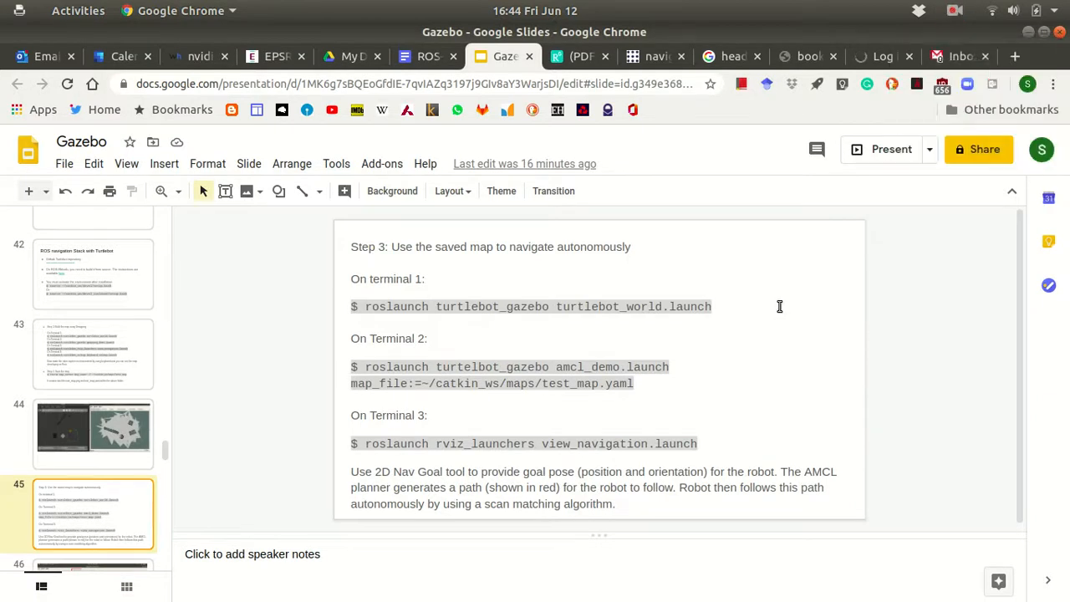
{"action": "scroll", "scroll_direction": "down", "scroll_amount": 3}
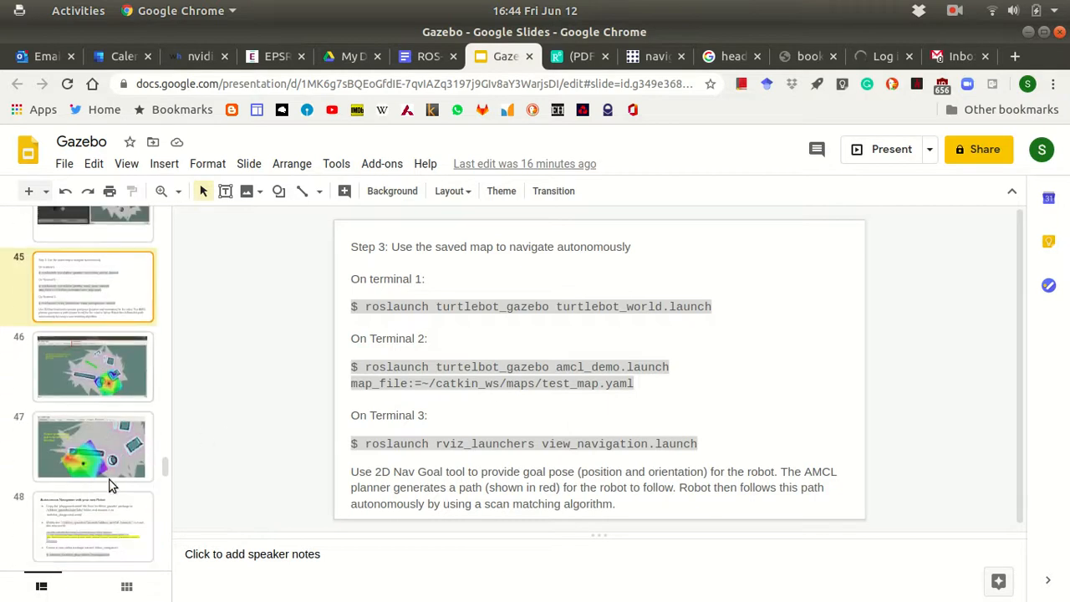
{"action": "left_click", "coordinate": [92, 366]}
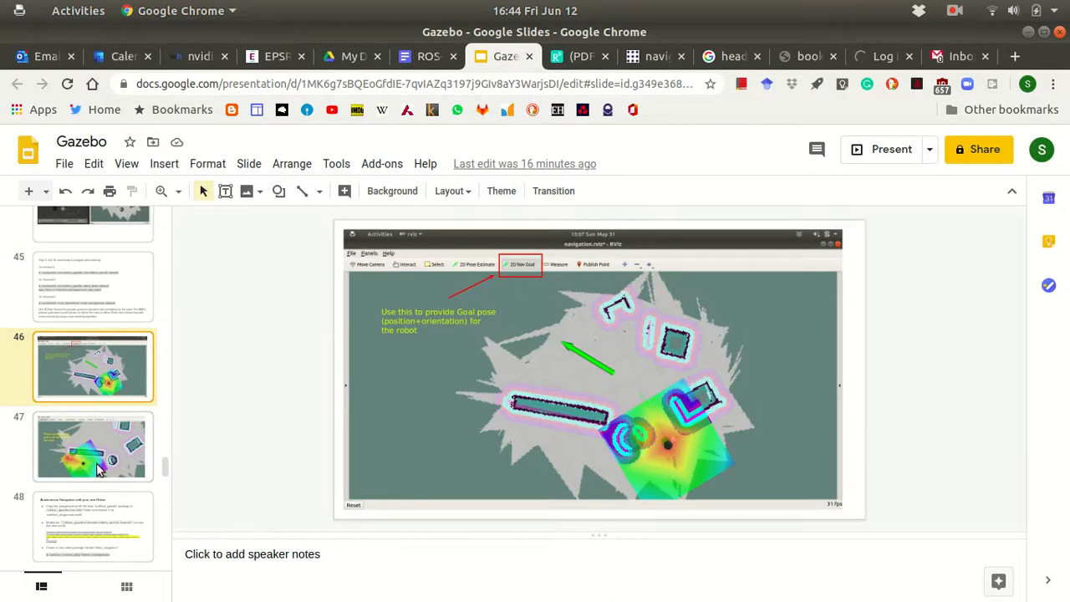
{"action": "left_click", "coordinate": [93, 446]}
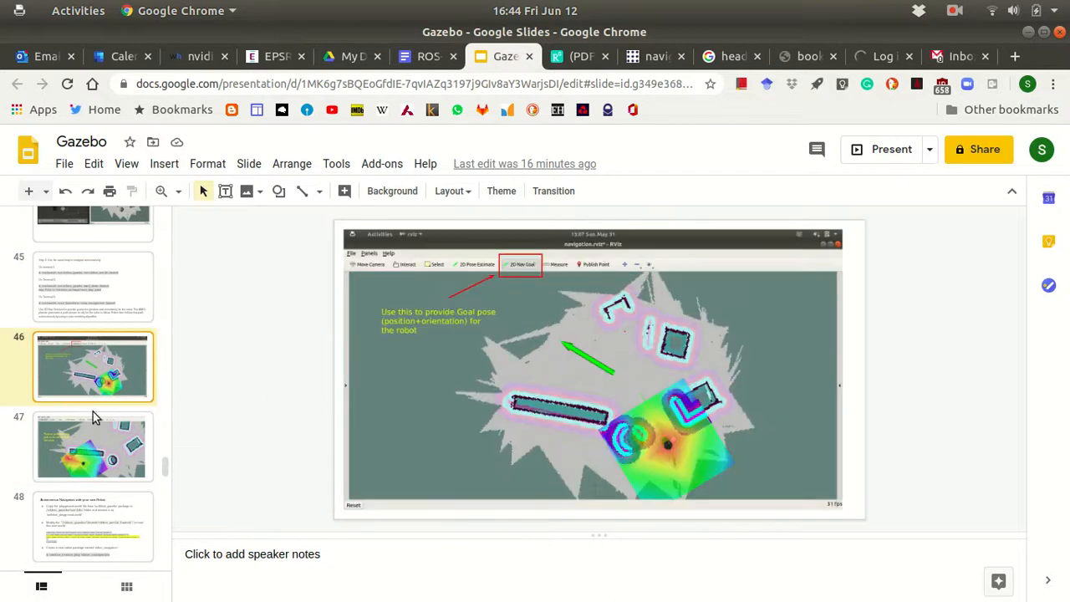
{"action": "left_click", "coordinate": [93, 446]}
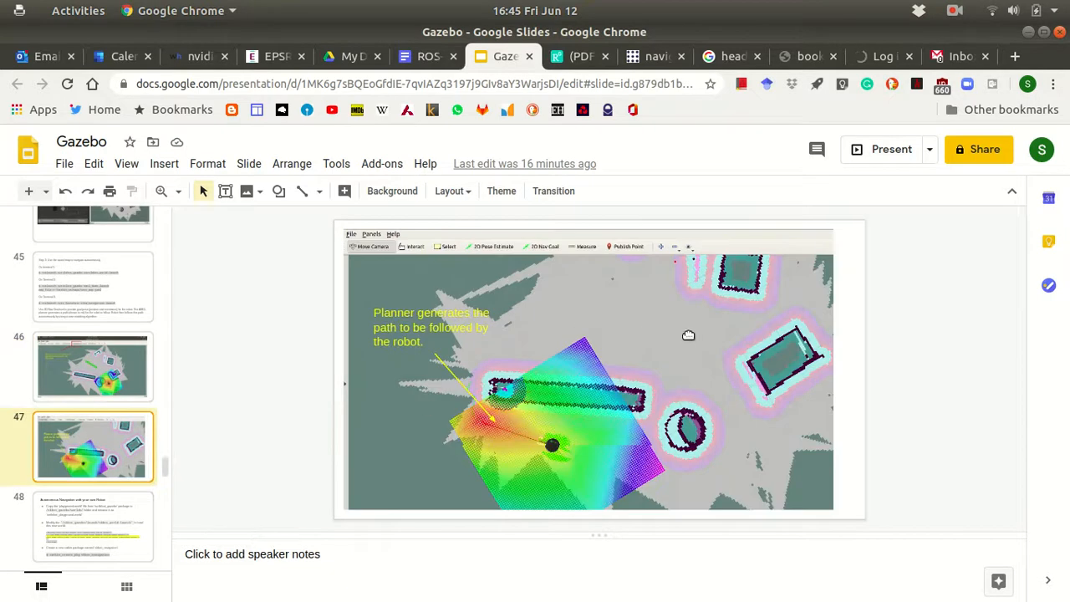